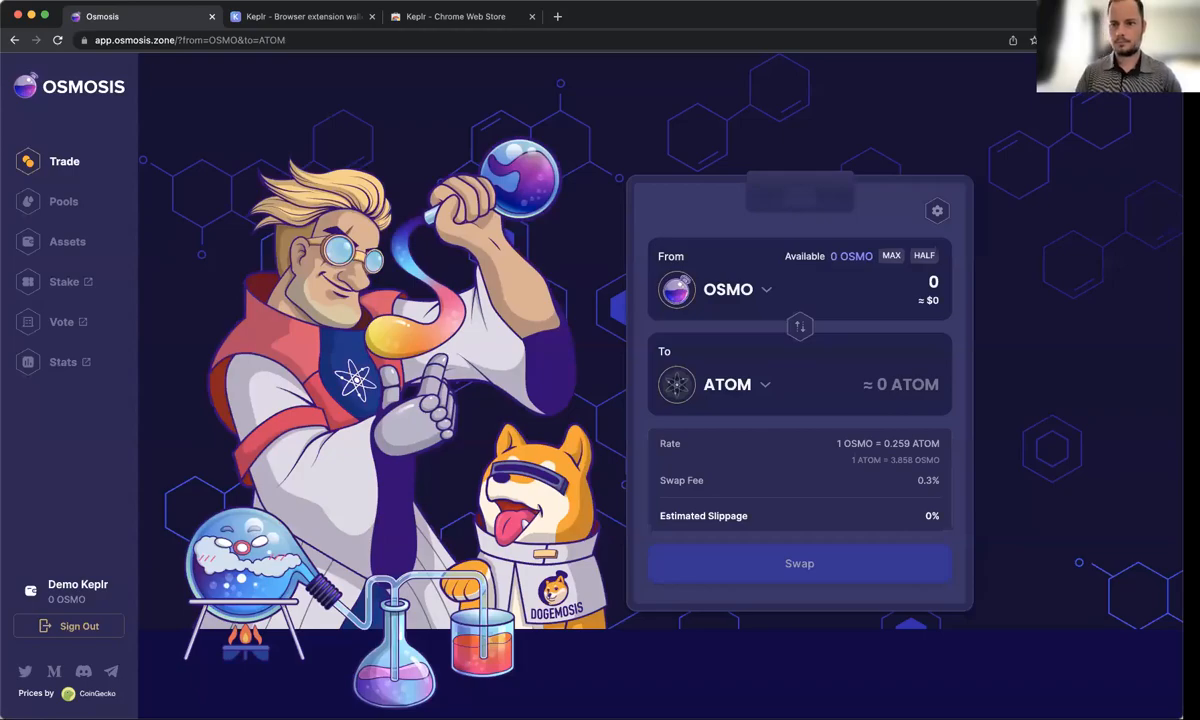
{"action": "mouse_move", "coordinate": [800, 178]}
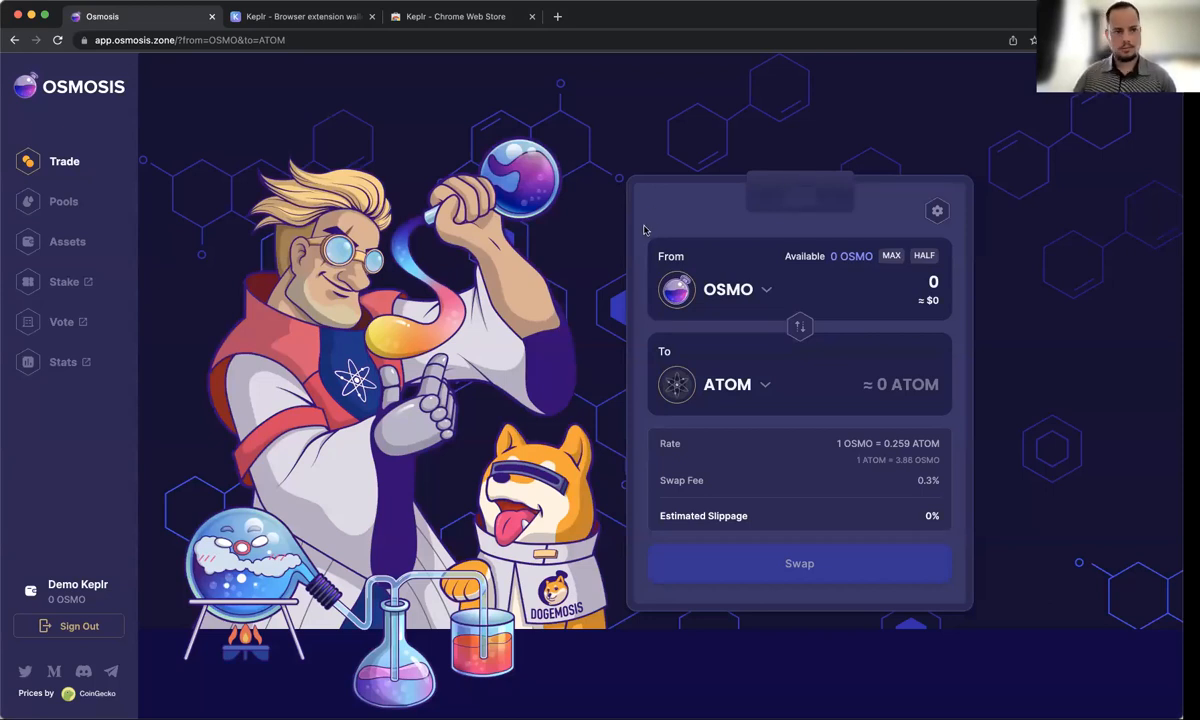
{"action": "mouse_move", "coordinate": [628, 242]}
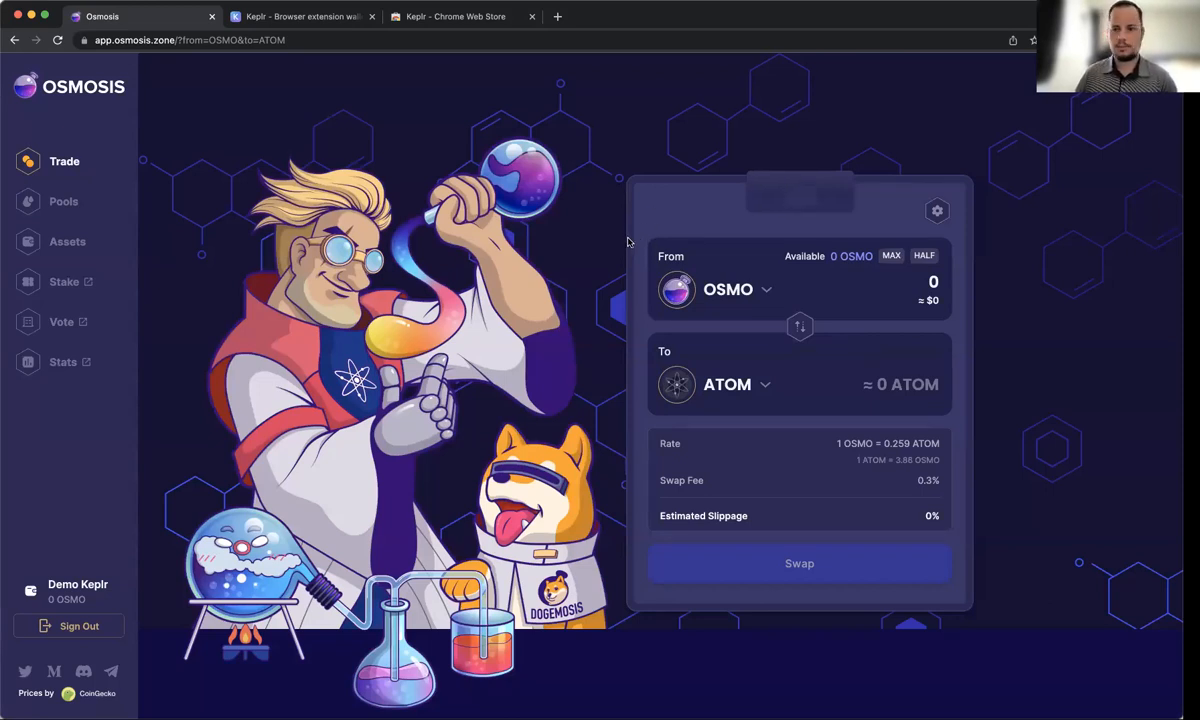
{"action": "mouse_move", "coordinate": [598, 288]}
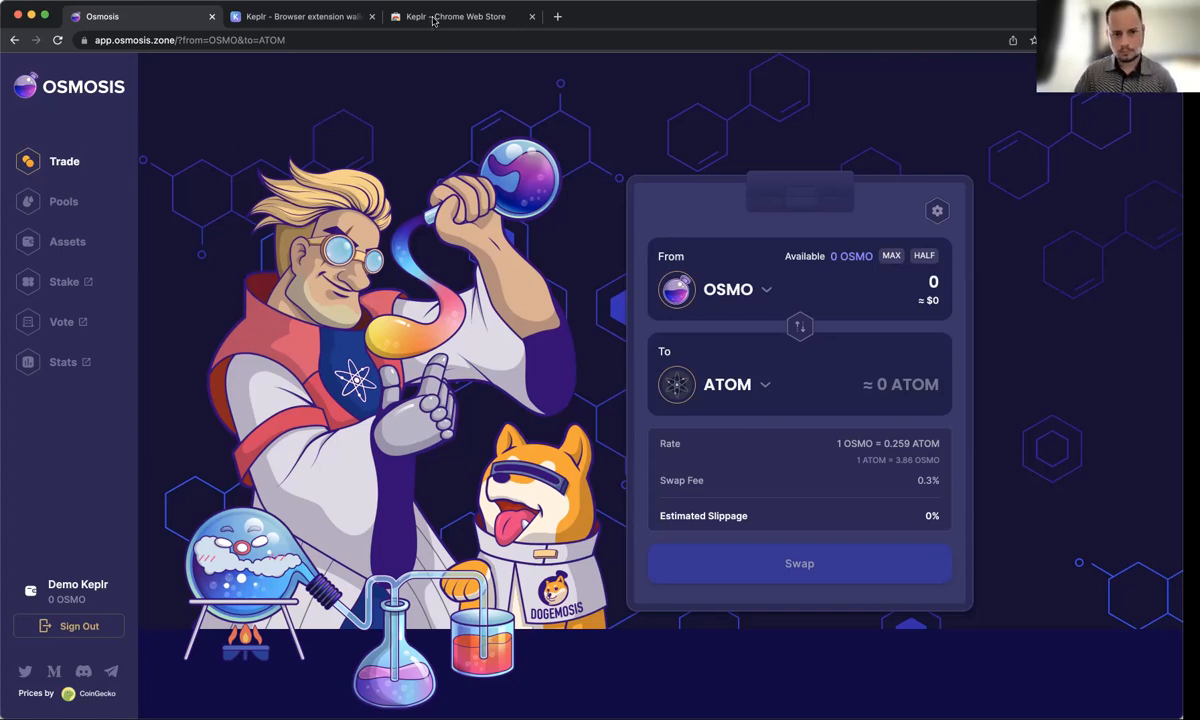
{"action": "mouse_move", "coordinate": [1048, 112]}
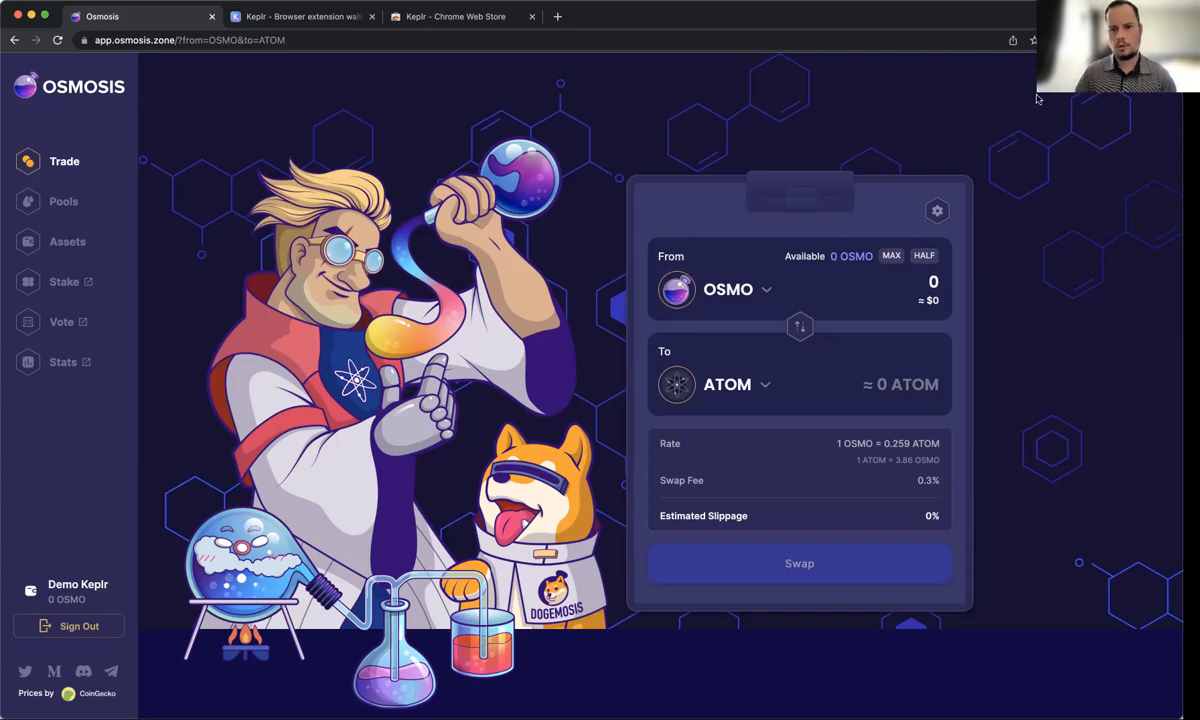
Review the Keplr extension page, then show the Keplr wallet with its 2.2935 ATOM balance.
{"action": "left_click", "coordinate": [450, 16]}
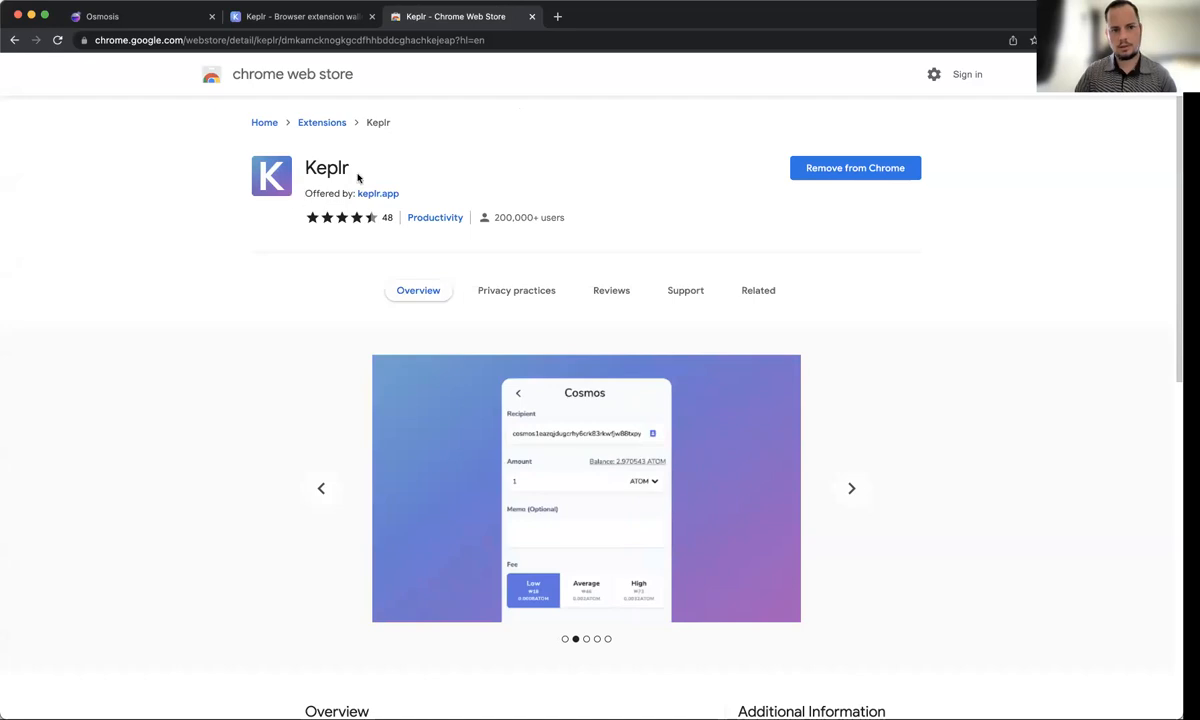
{"action": "mouse_move", "coordinate": [392, 202]}
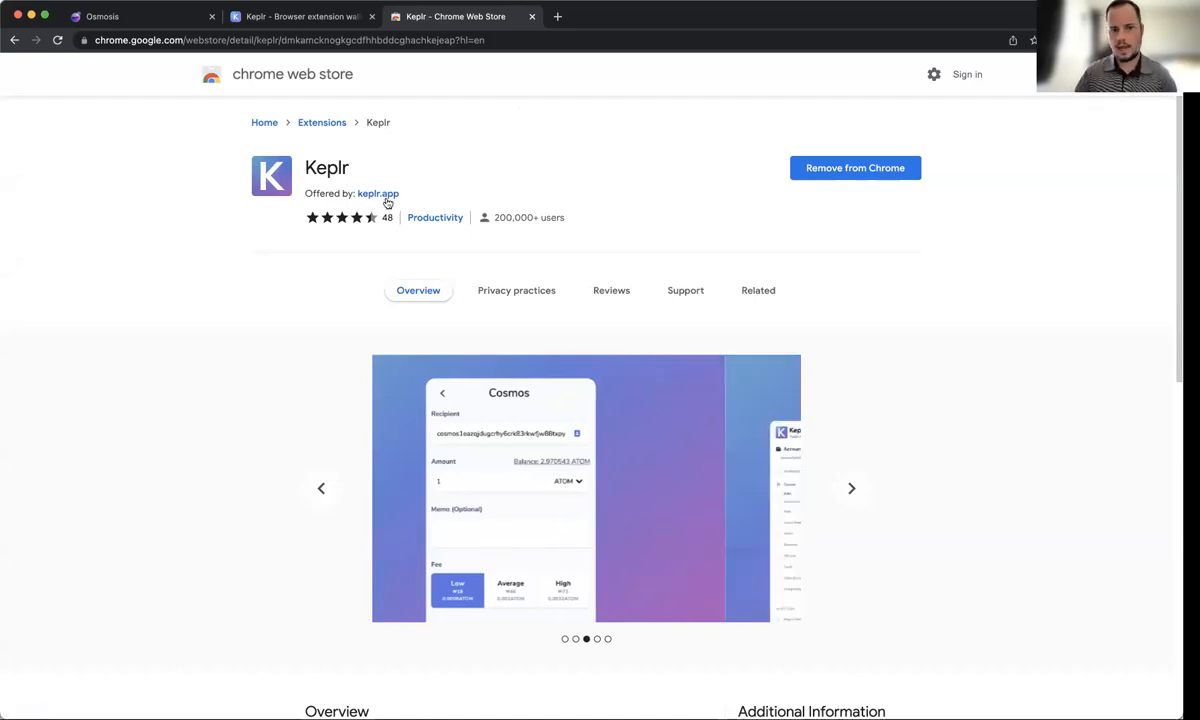
{"action": "mouse_move", "coordinate": [378, 192]}
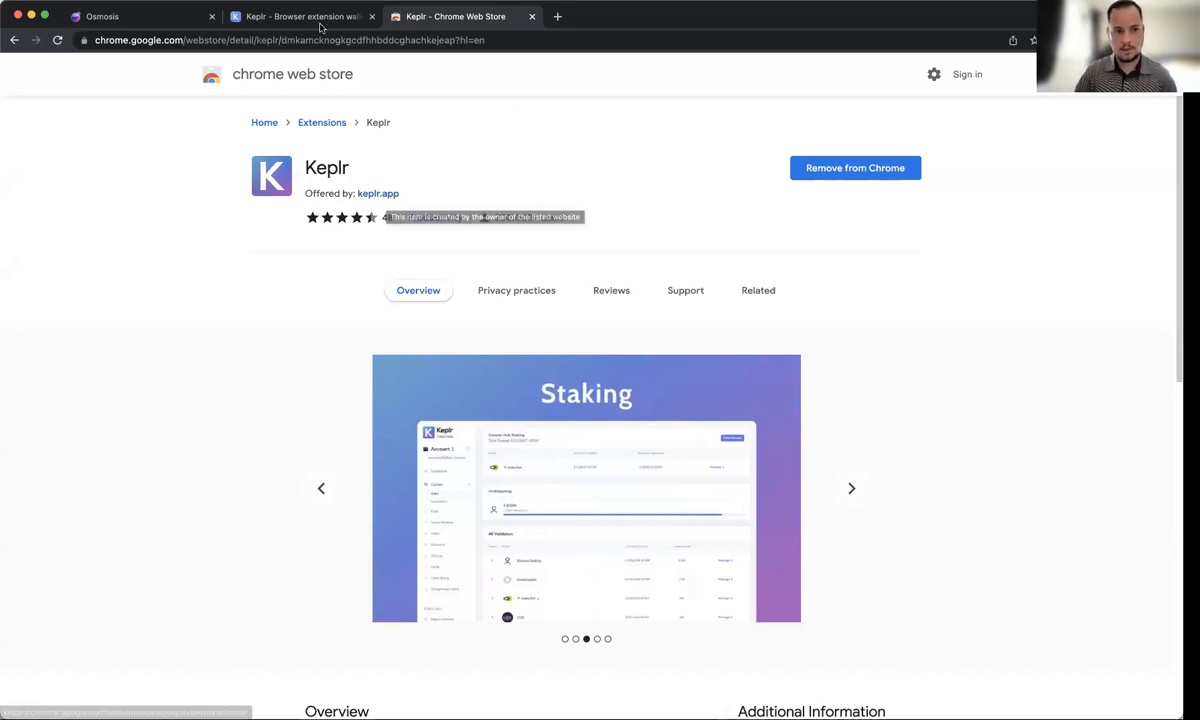
{"action": "left_click", "coordinate": [290, 16]}
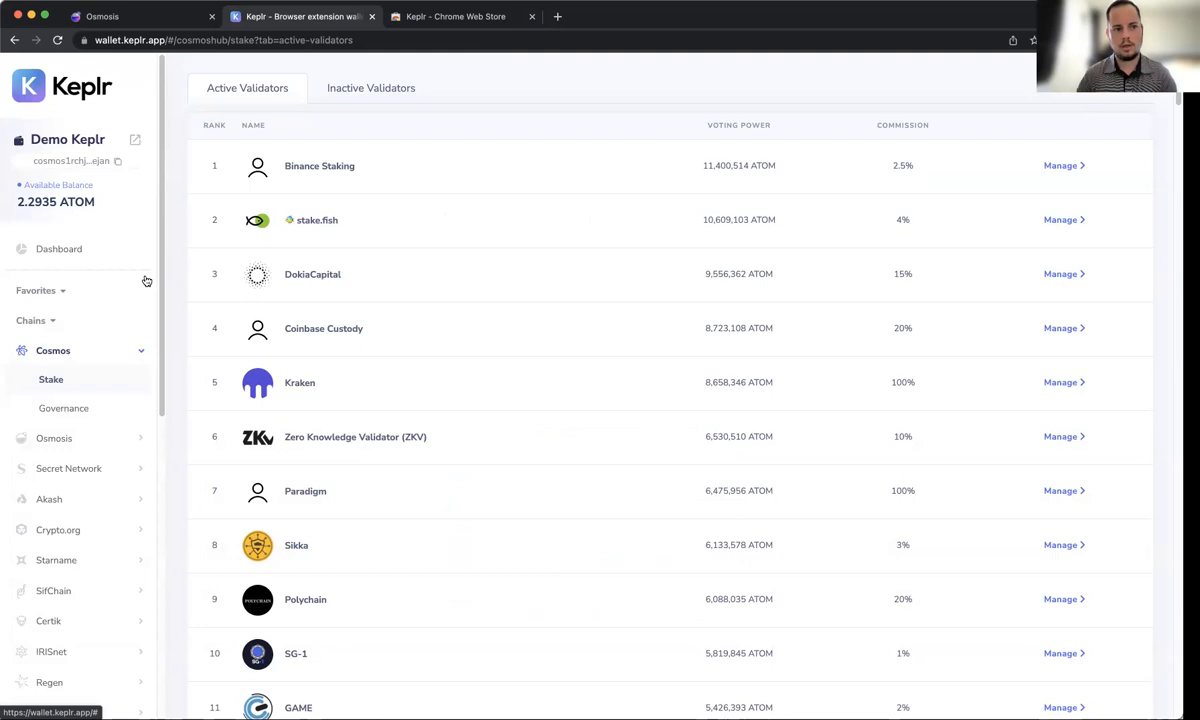
{"action": "mouse_move", "coordinate": [82, 220]}
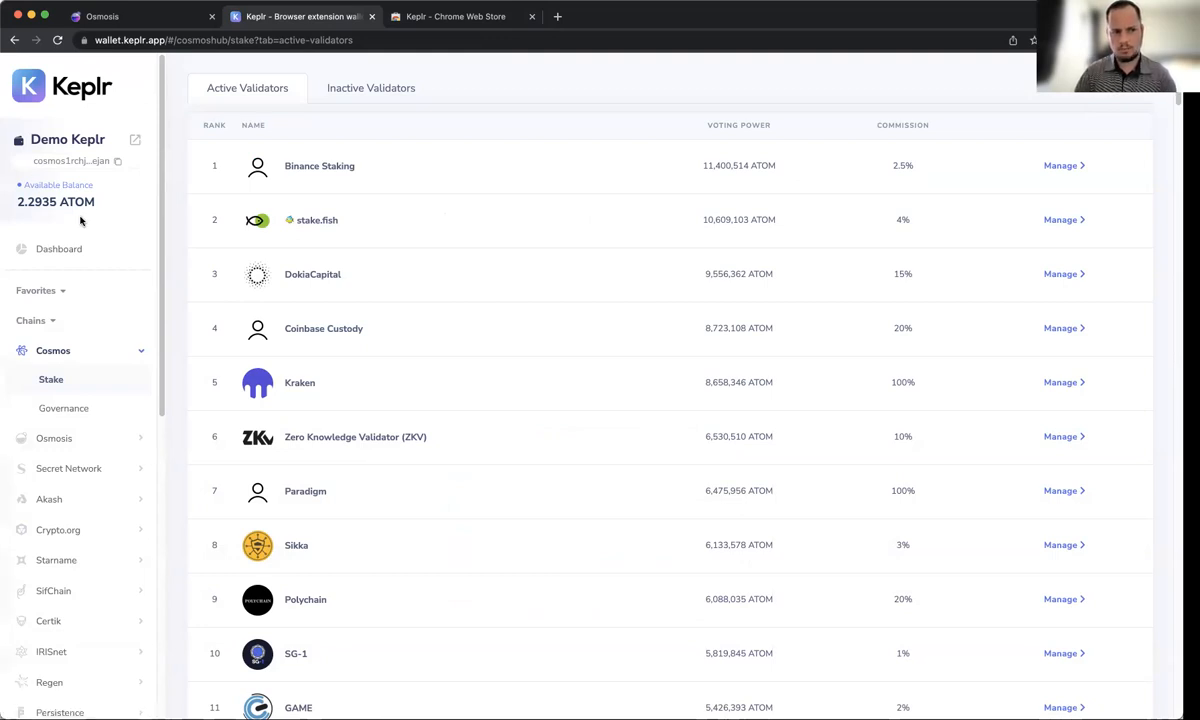
{"action": "mouse_move", "coordinate": [50, 218]}
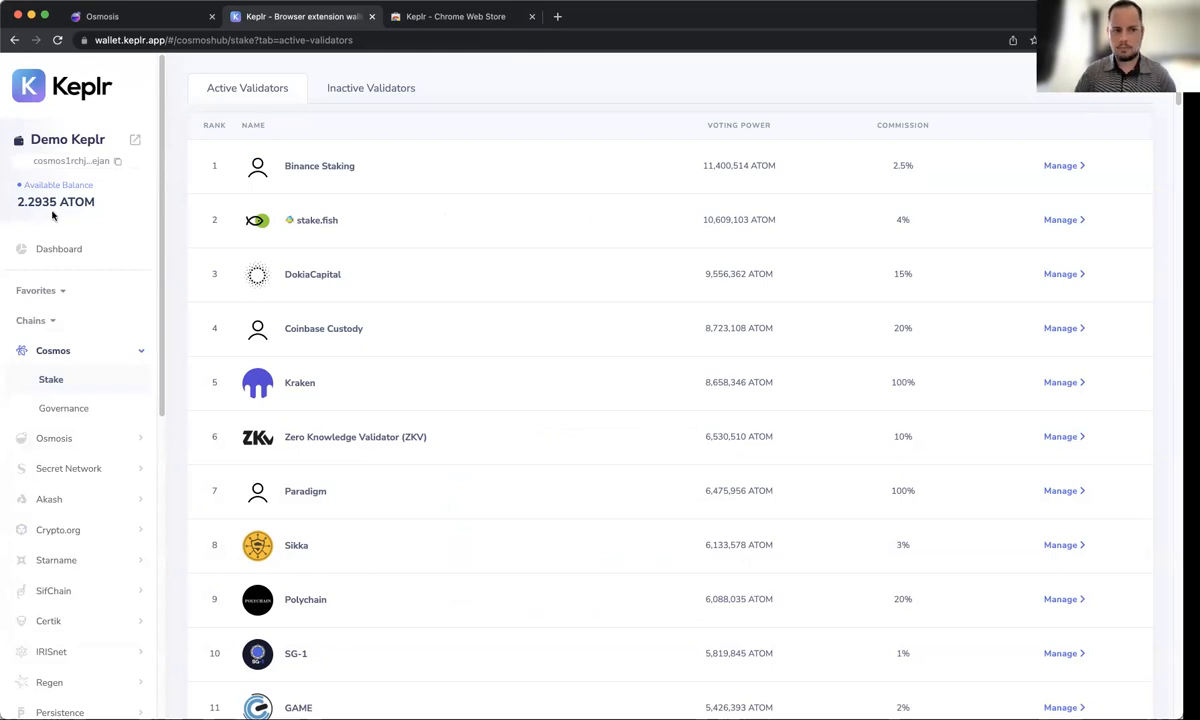
{"action": "mouse_move", "coordinate": [68, 328]}
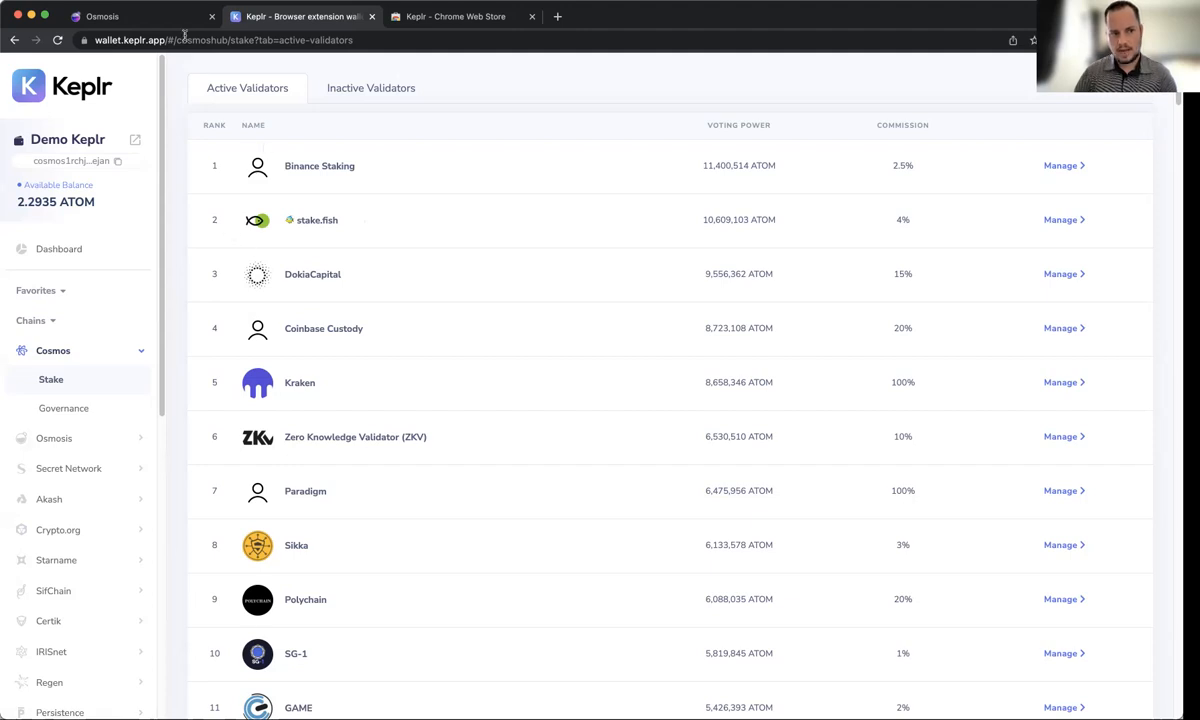
Return from the Keplr wallet to the Osmosis swap page.
{"action": "left_click", "coordinate": [102, 16]}
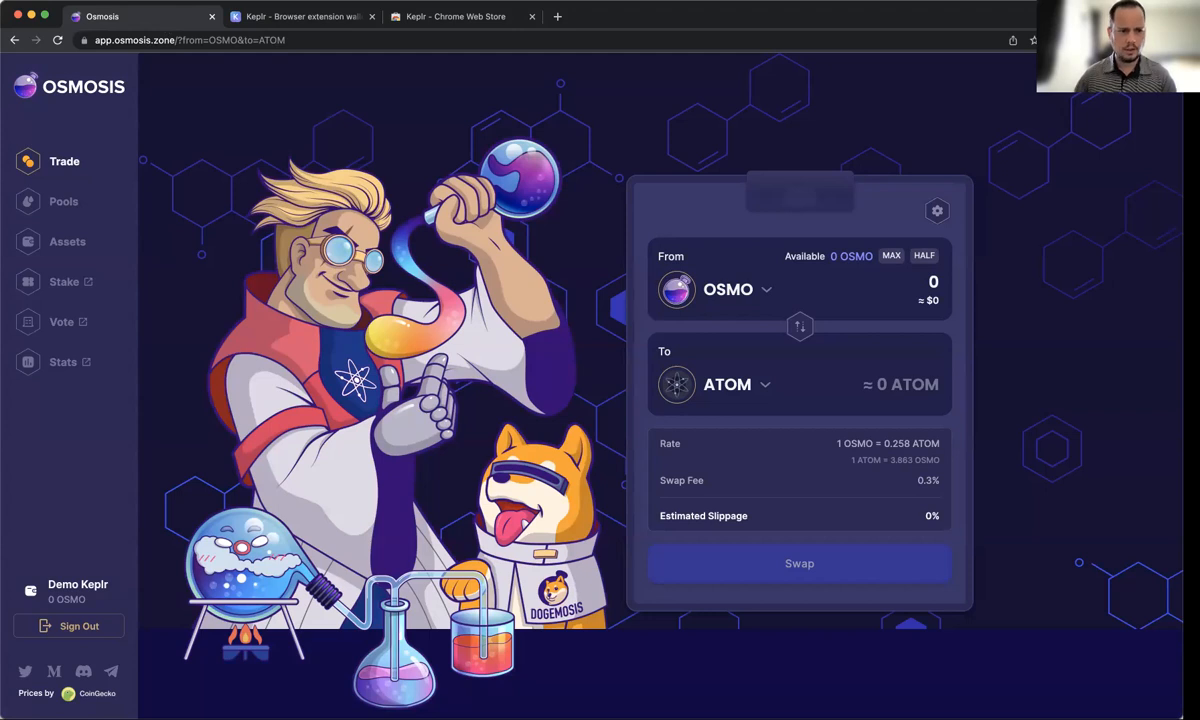
{"action": "mouse_move", "coordinate": [590, 196]}
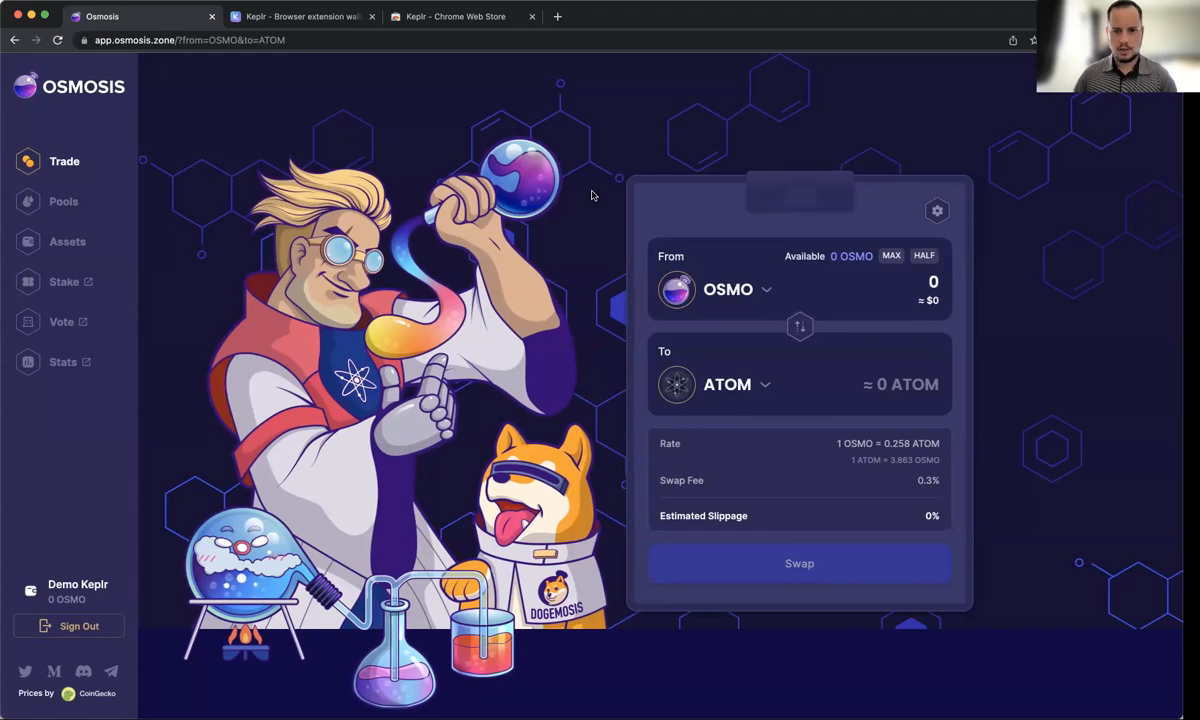
Show the Osmosis assets overview listing 0.128571 ATOM and 0.014758 JUNO.
{"action": "left_click", "coordinate": [296, 16]}
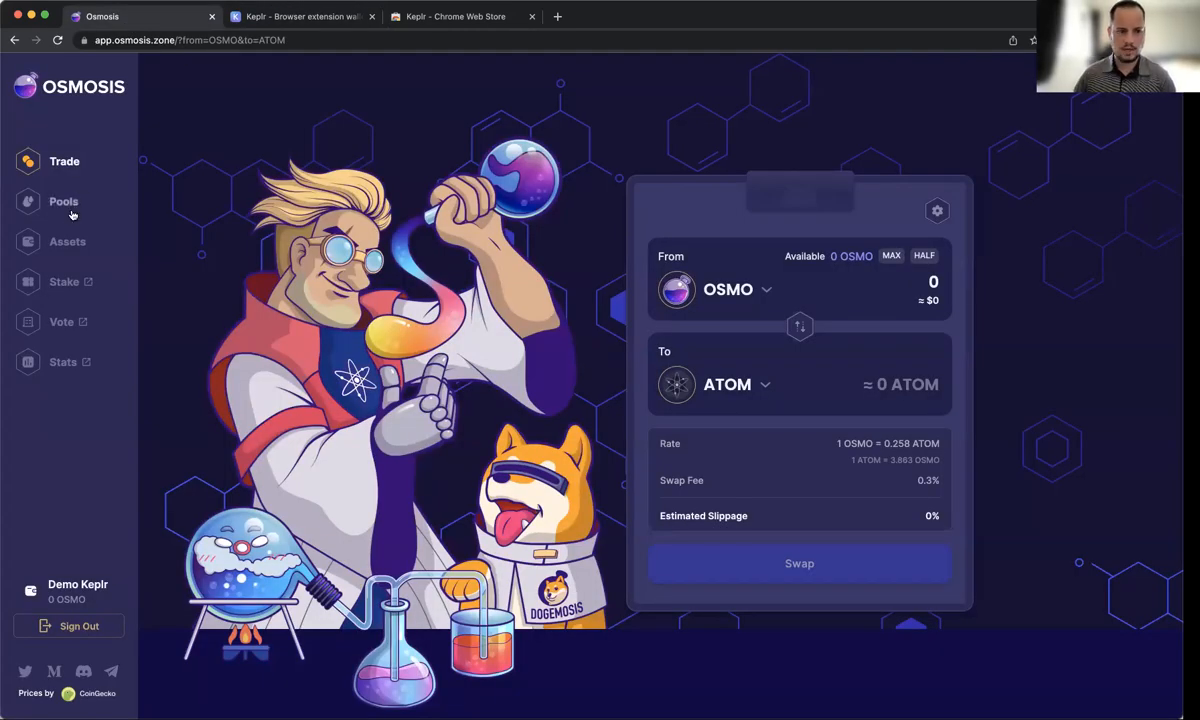
{"action": "mouse_move", "coordinate": [68, 240]}
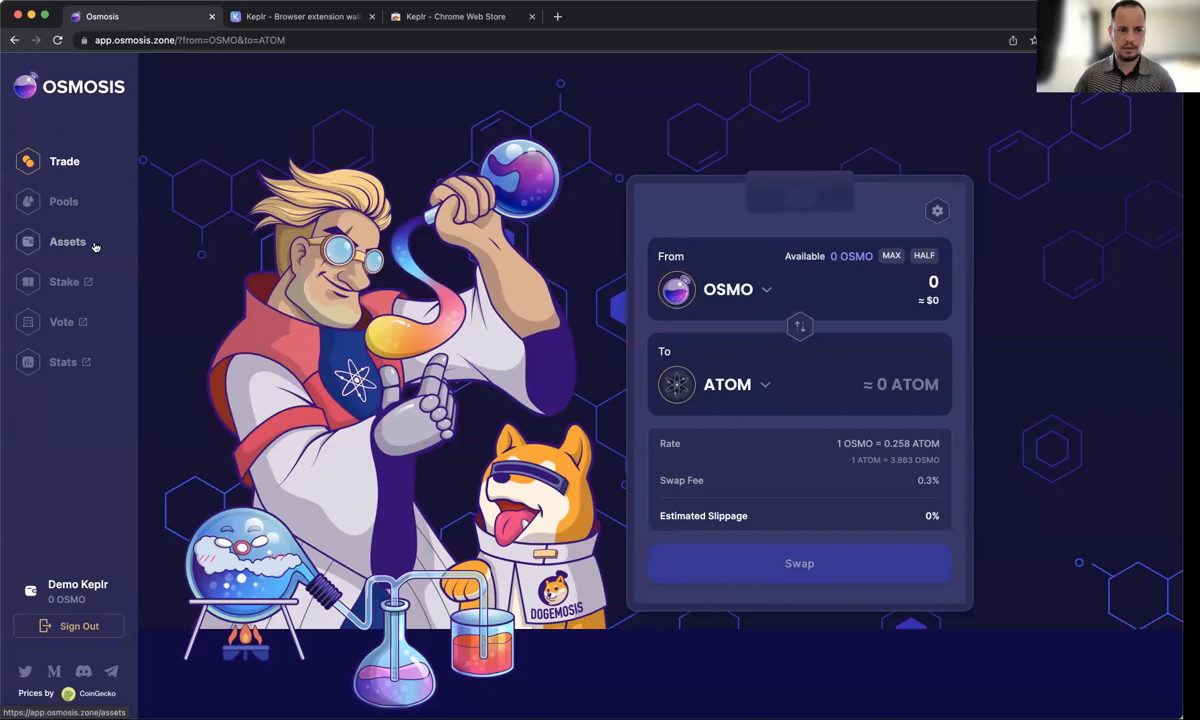
{"action": "left_click", "coordinate": [68, 242]}
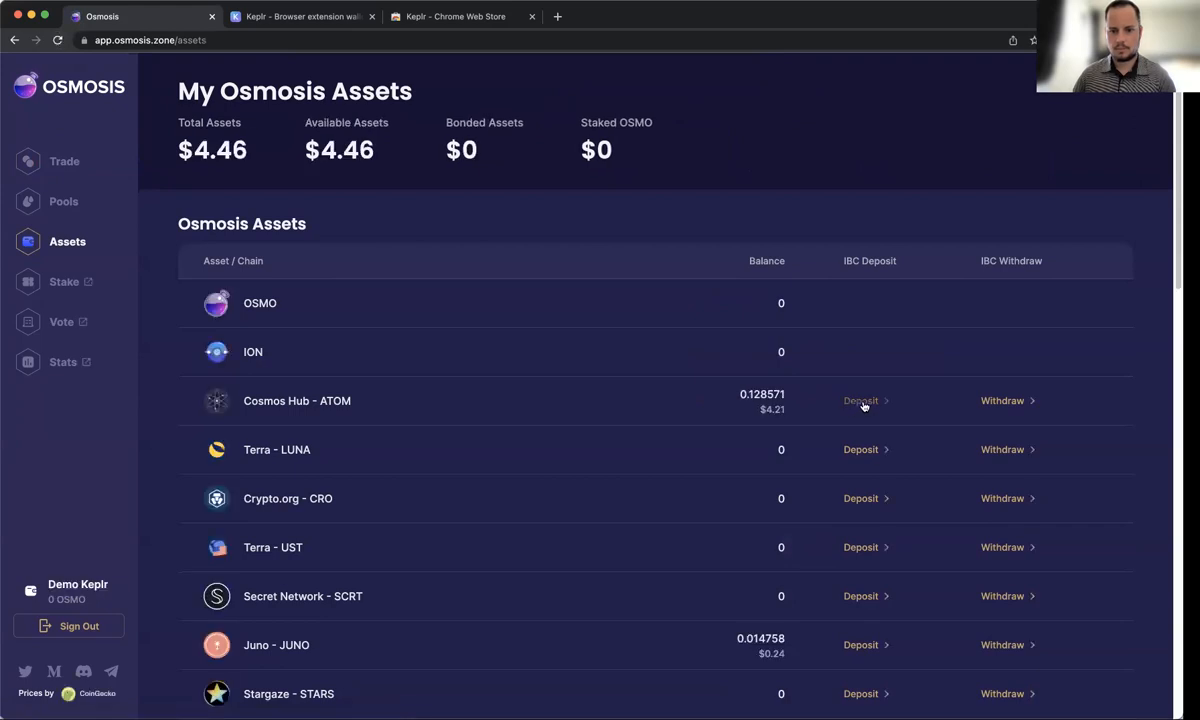
Deposit 2.2883 ATOM from Cosmos Hub via IBC and approve the transaction in Keplr.
{"action": "left_click", "coordinate": [860, 400]}
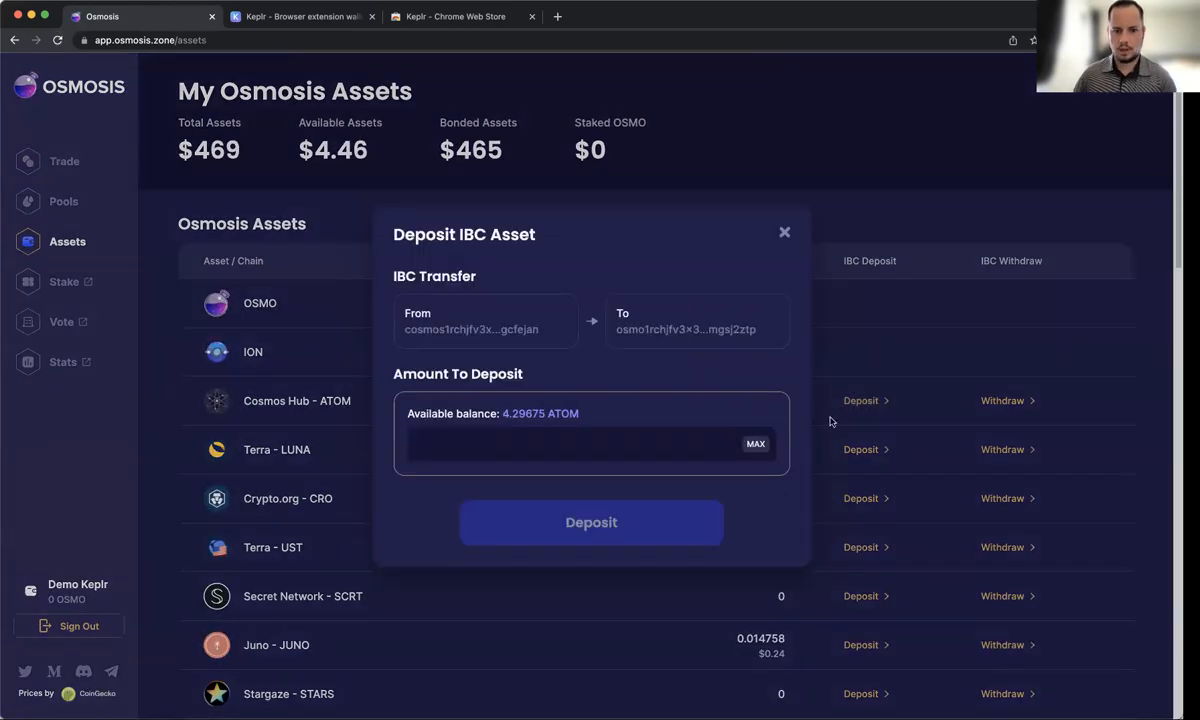
{"action": "type", "text": "2.2883"}
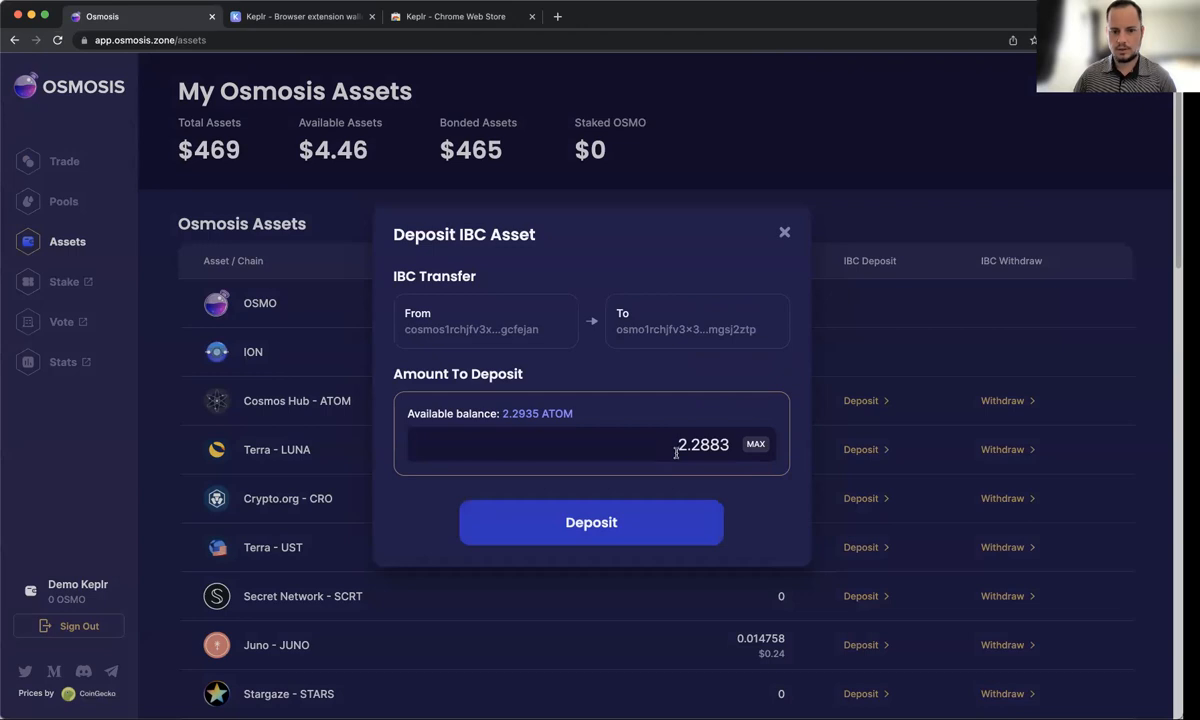
{"action": "mouse_move", "coordinate": [648, 520]}
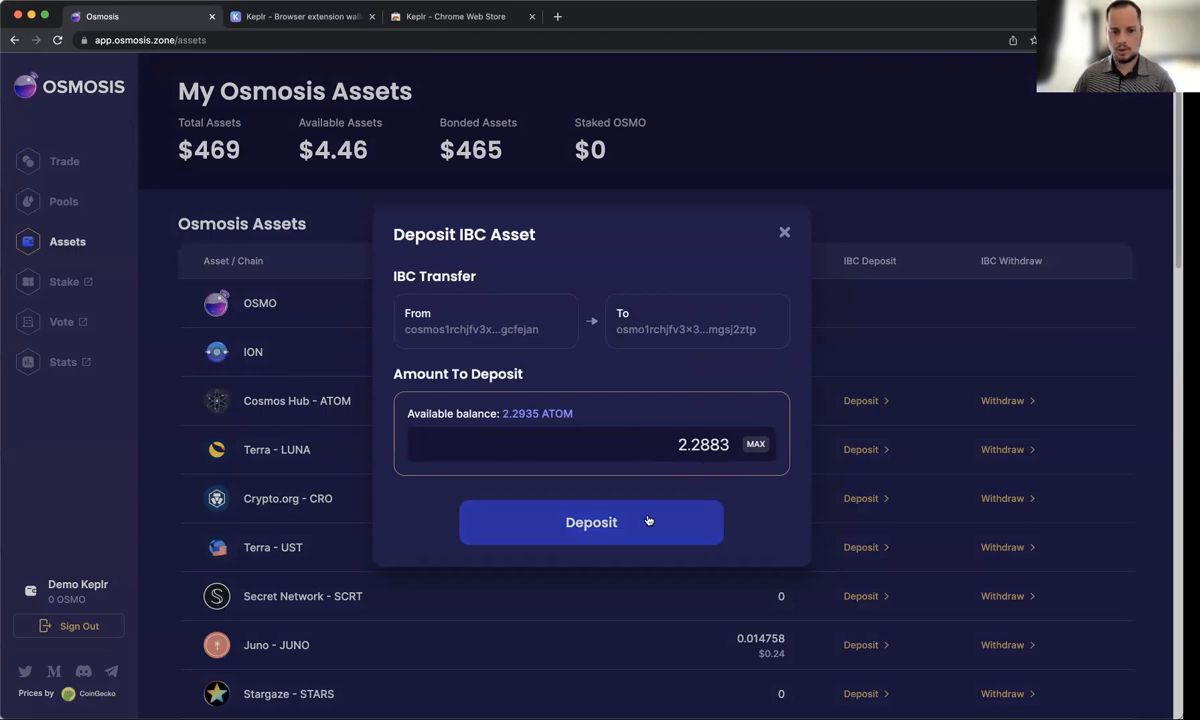
{"action": "left_click", "coordinate": [592, 522]}
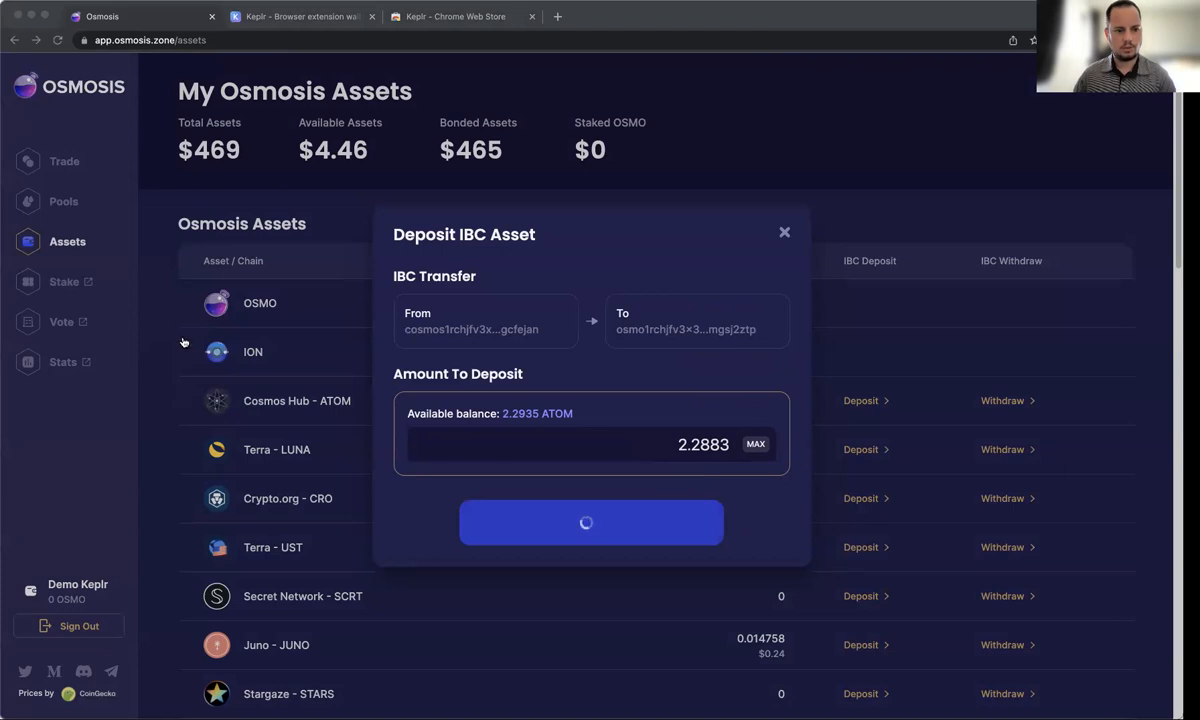
{"action": "mouse_move", "coordinate": [182, 384]}
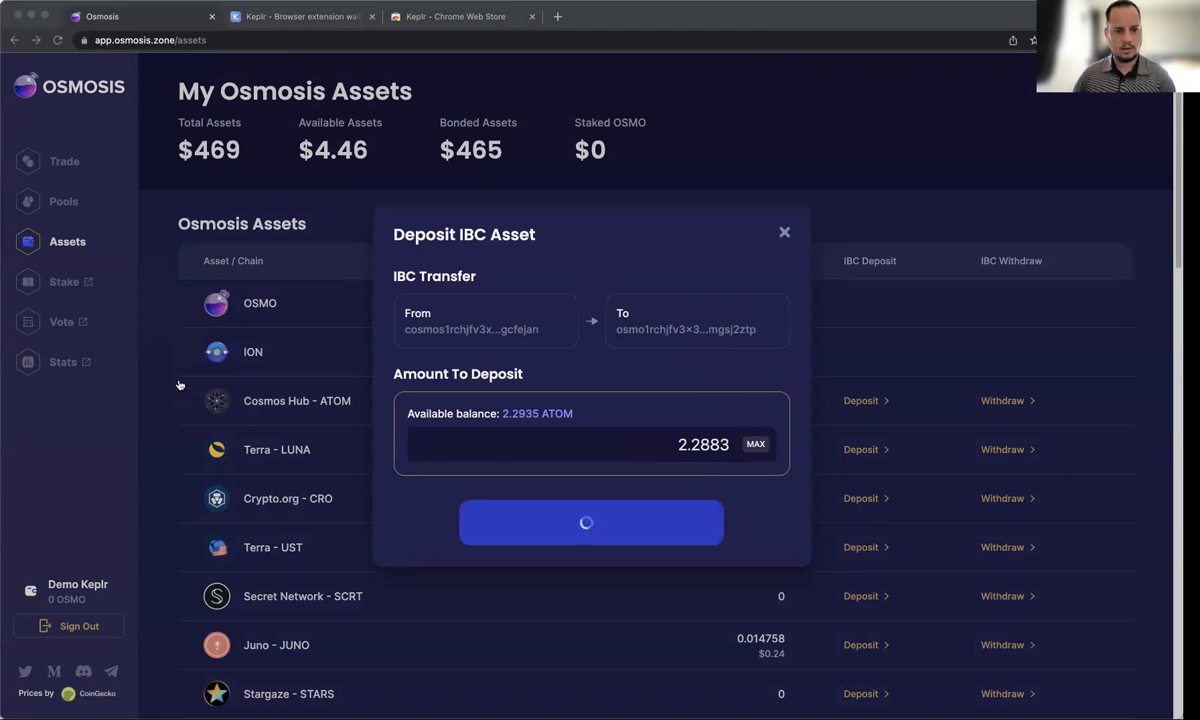
{"action": "left_click", "coordinate": [590, 520]}
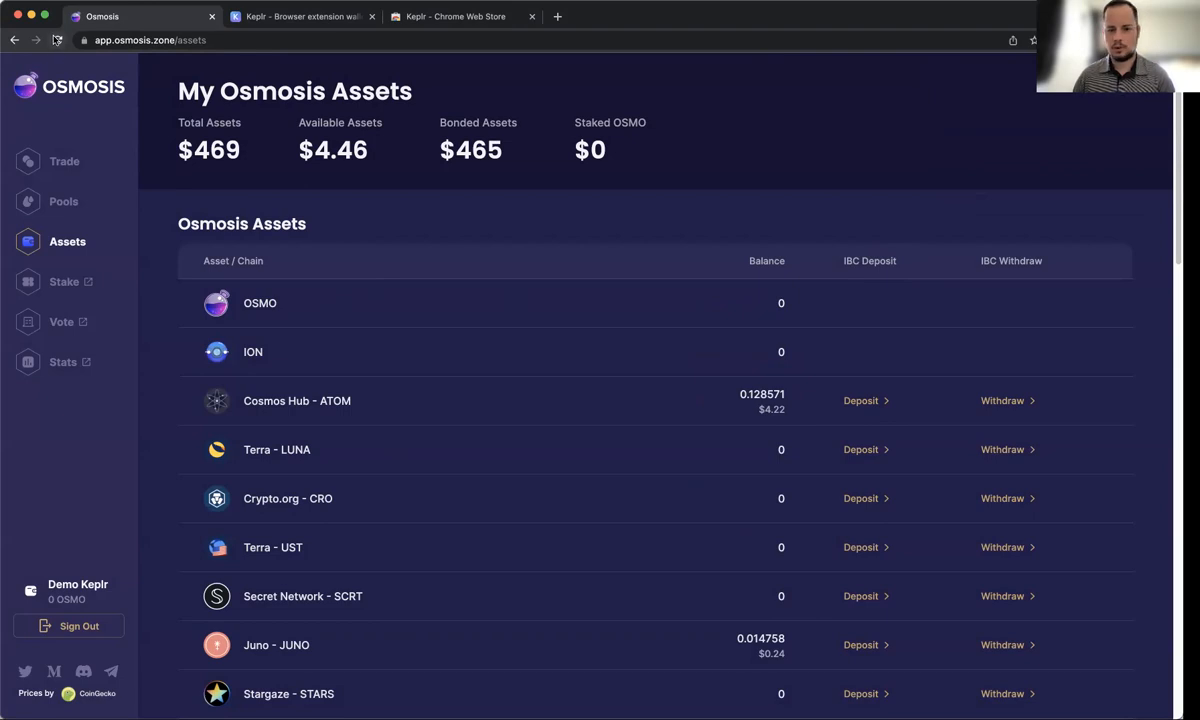
{"action": "mouse_move", "coordinate": [56, 40]}
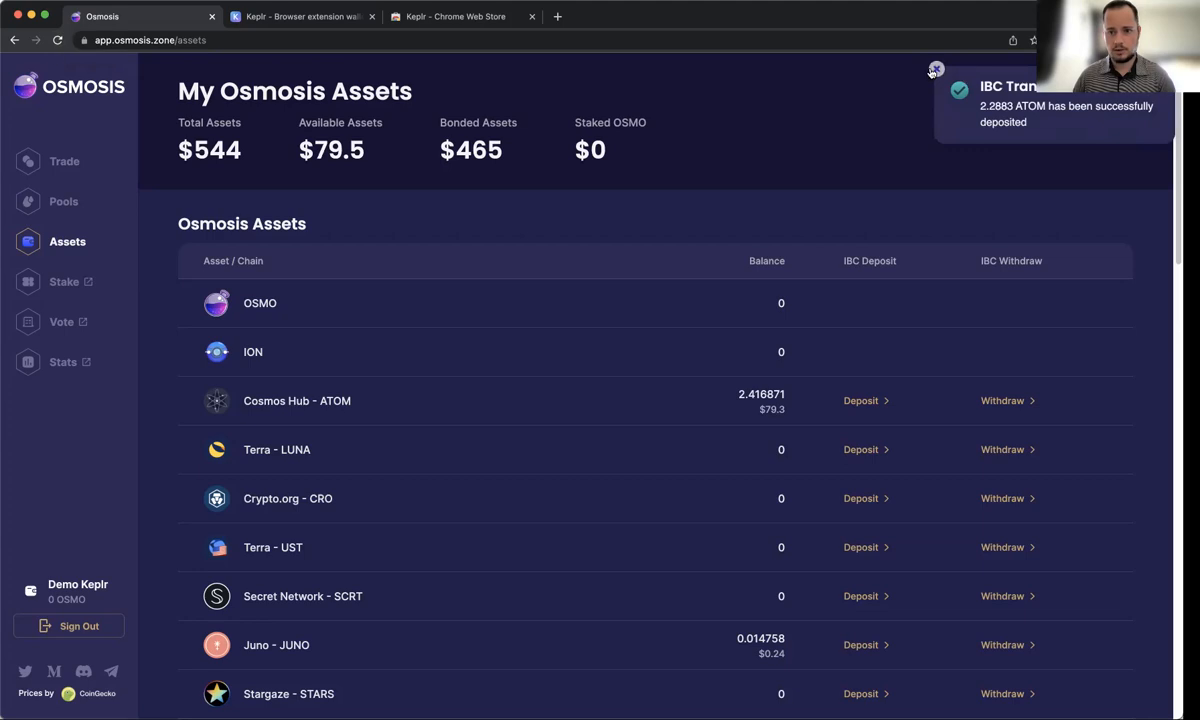
Dismiss the IBC transfer success notice, leaving 2.416871 ATOM available.
{"action": "left_click", "coordinate": [936, 68]}
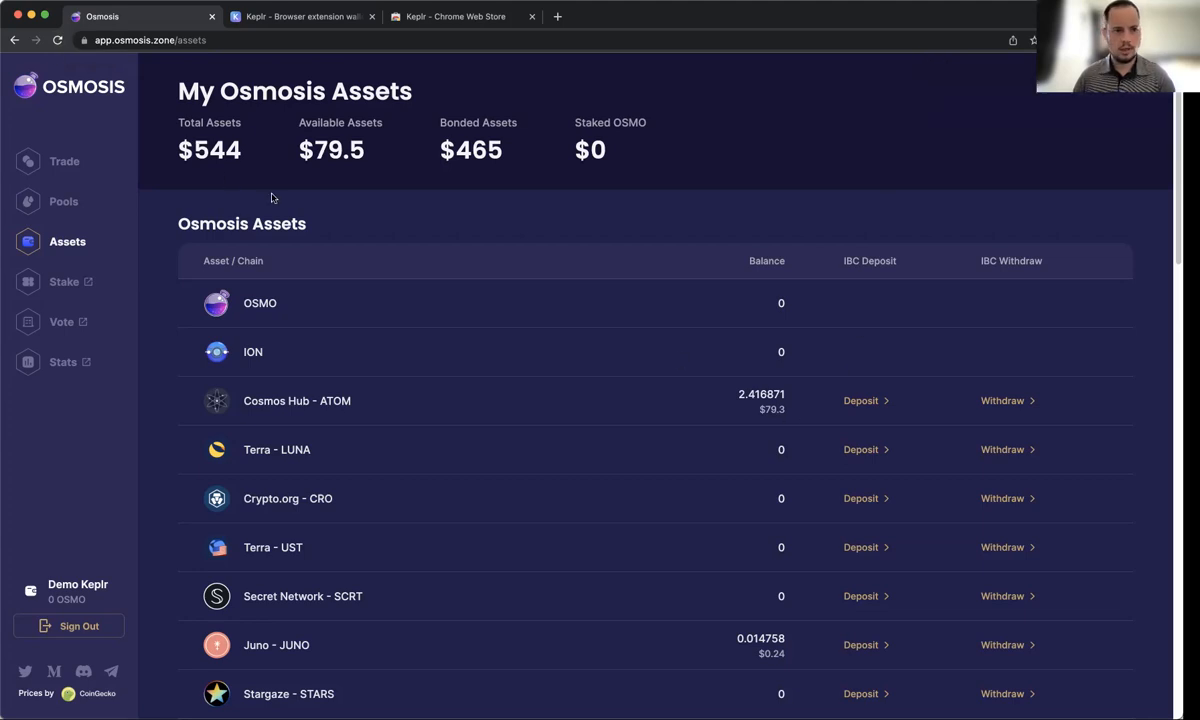
{"action": "mouse_move", "coordinate": [810, 434]}
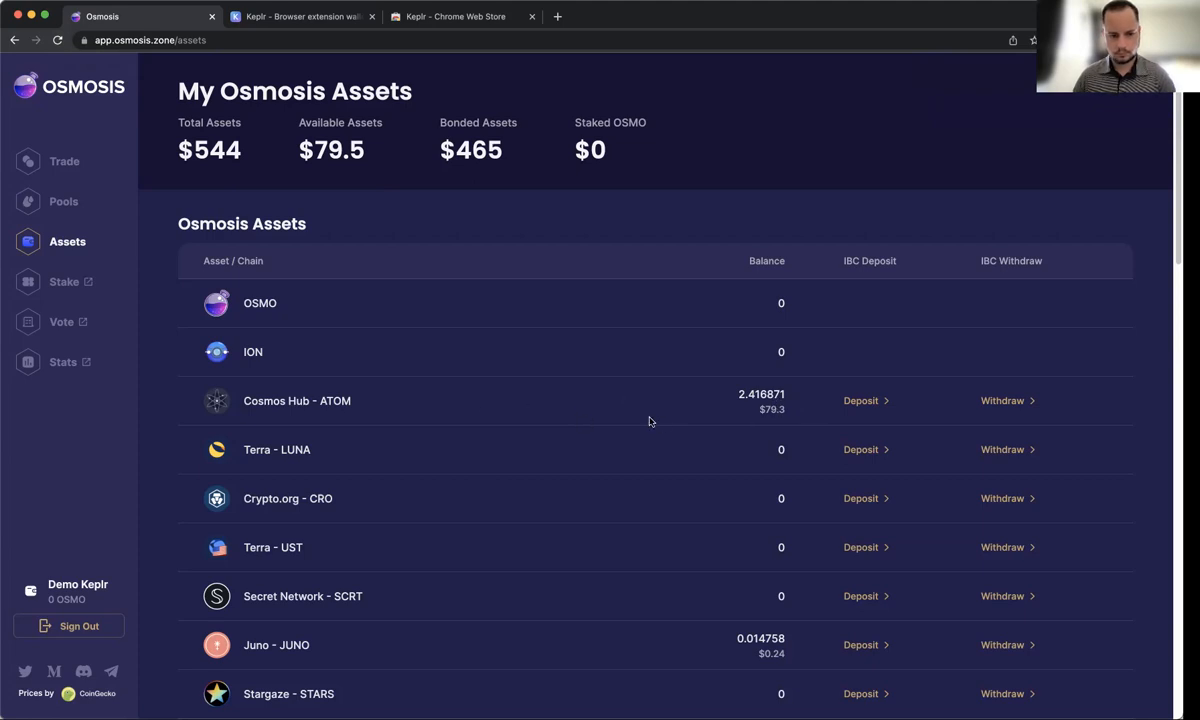
{"action": "mouse_move", "coordinate": [144, 340]}
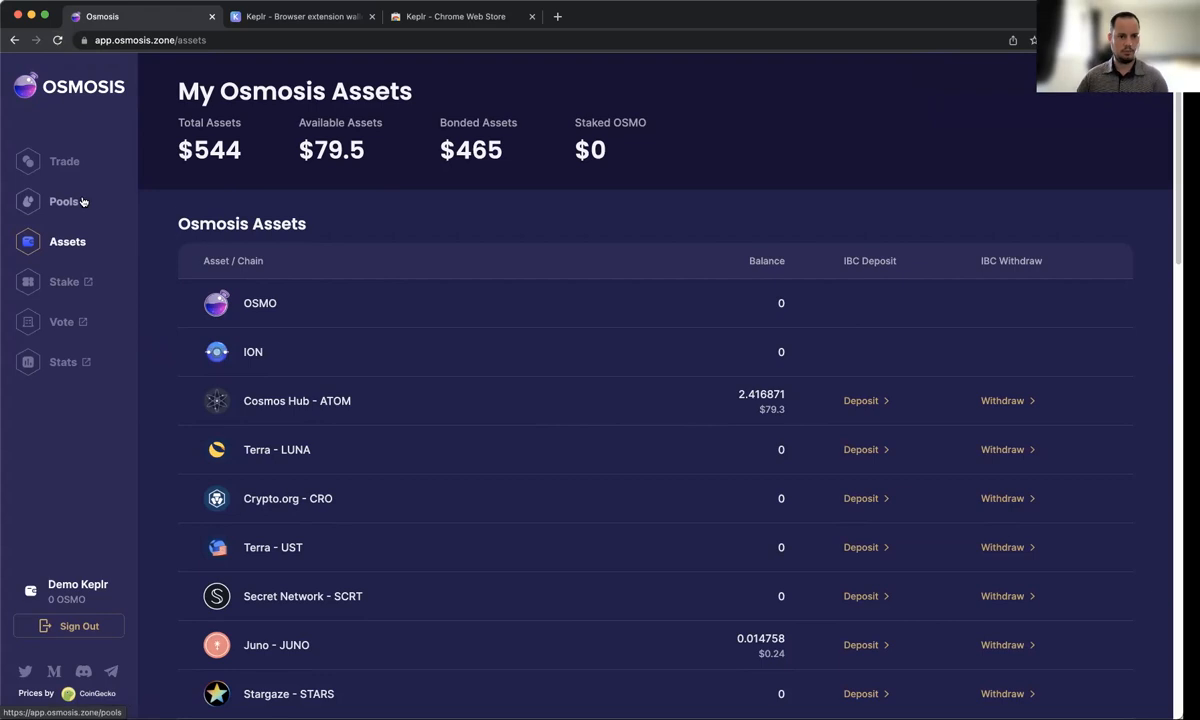
{"action": "left_click", "coordinate": [64, 200]}
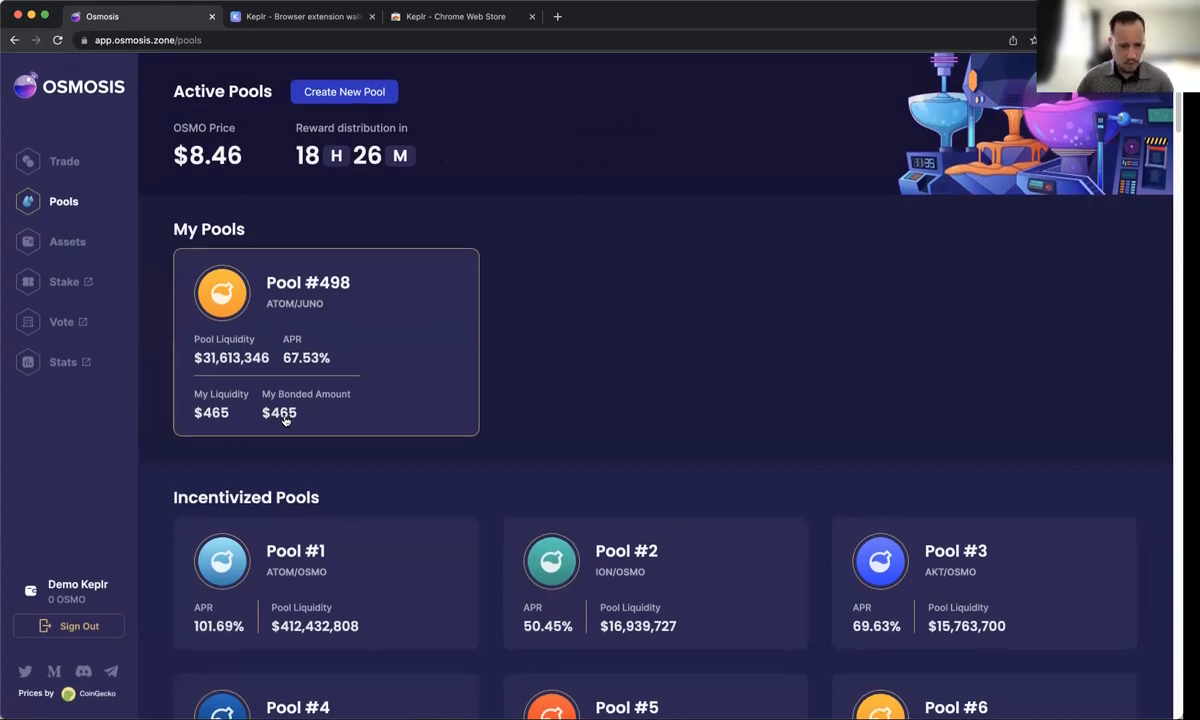
{"action": "mouse_move", "coordinate": [312, 298]}
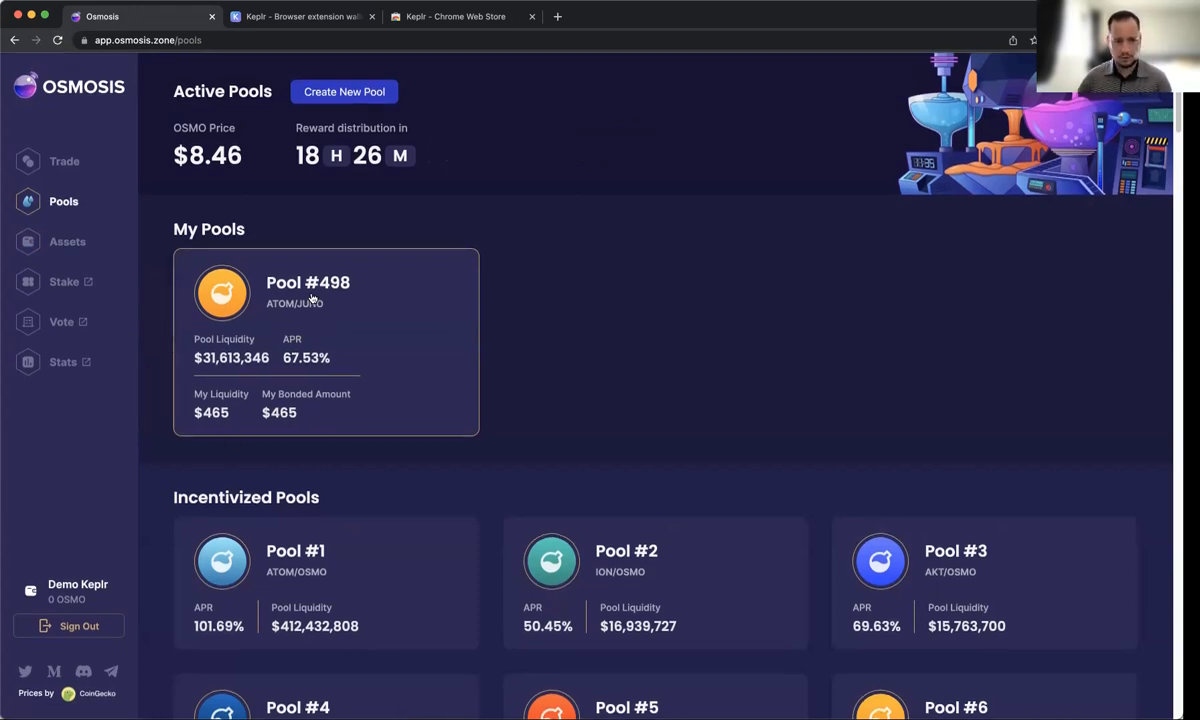
{"action": "scroll", "scroll_direction": "down", "scroll_amount": 3}
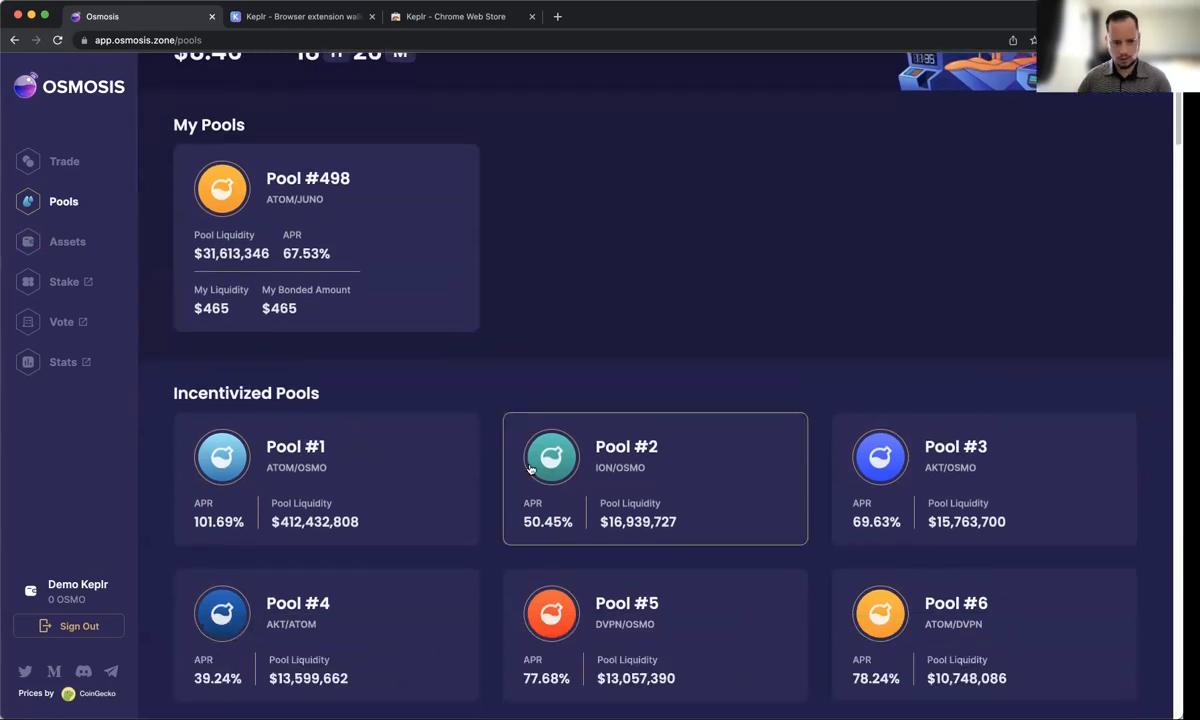
{"action": "scroll", "scroll_direction": "down", "scroll_amount": 3}
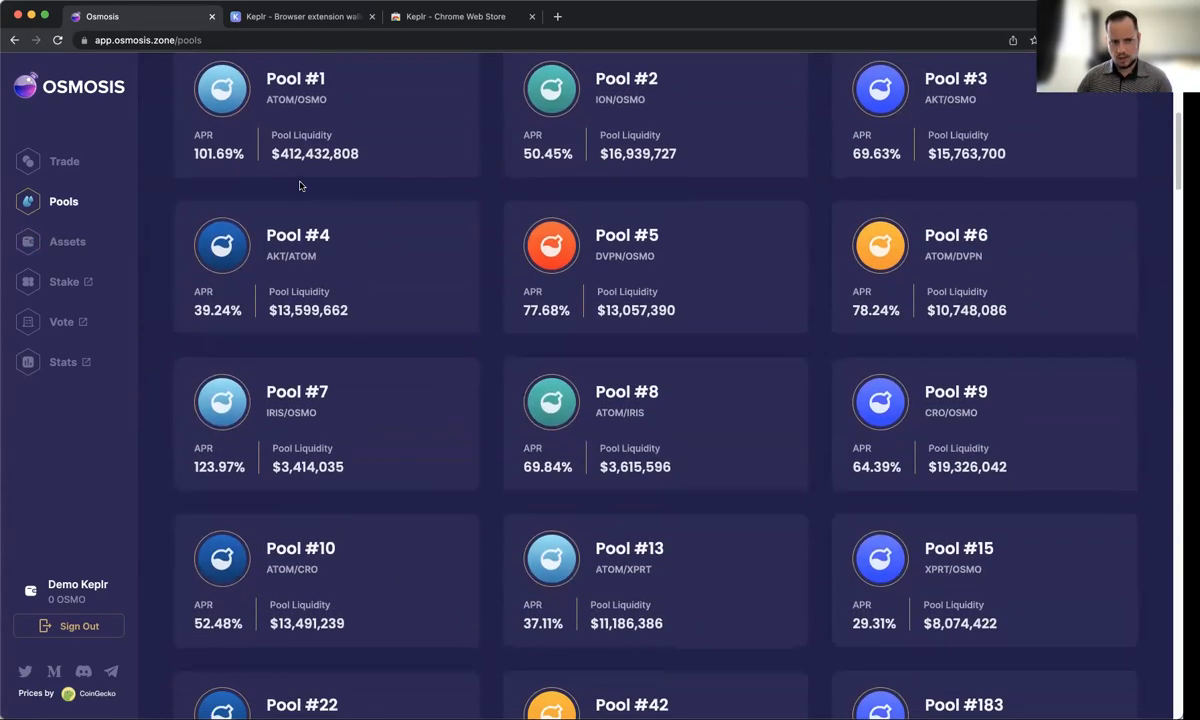
{"action": "scroll", "scroll_direction": "down", "scroll_amount": 3}
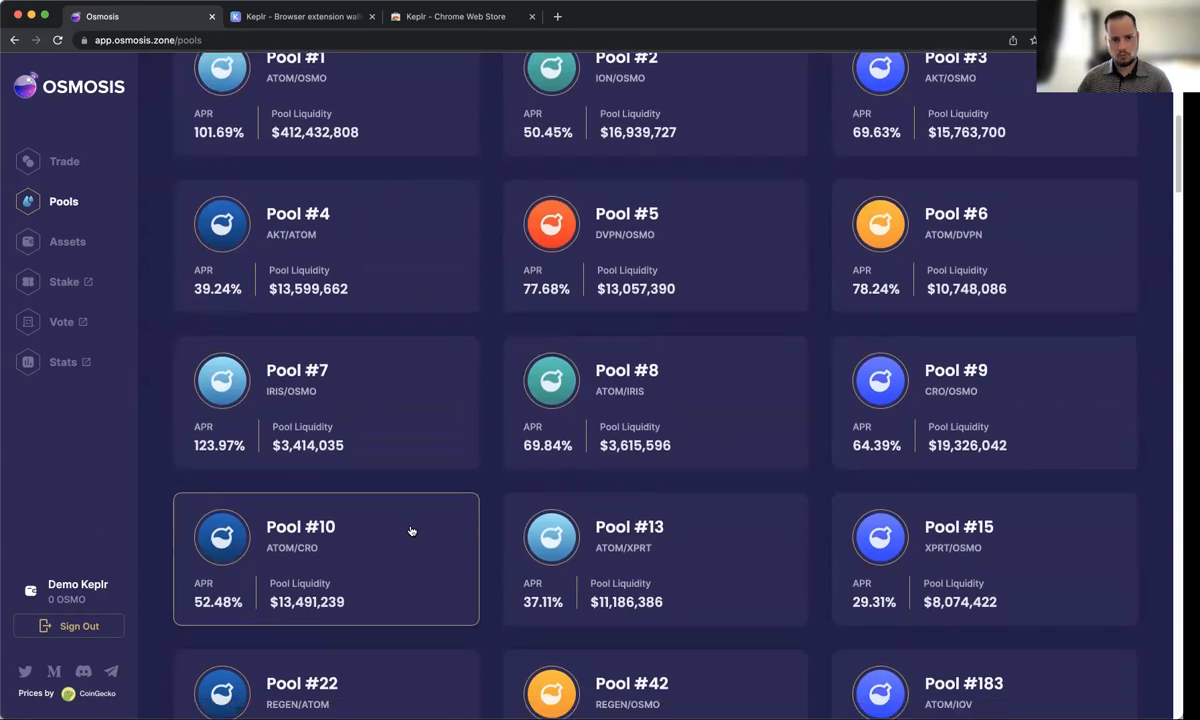
{"action": "scroll", "scroll_direction": "up", "scroll_amount": 3}
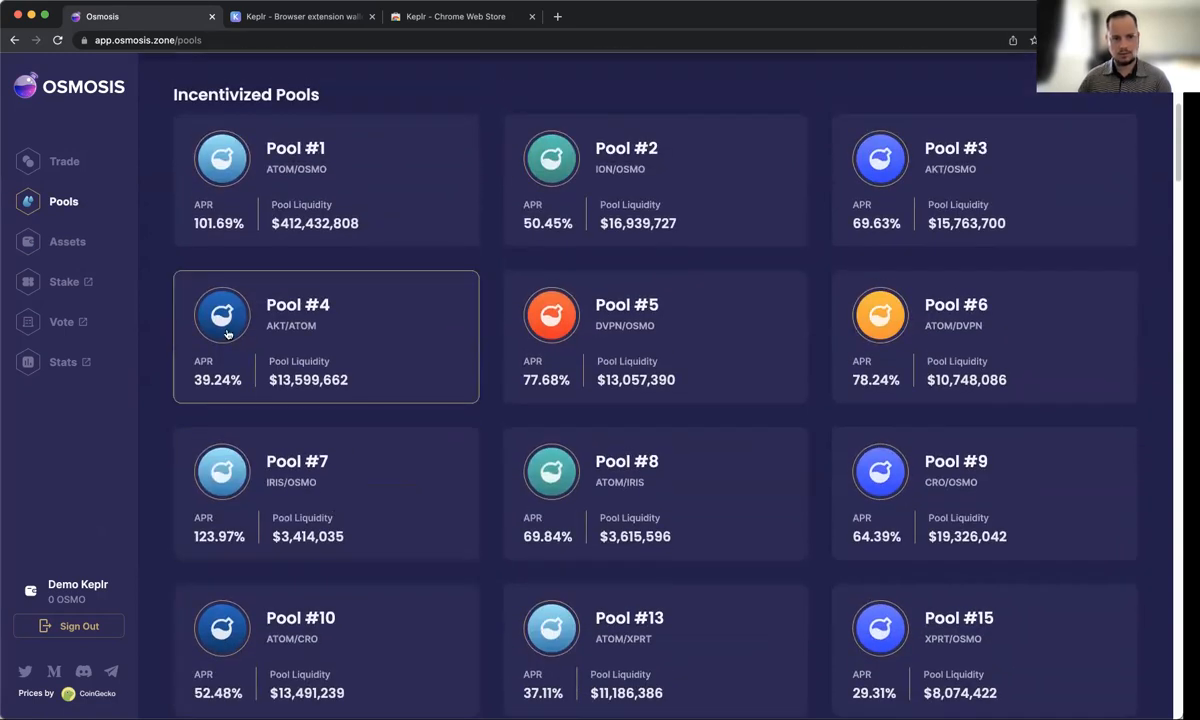
{"action": "mouse_move", "coordinate": [208, 256]}
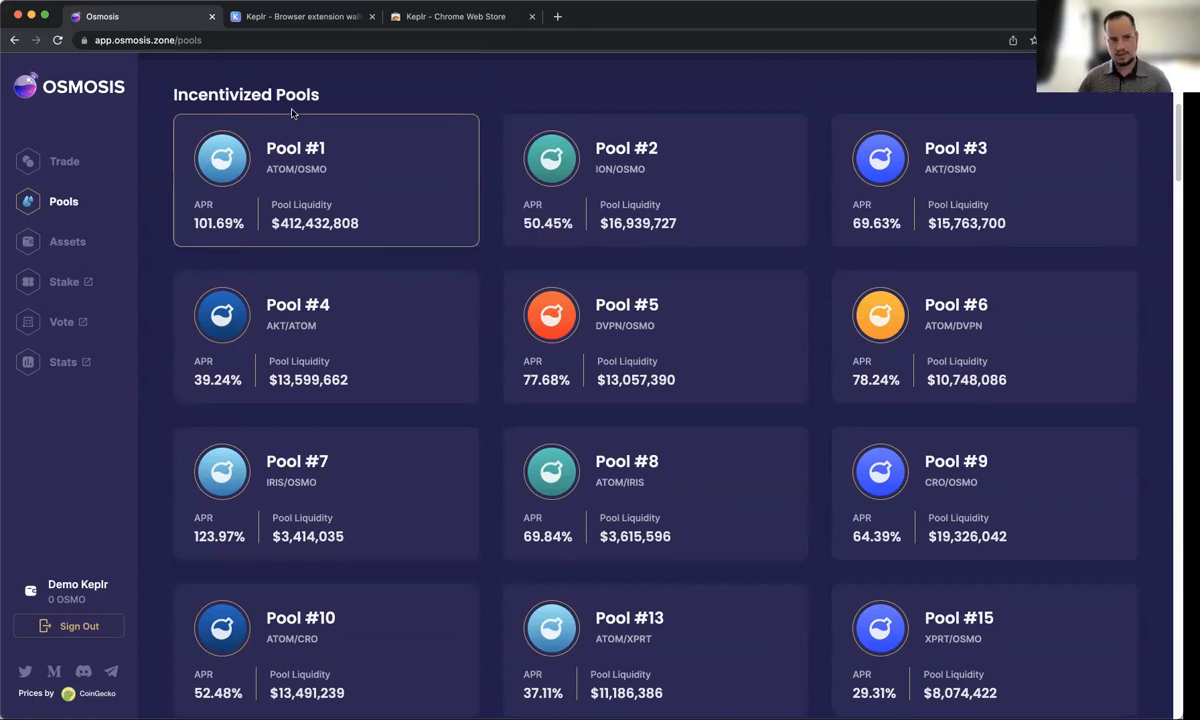
{"action": "mouse_move", "coordinate": [192, 180]}
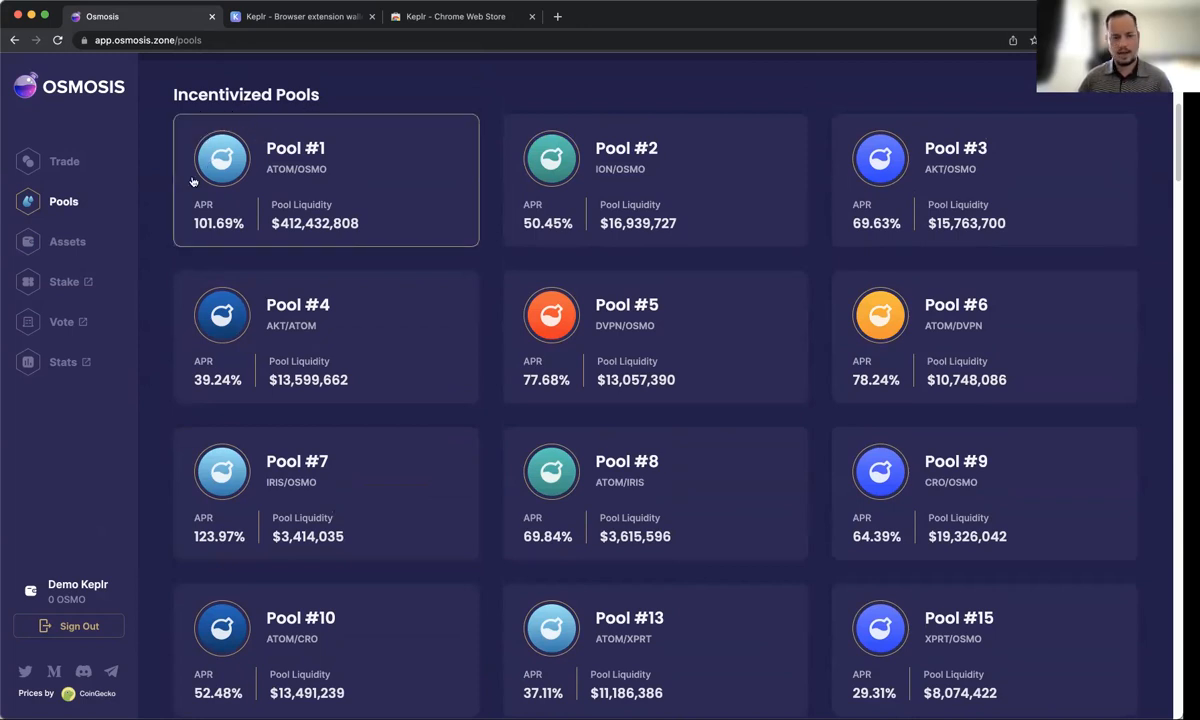
{"action": "mouse_move", "coordinate": [200, 242]}
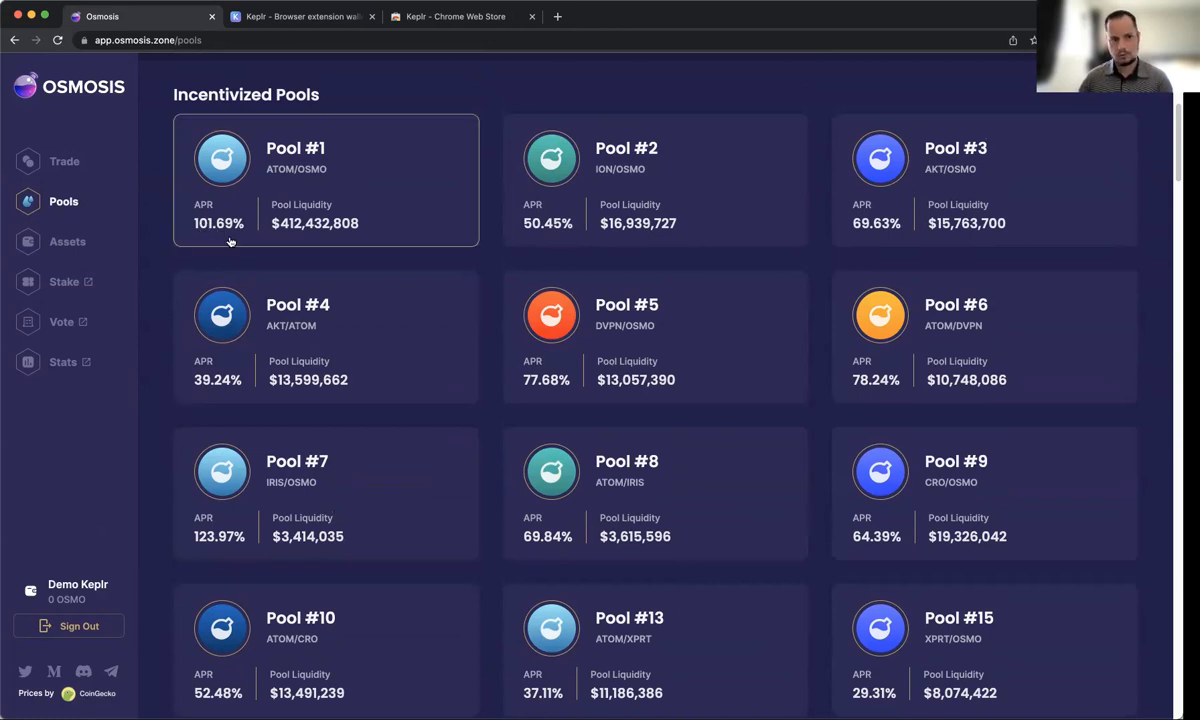
{"action": "mouse_move", "coordinate": [196, 200]}
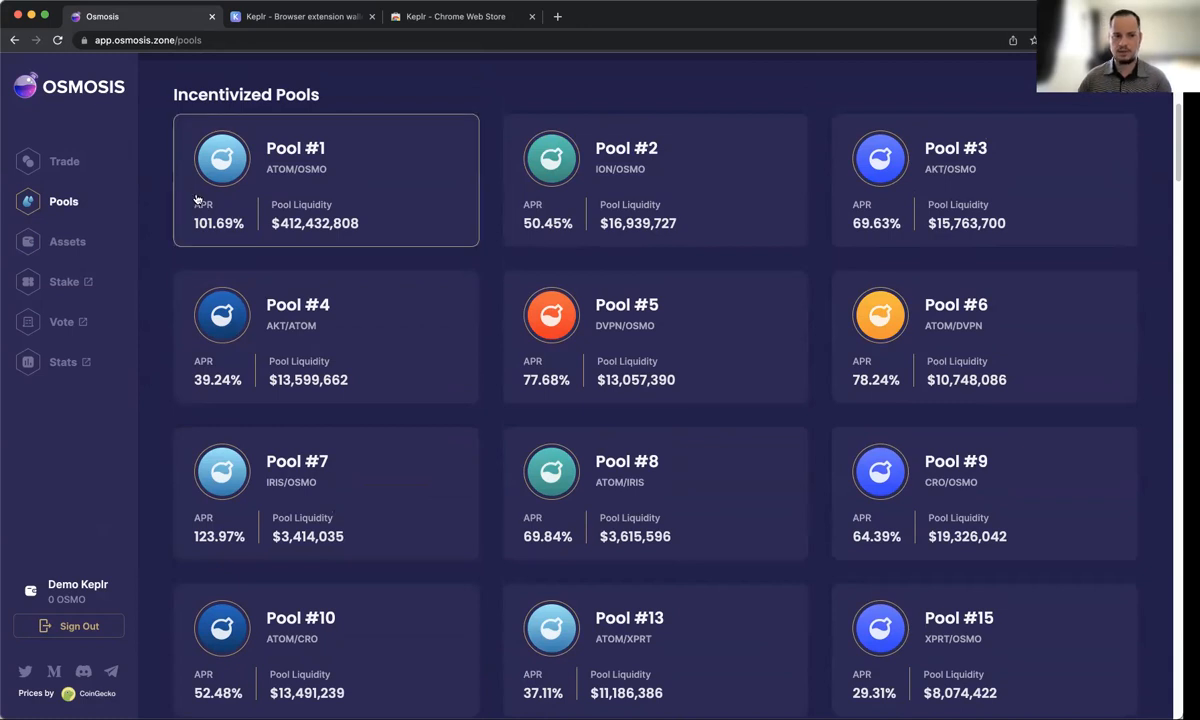
{"action": "mouse_move", "coordinate": [256, 246]}
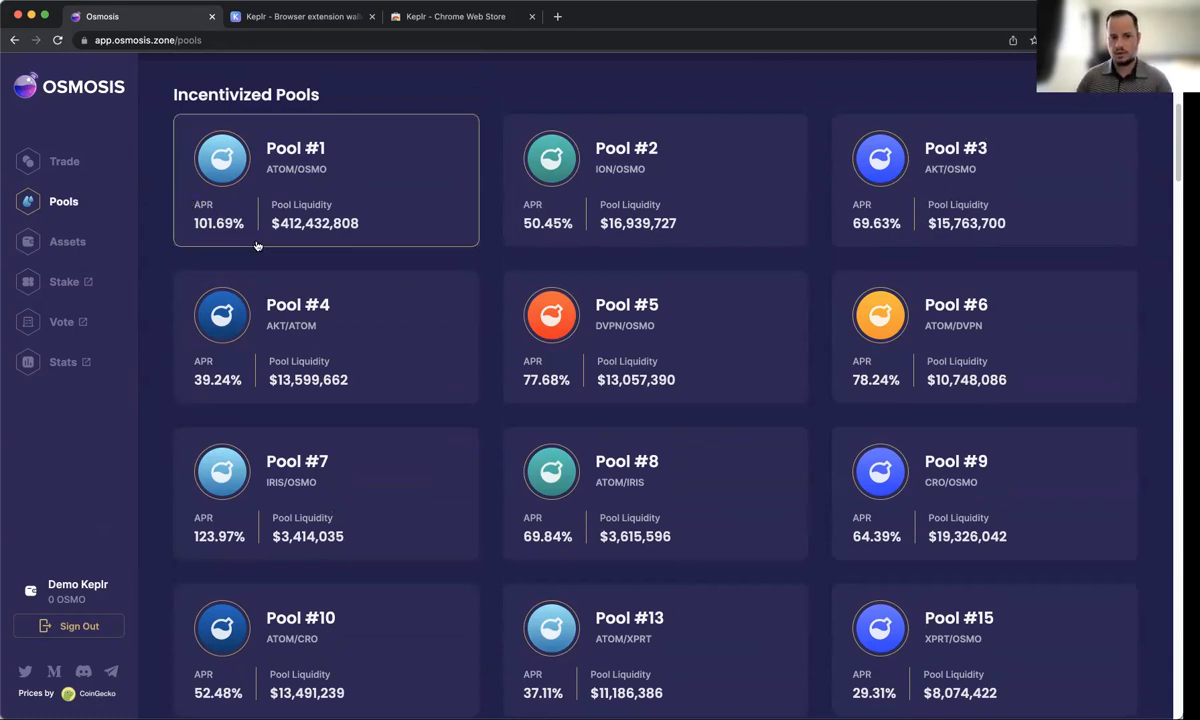
{"action": "mouse_move", "coordinate": [432, 398]}
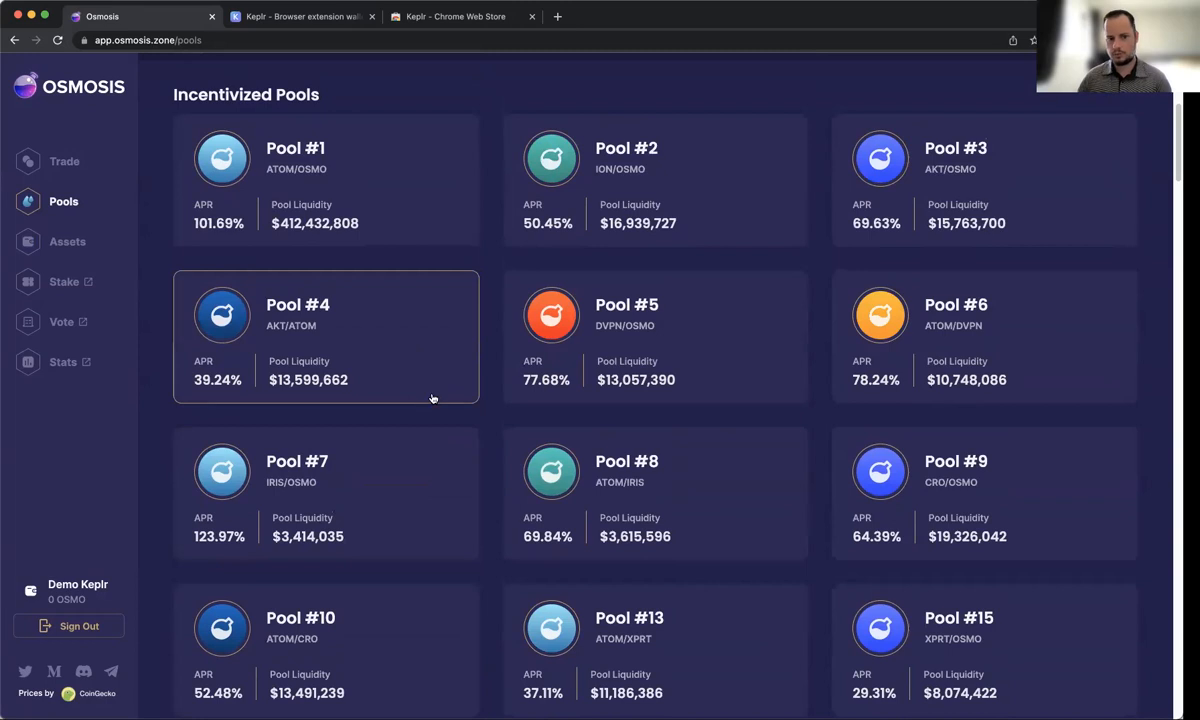
Scroll through the pool cards until the JUNO/OSMO pool #497 is in view.
{"action": "scroll", "scroll_direction": "down", "scroll_amount": 3}
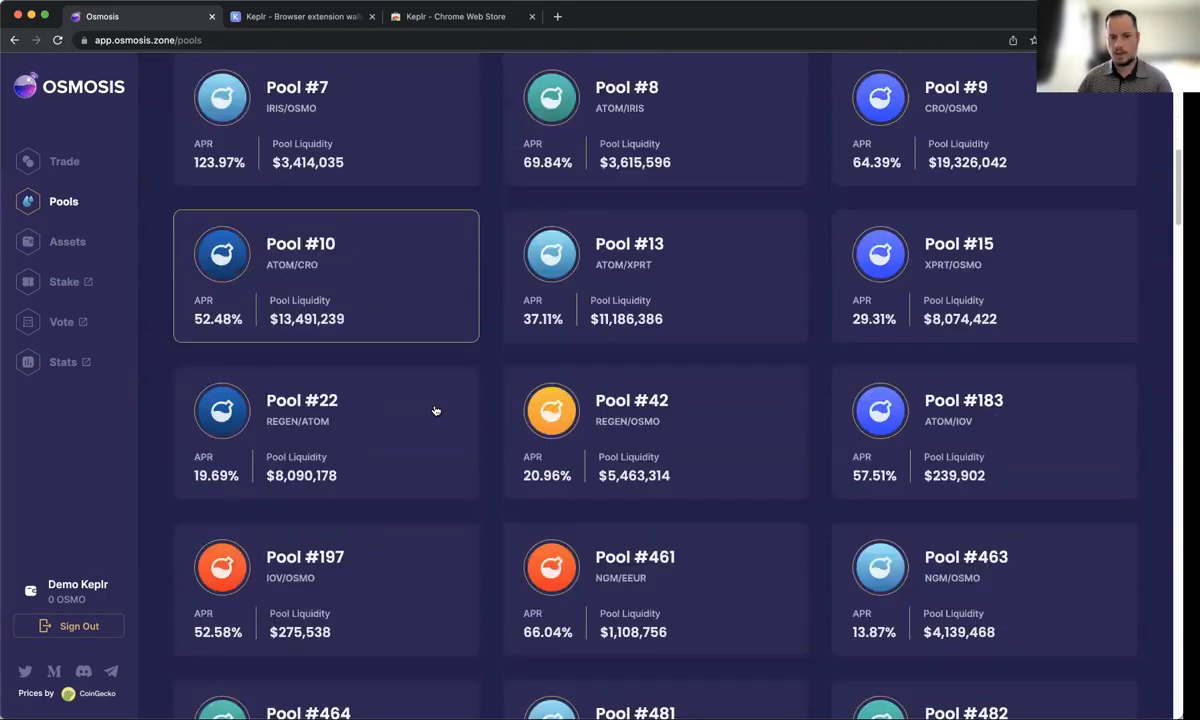
{"action": "scroll", "scroll_direction": "down", "scroll_amount": 3}
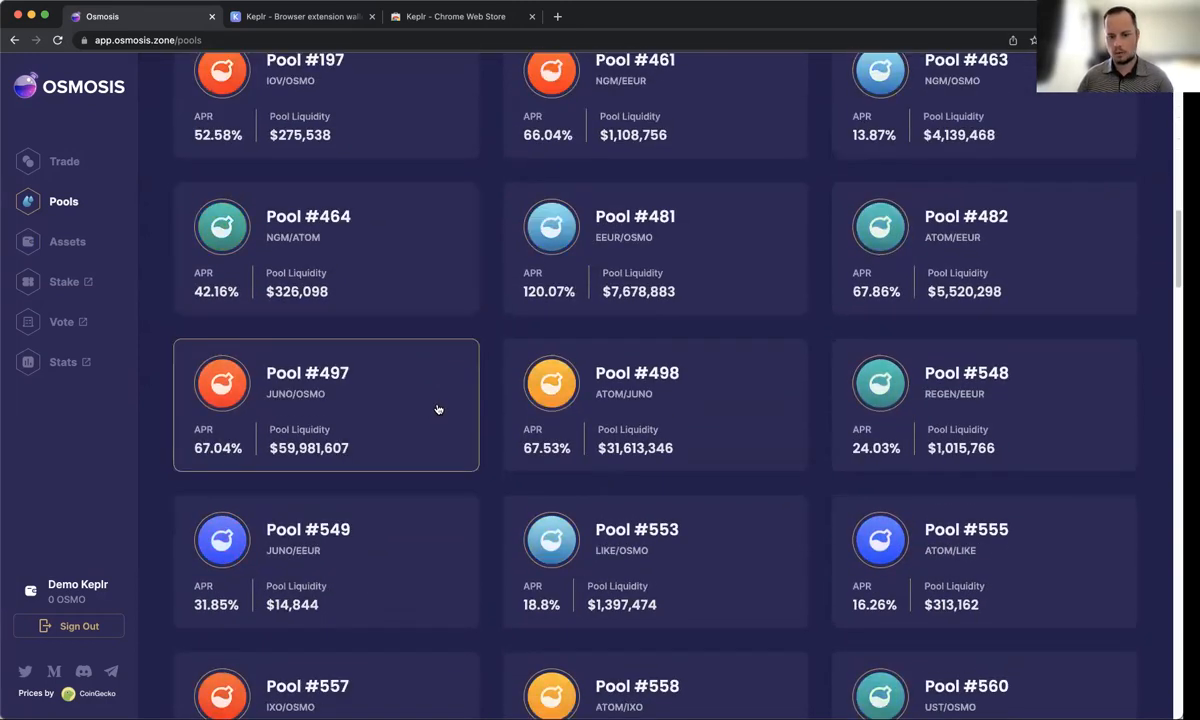
{"action": "scroll", "scroll_direction": "down", "scroll_amount": 3}
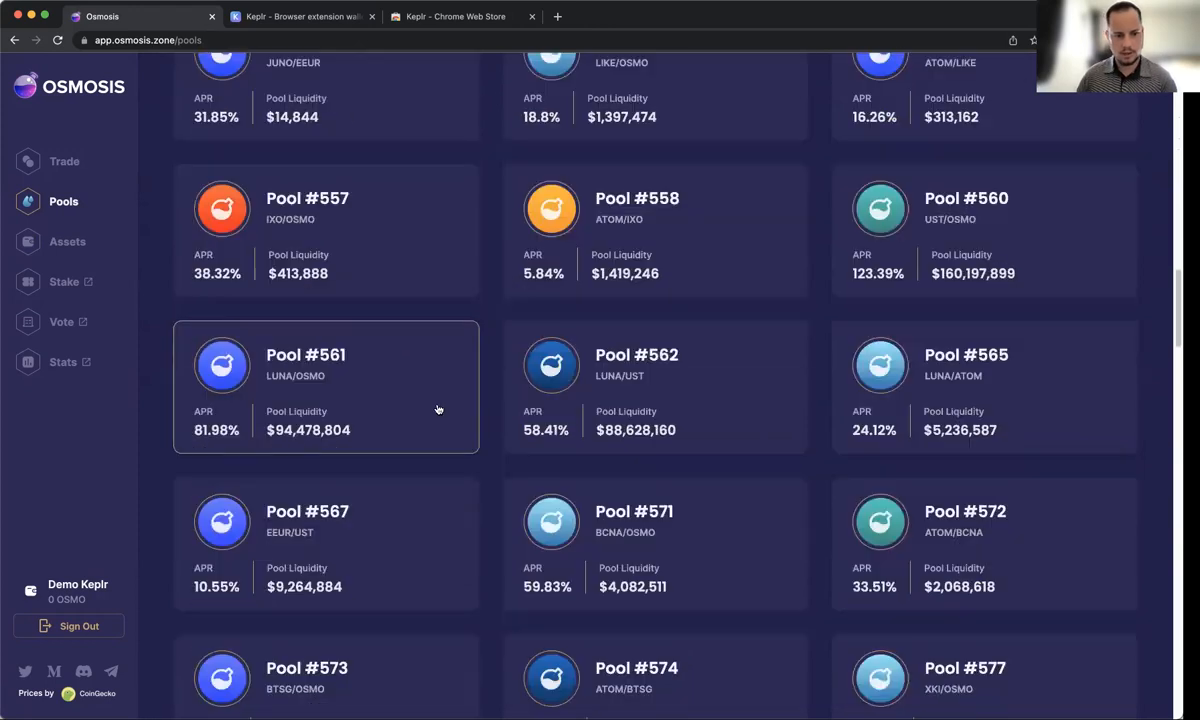
{"action": "scroll", "scroll_direction": "down", "scroll_amount": 3}
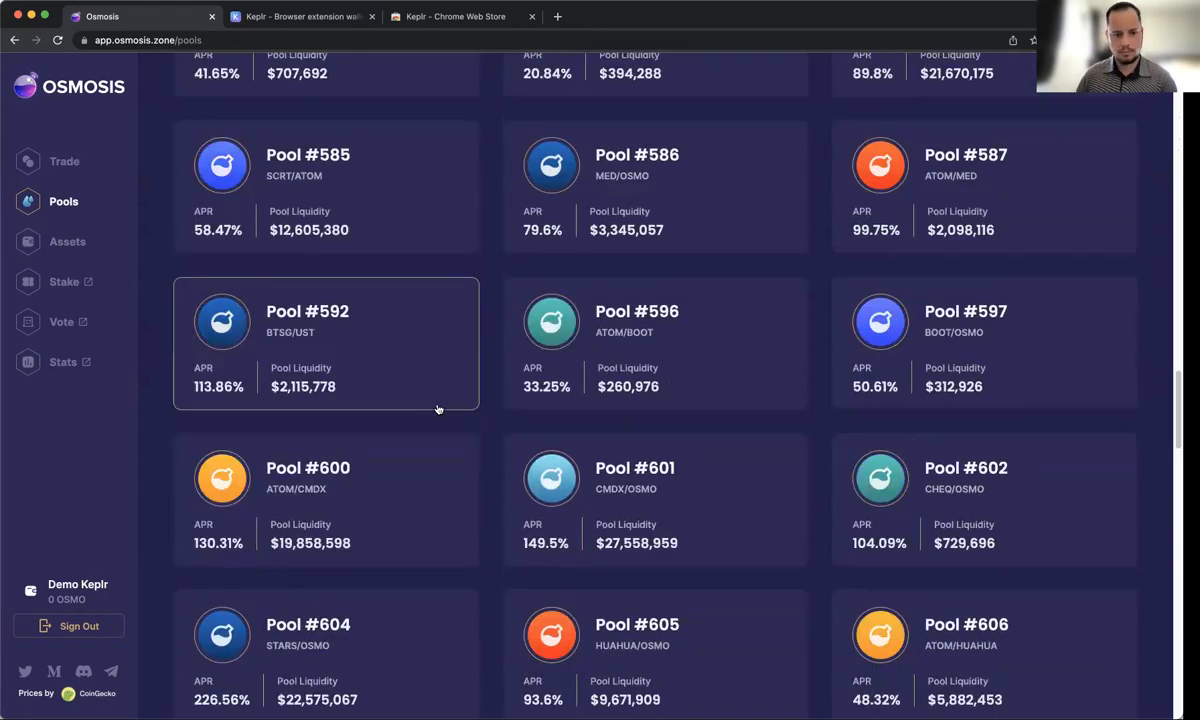
{"action": "scroll", "scroll_direction": "down", "scroll_amount": 3}
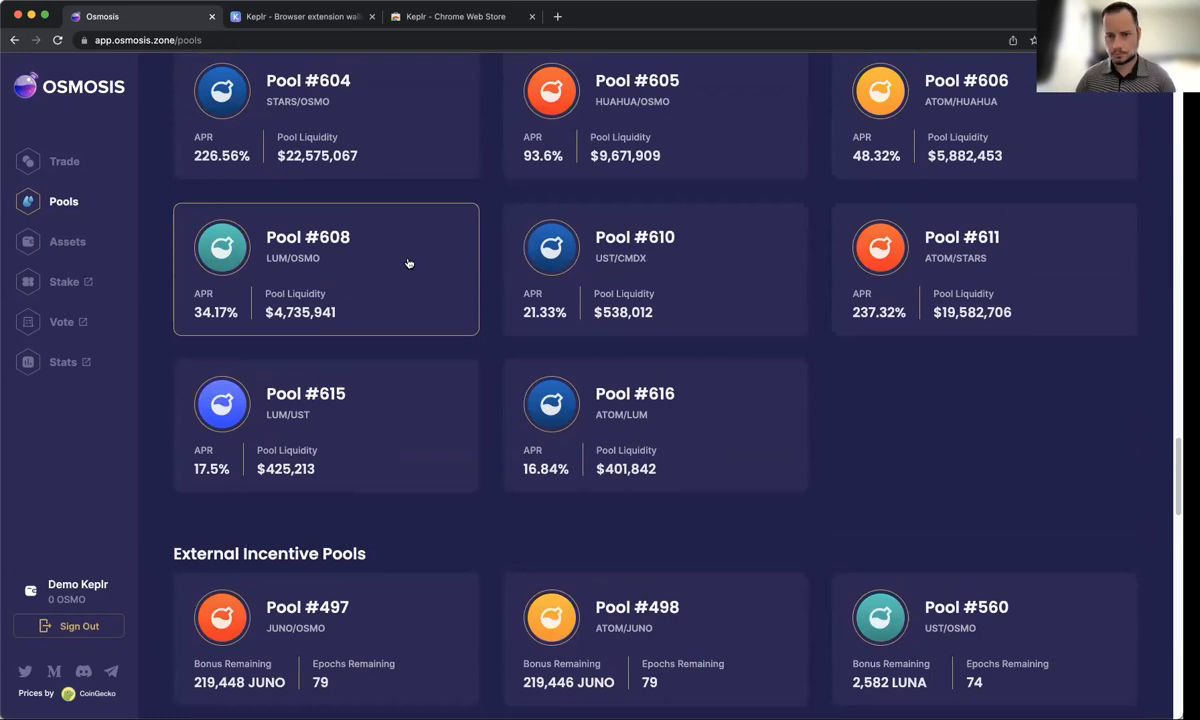
{"action": "mouse_move", "coordinate": [352, 662]}
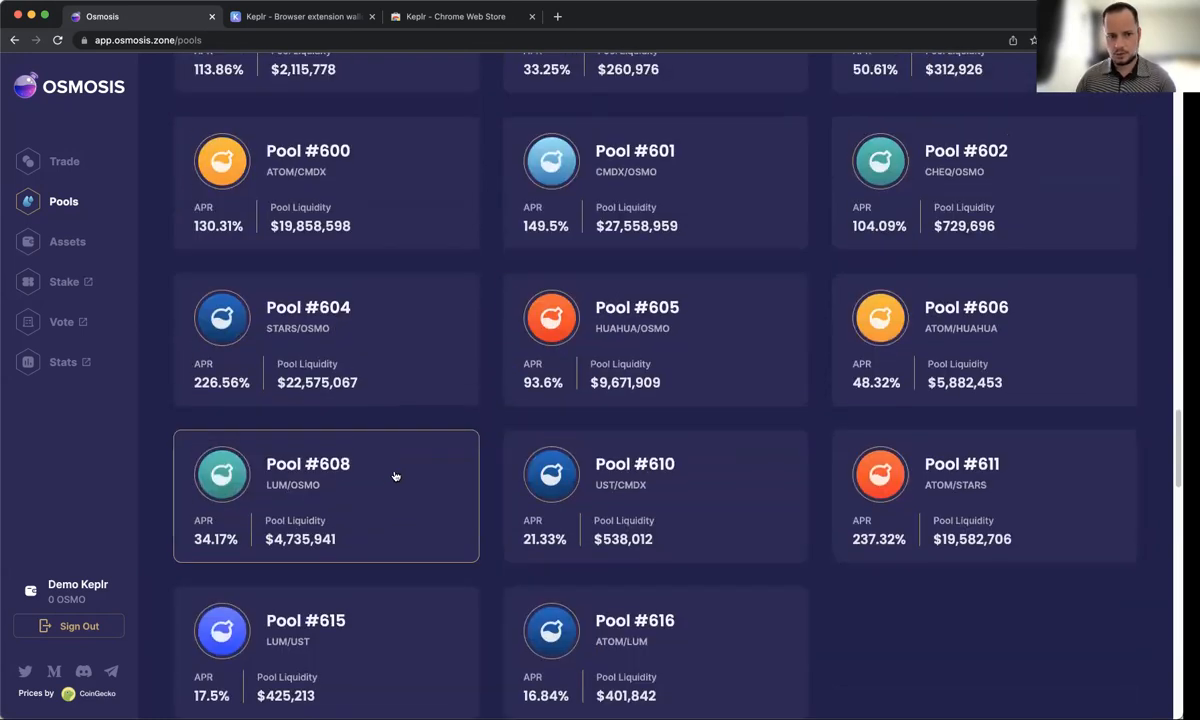
{"action": "scroll", "scroll_direction": "down", "scroll_amount": 3}
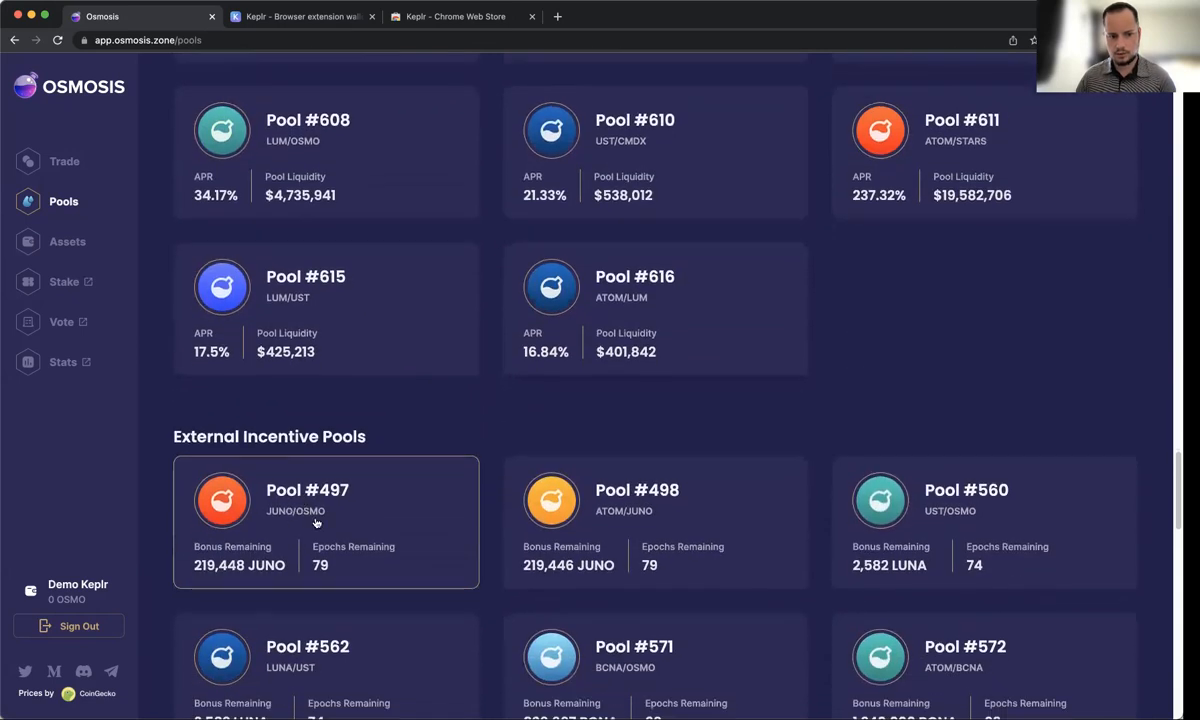
{"action": "mouse_move", "coordinate": [612, 520]}
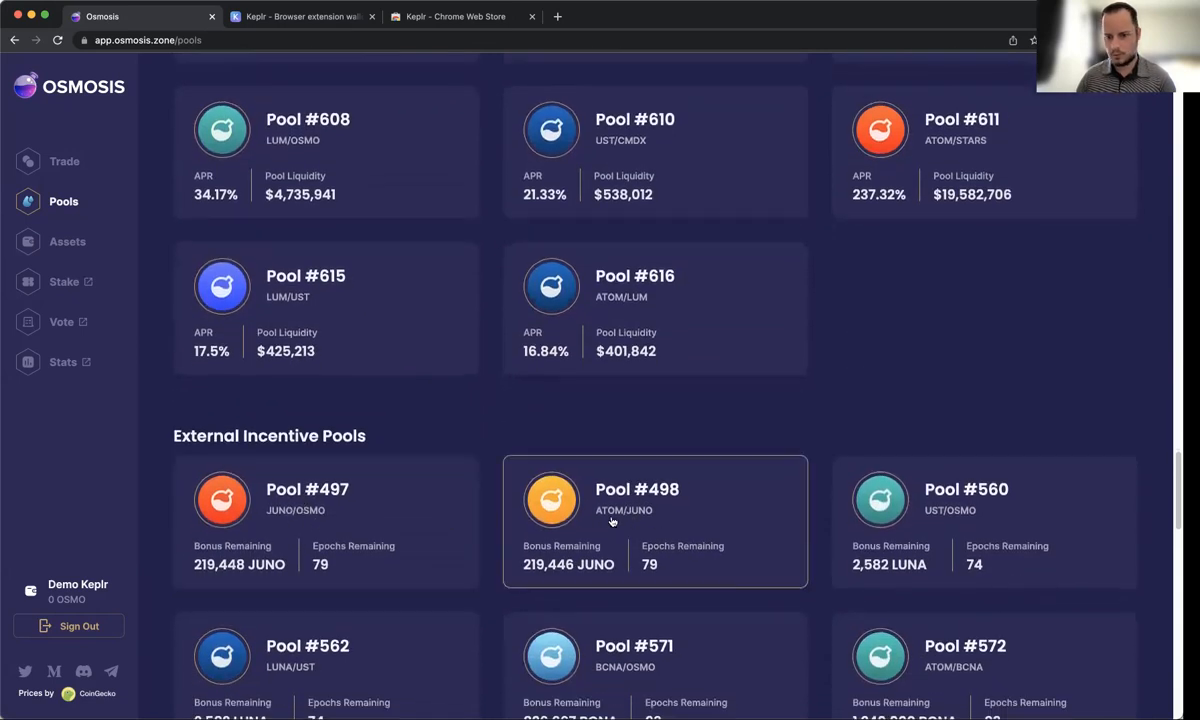
{"action": "scroll", "scroll_direction": "down", "scroll_amount": 3}
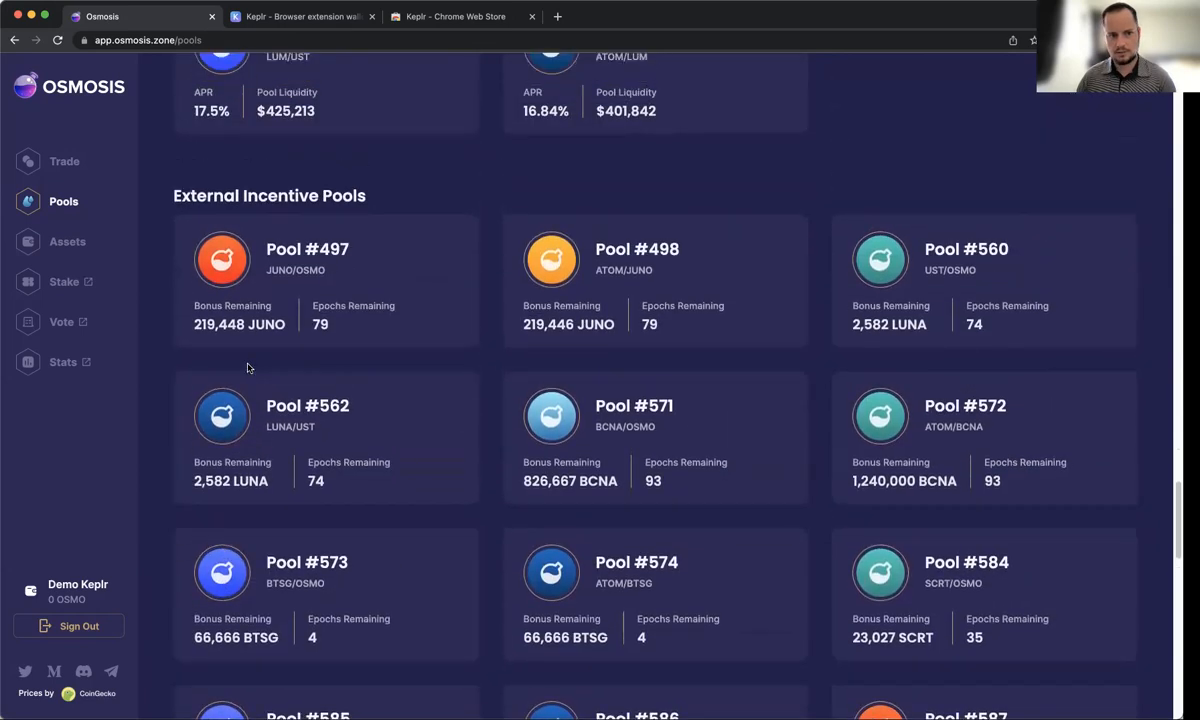
{"action": "scroll", "scroll_direction": "up", "scroll_amount": 3}
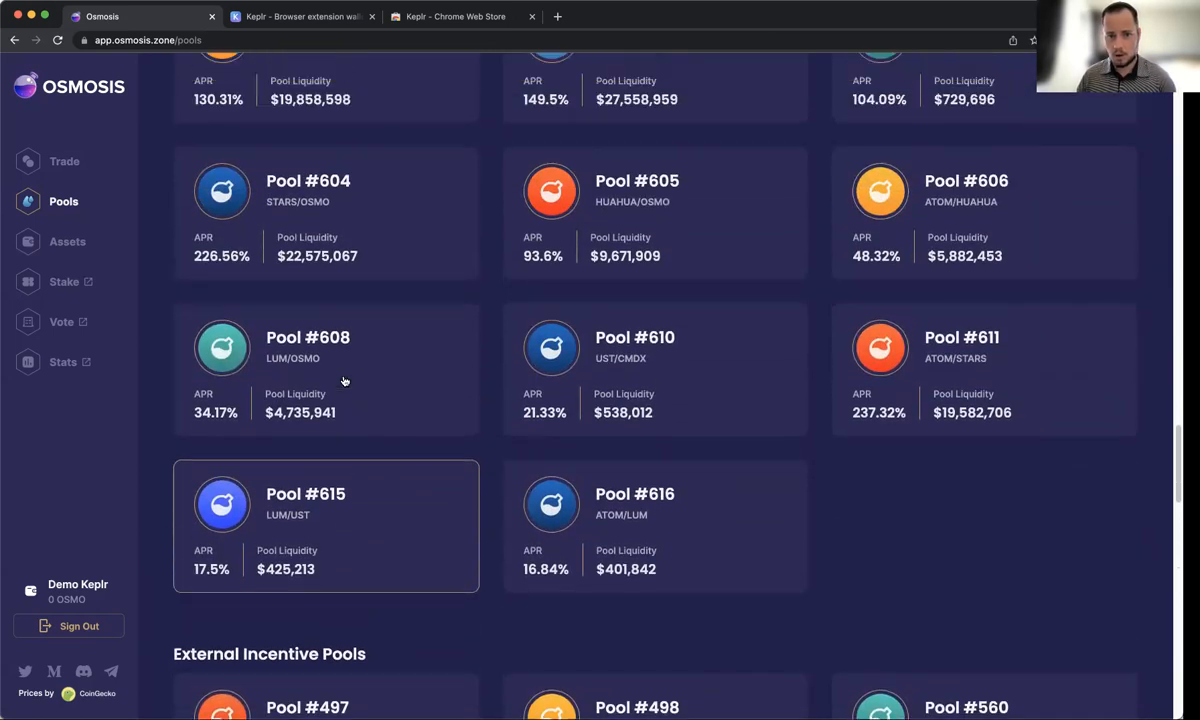
{"action": "scroll", "scroll_direction": "up", "scroll_amount": 3}
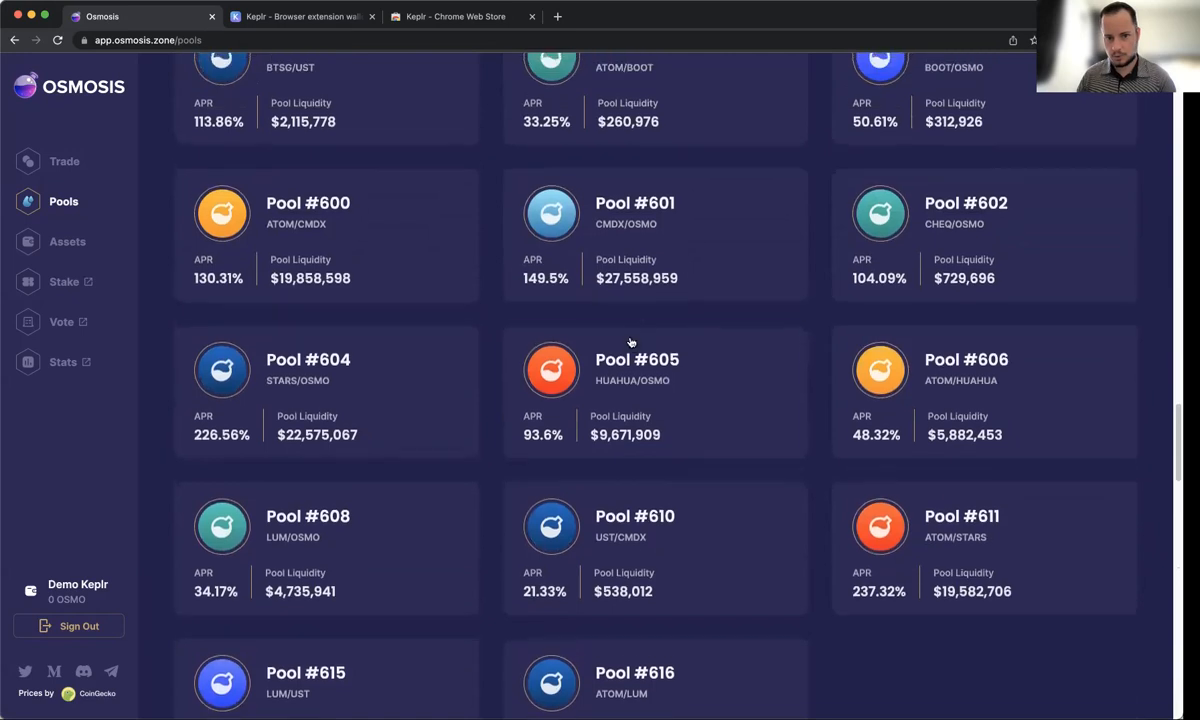
{"action": "scroll", "scroll_direction": "up", "scroll_amount": 3}
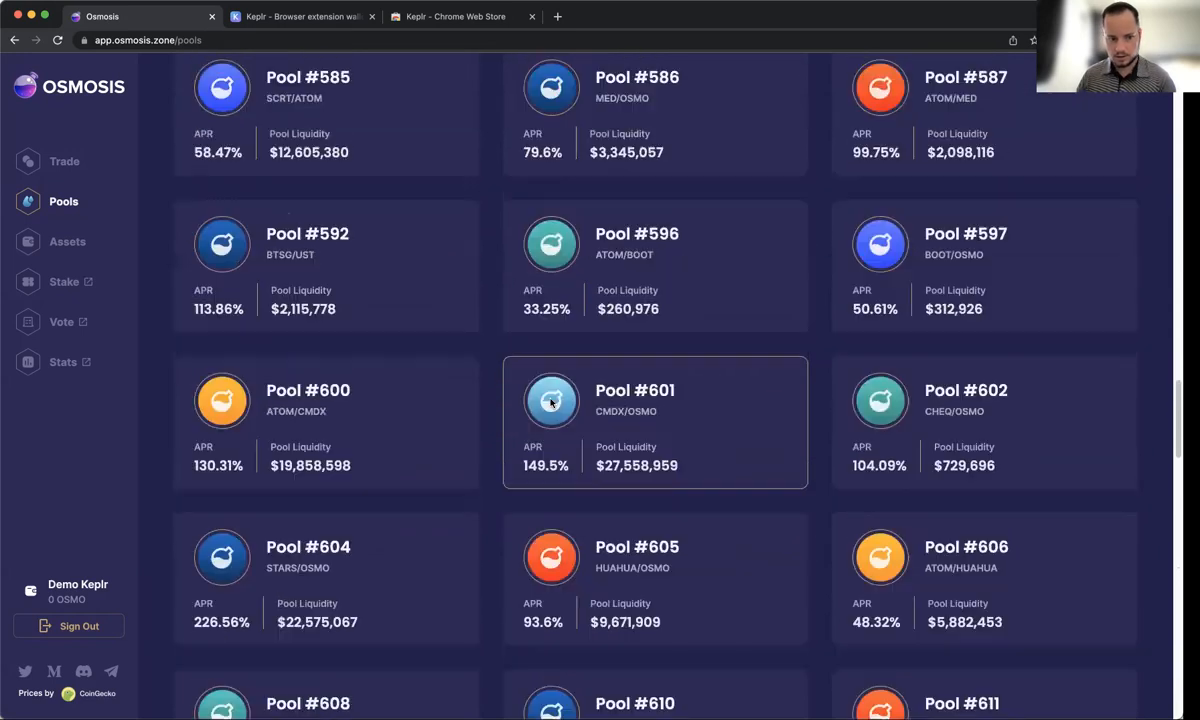
{"action": "scroll", "scroll_direction": "up", "scroll_amount": 3}
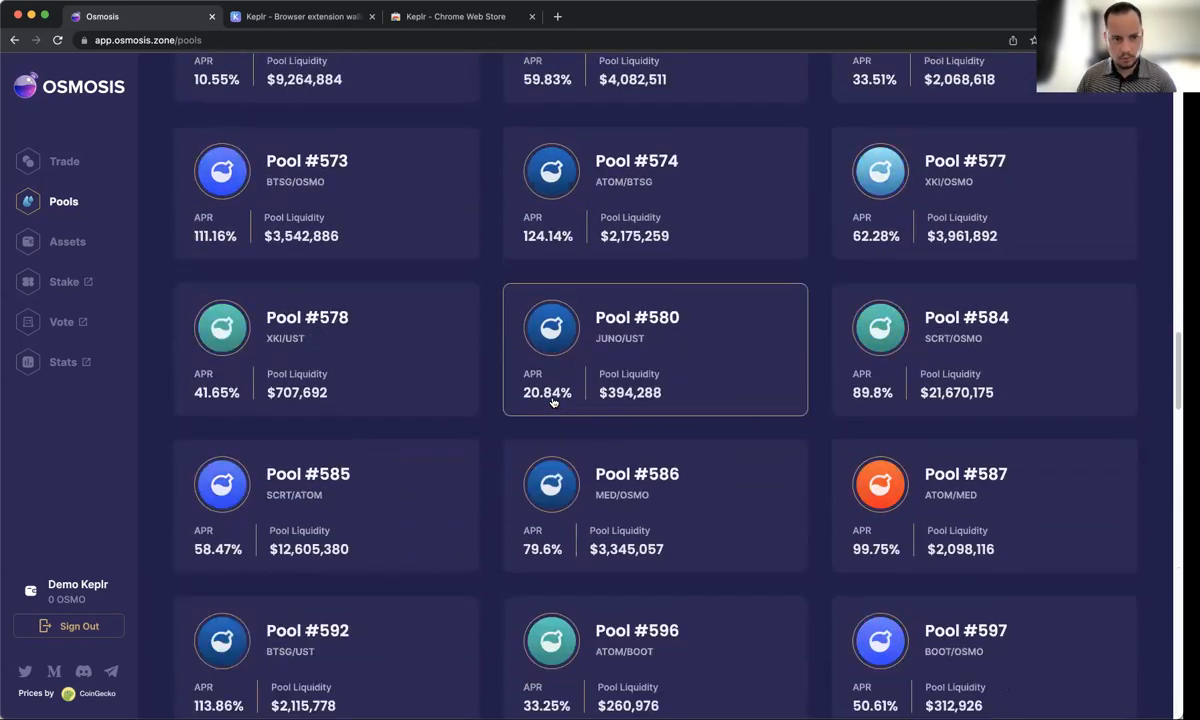
{"action": "scroll", "scroll_direction": "up", "scroll_amount": 3}
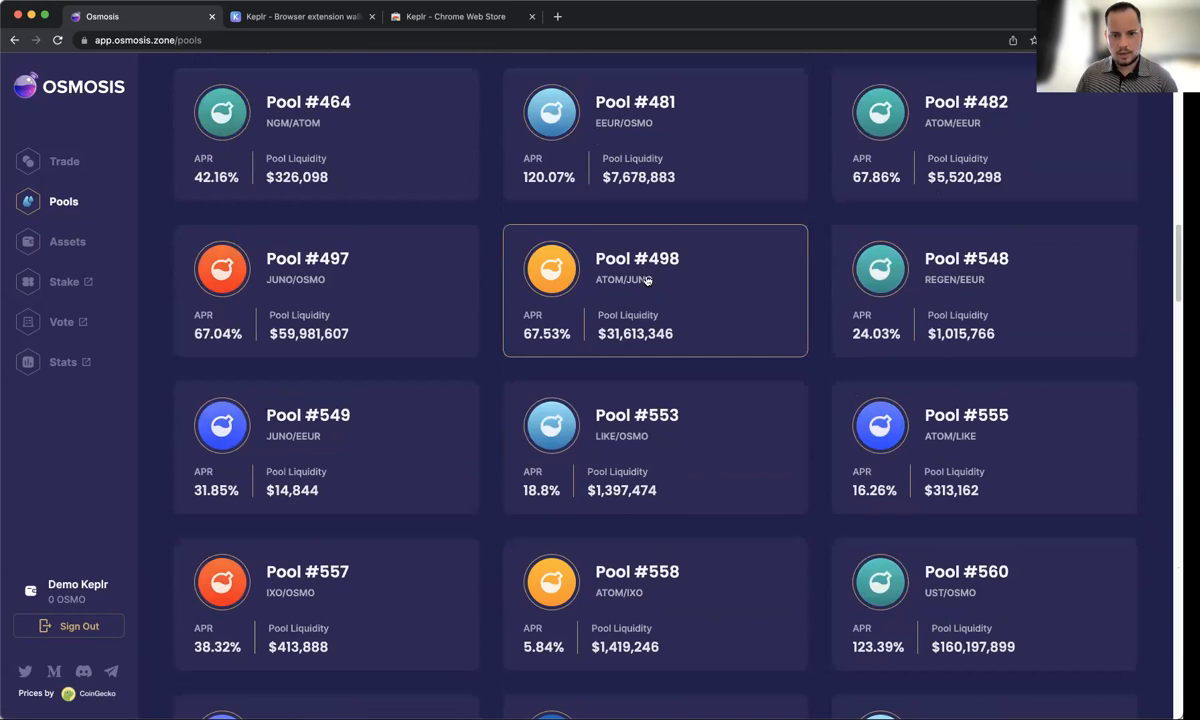
{"action": "mouse_move", "coordinate": [596, 356]}
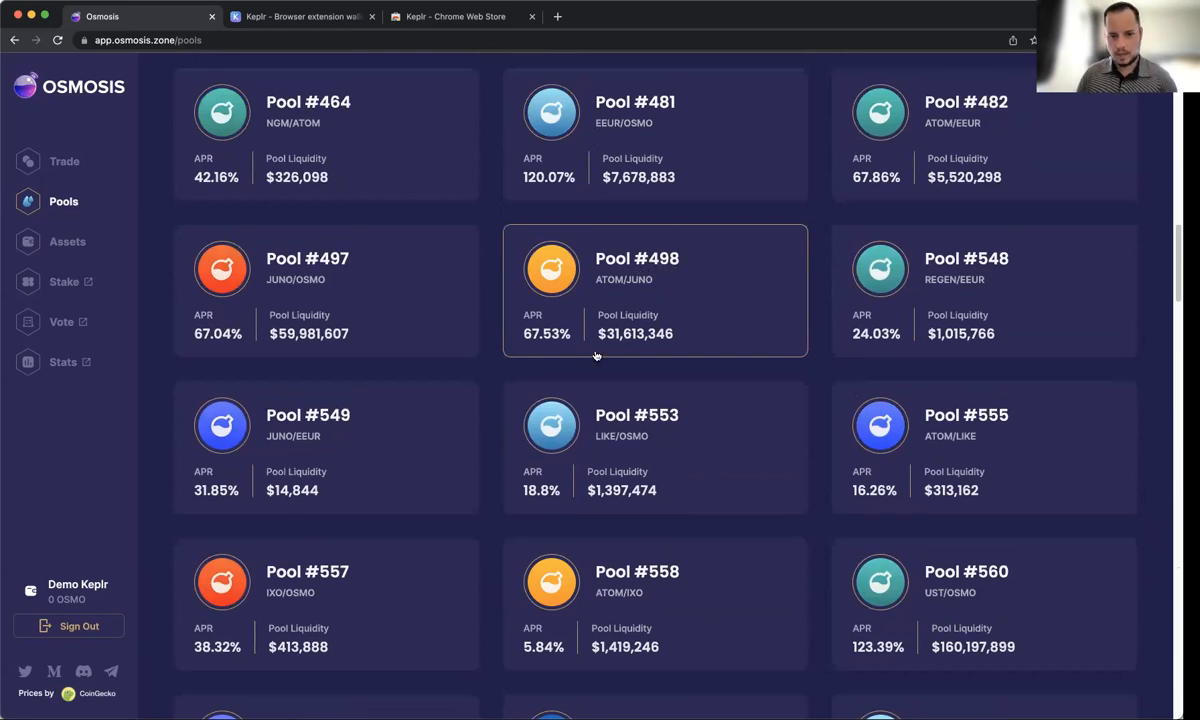
{"action": "mouse_move", "coordinate": [536, 344]}
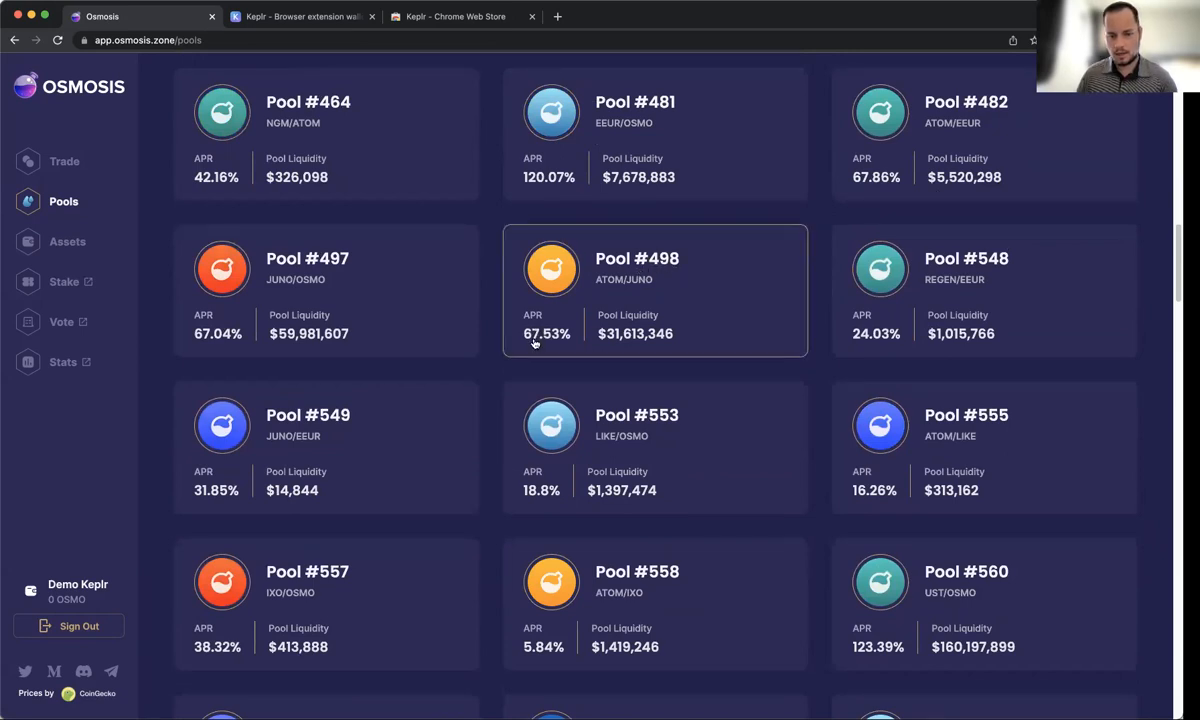
{"action": "mouse_move", "coordinate": [556, 350]}
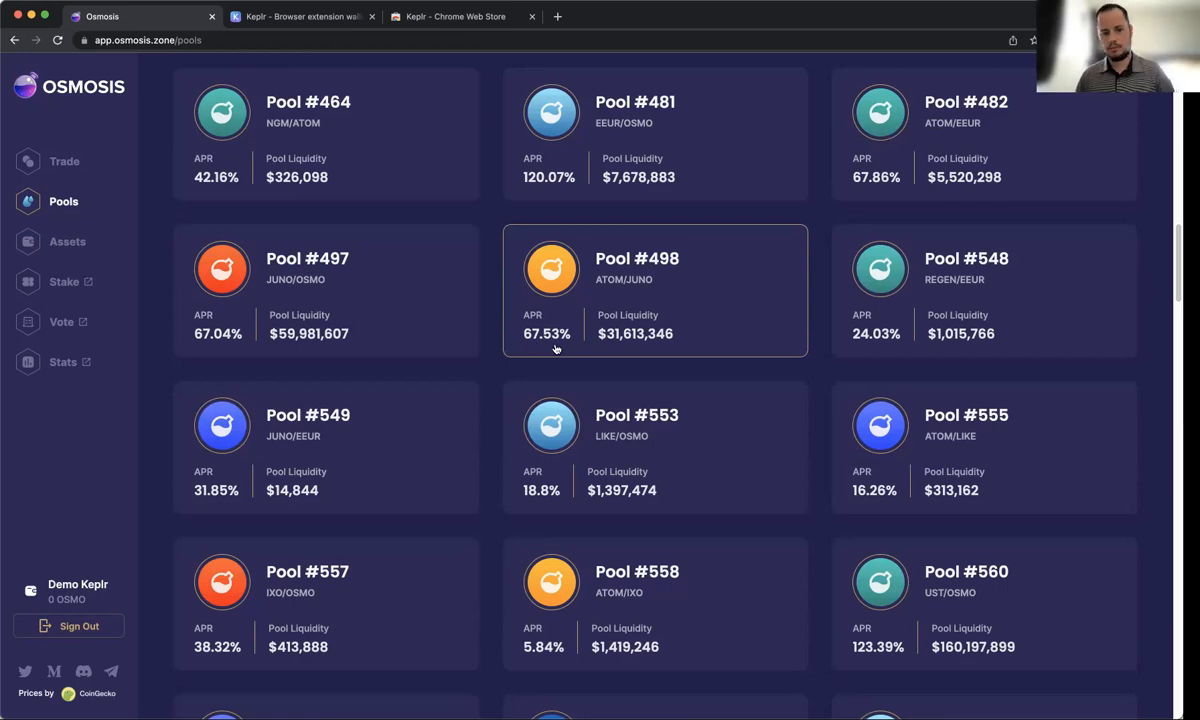
{"action": "mouse_move", "coordinate": [564, 352]}
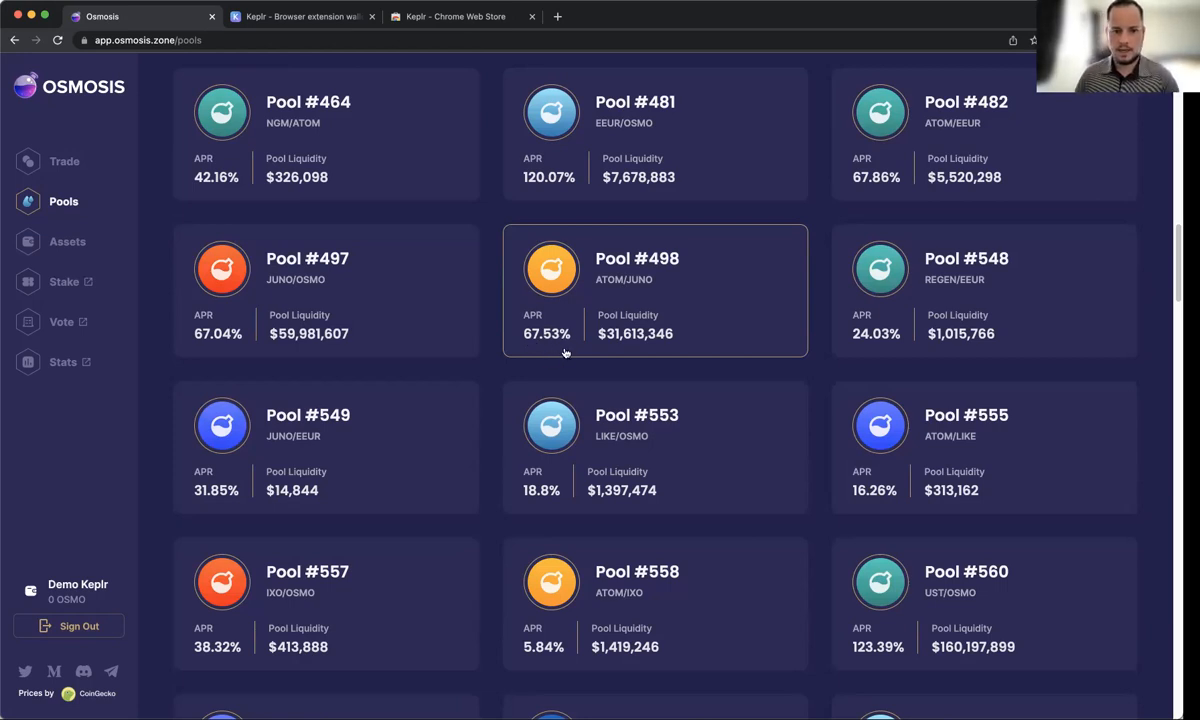
{"action": "mouse_move", "coordinate": [560, 356]}
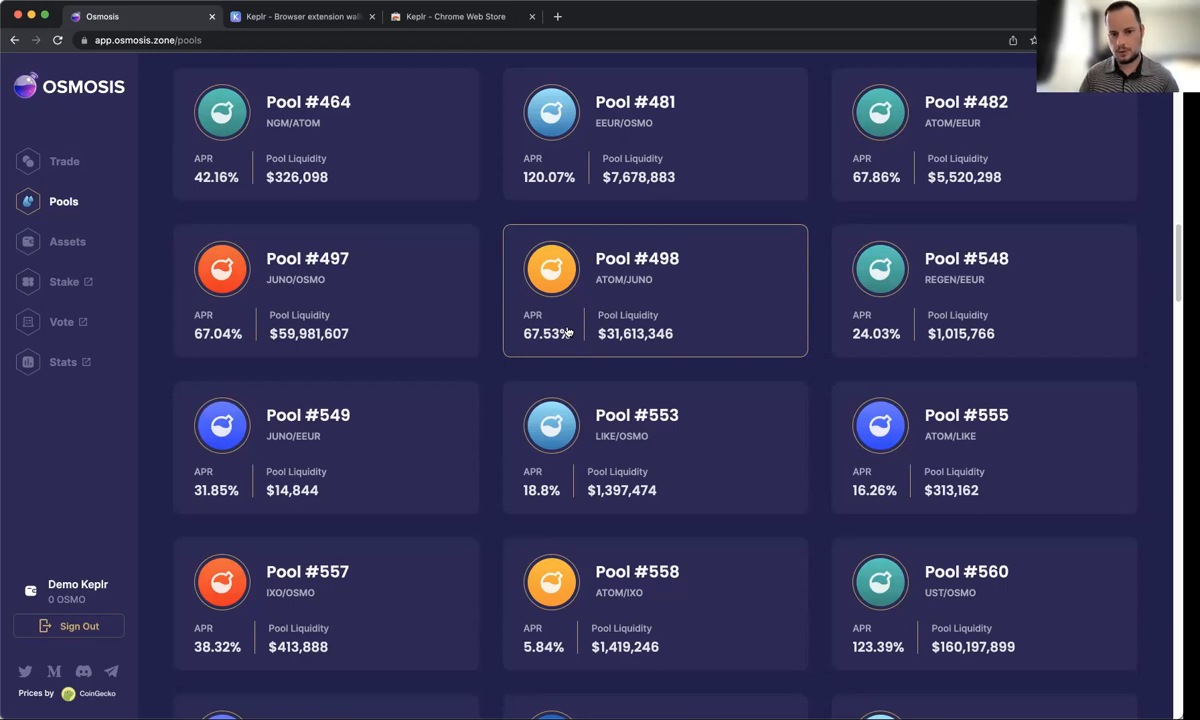
{"action": "mouse_move", "coordinate": [524, 328]}
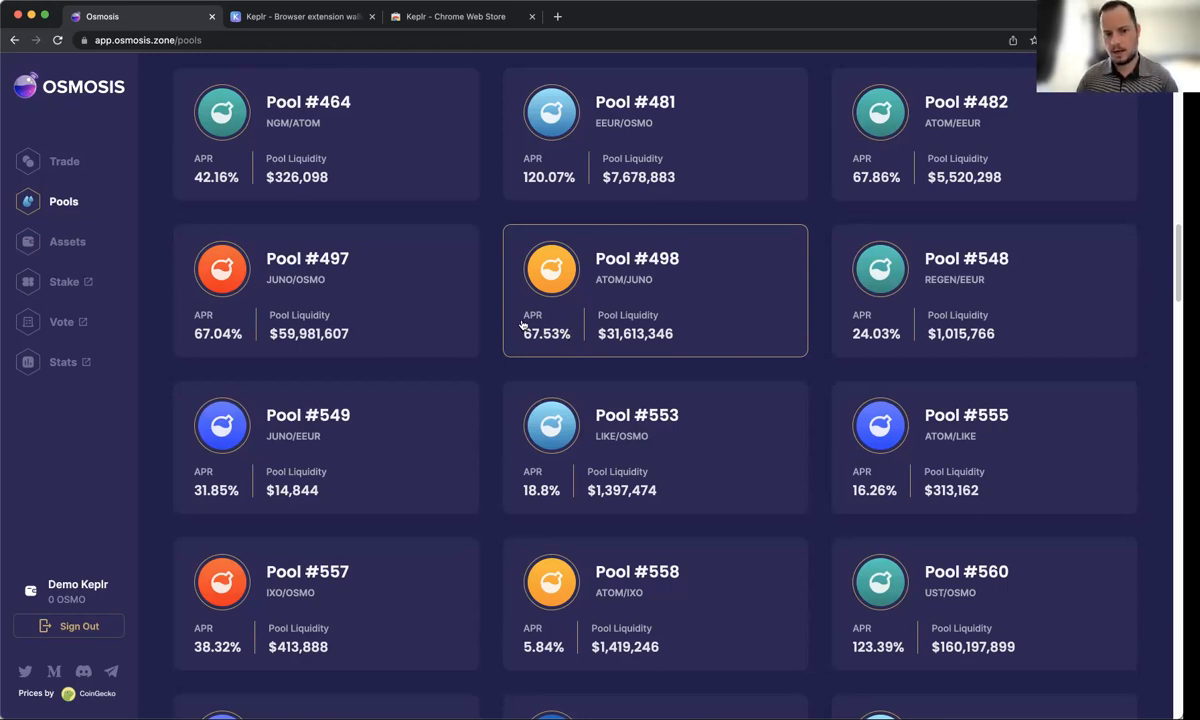
{"action": "mouse_move", "coordinate": [548, 332]}
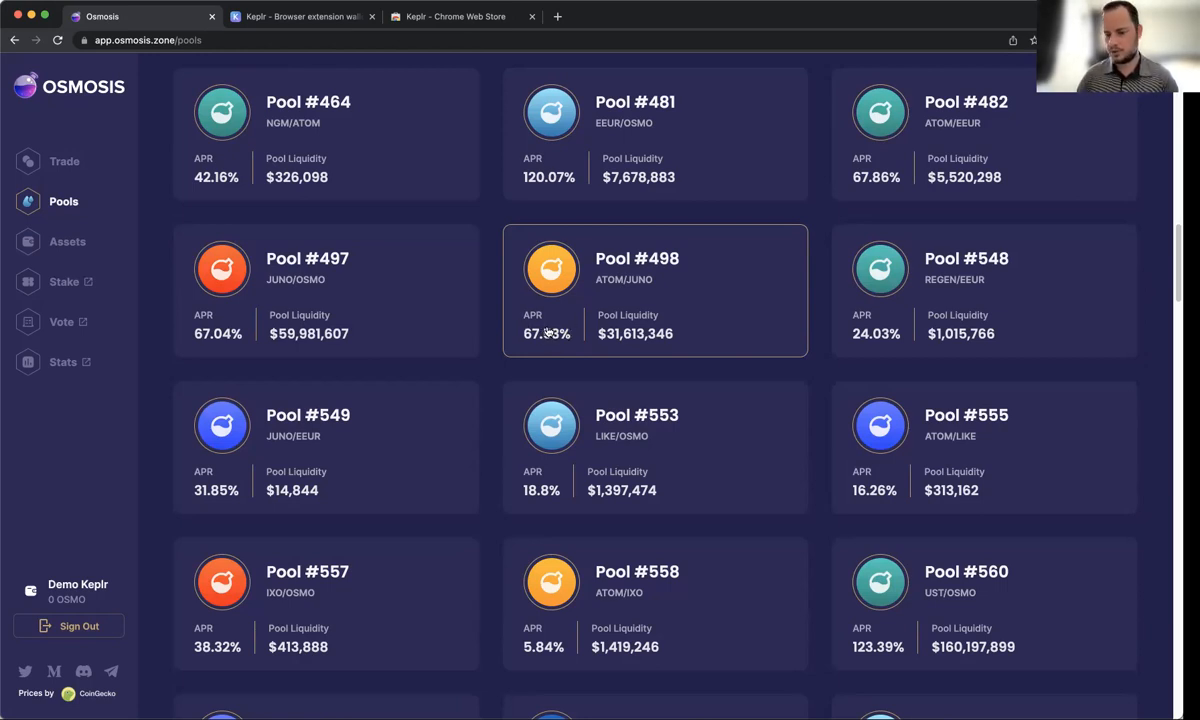
{"action": "scroll", "scroll_direction": "down", "scroll_amount": 3}
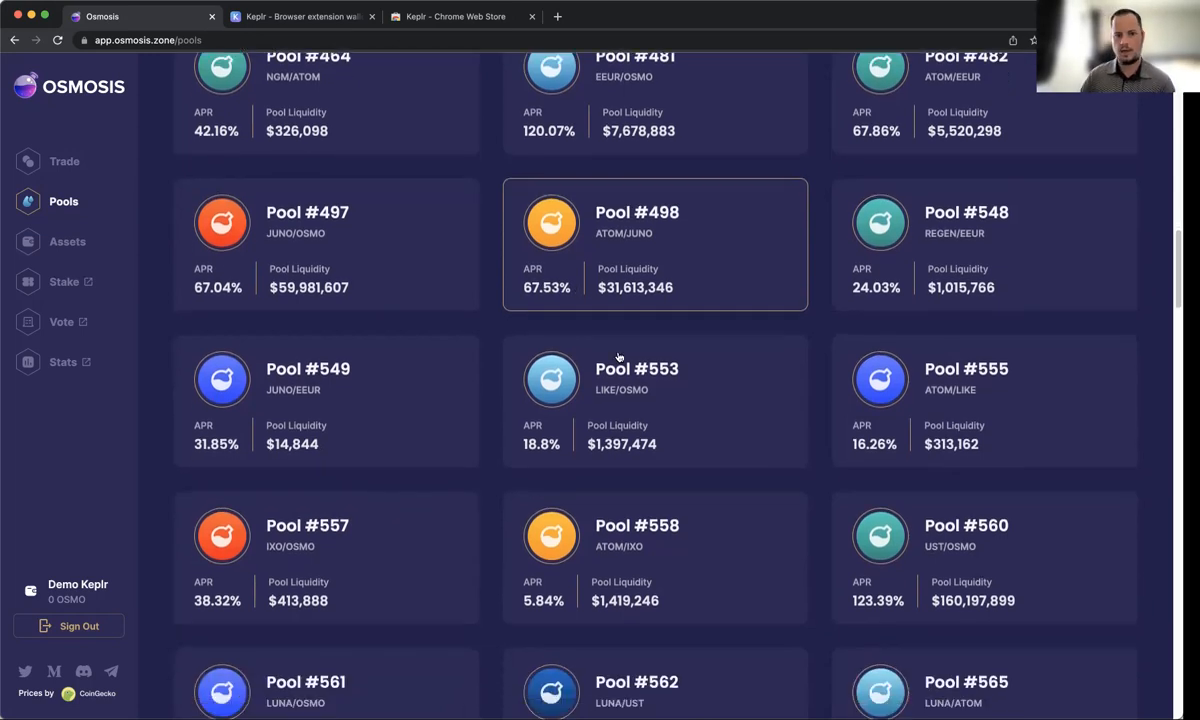
{"action": "scroll", "scroll_direction": "down", "scroll_amount": 3}
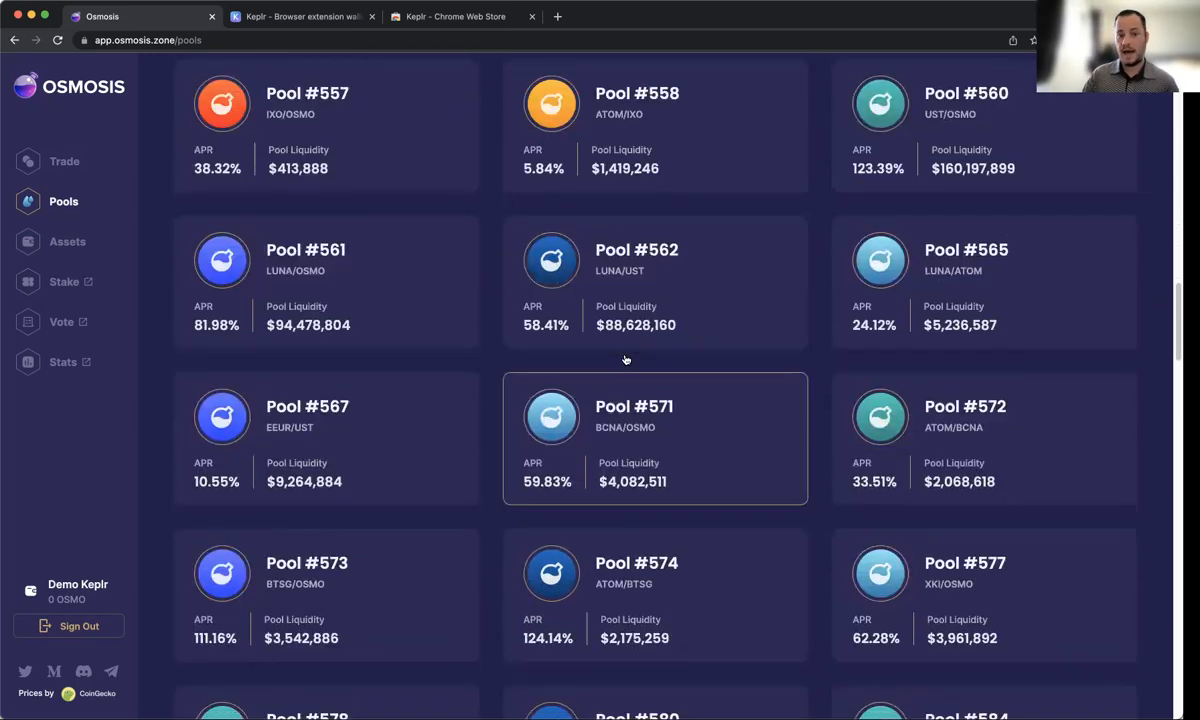
{"action": "scroll", "scroll_direction": "up", "scroll_amount": 3}
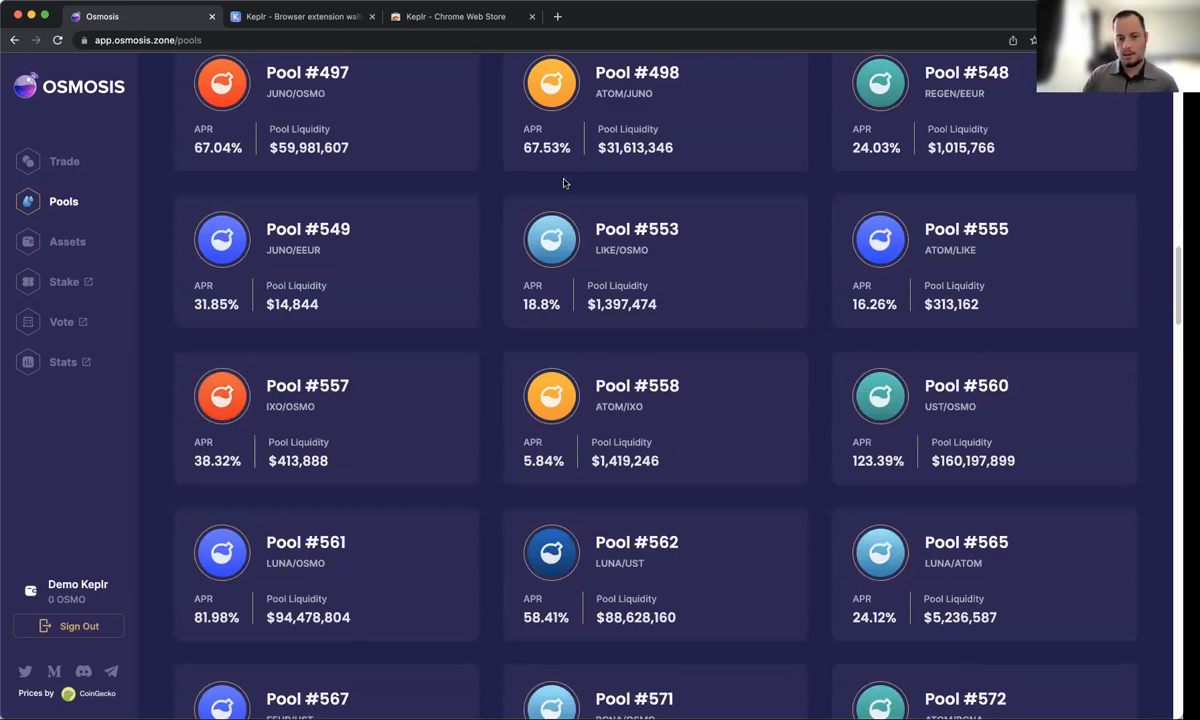
{"action": "scroll", "scroll_direction": "down", "scroll_amount": 3}
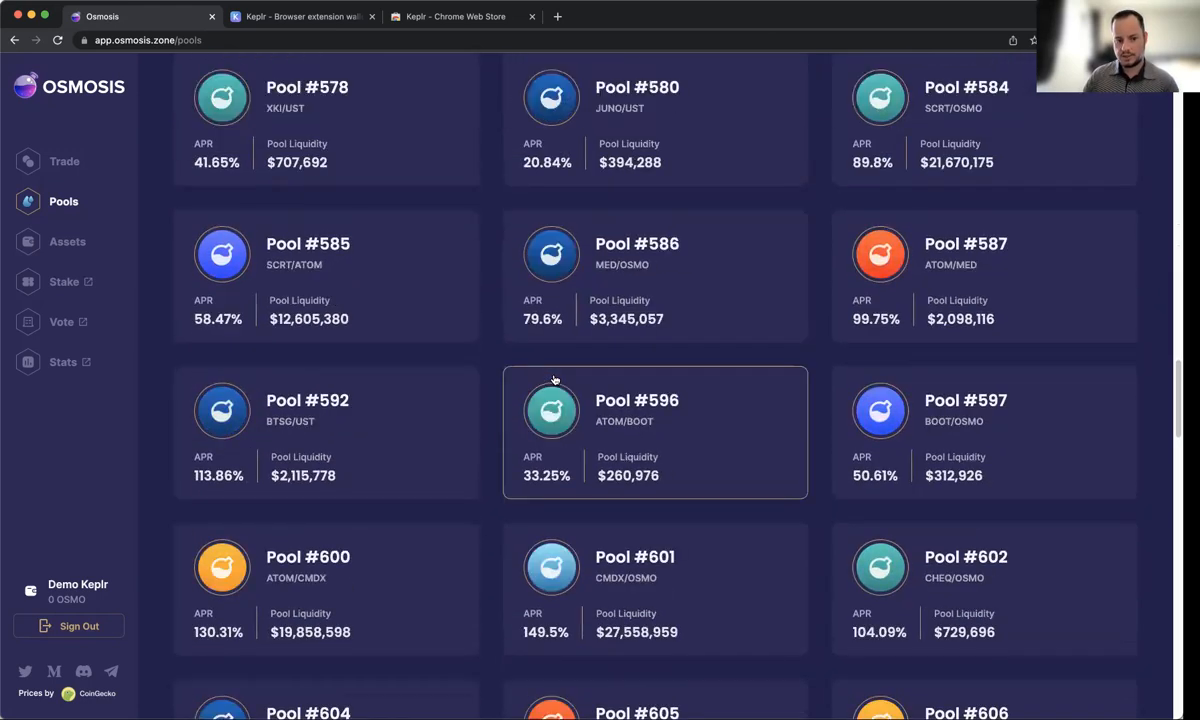
{"action": "scroll", "scroll_direction": "down", "scroll_amount": 3}
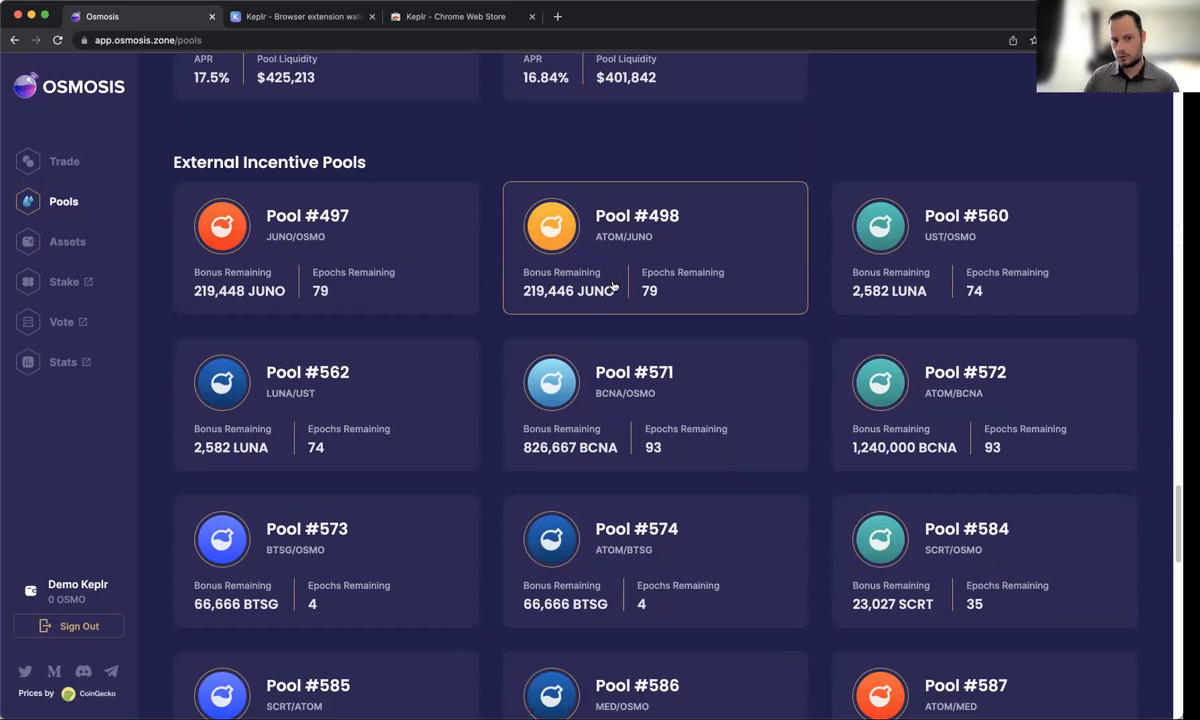
{"action": "mouse_move", "coordinate": [590, 284]}
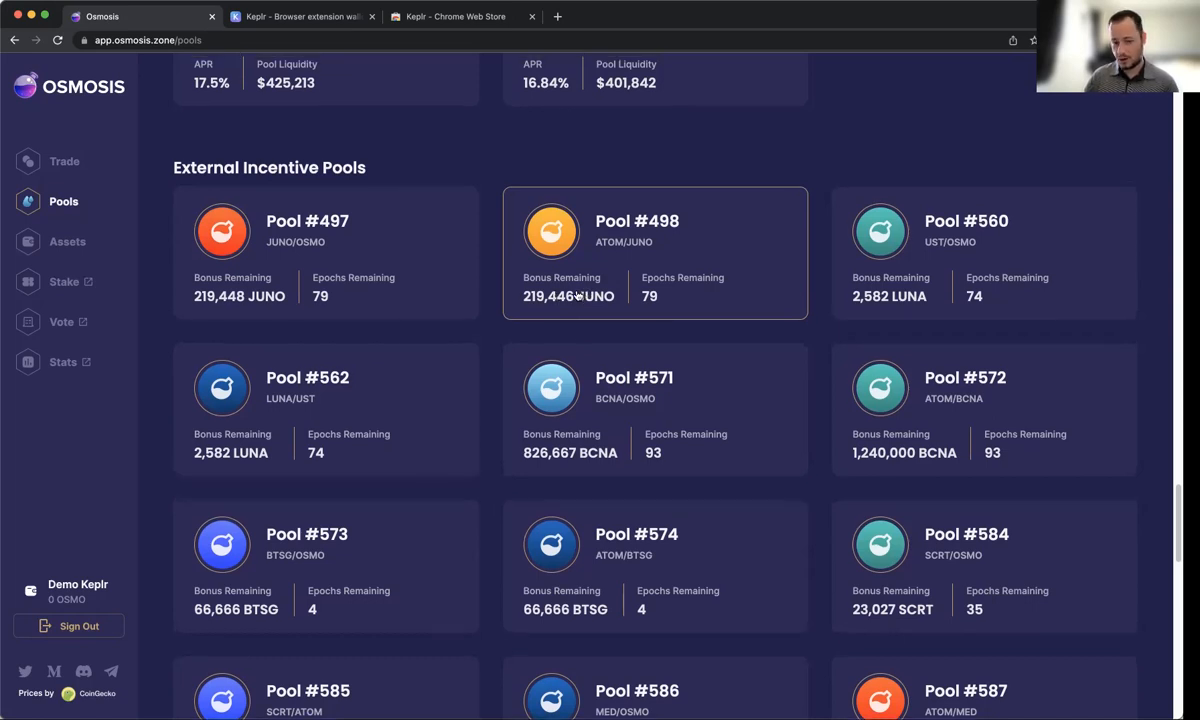
{"action": "mouse_move", "coordinate": [604, 244]}
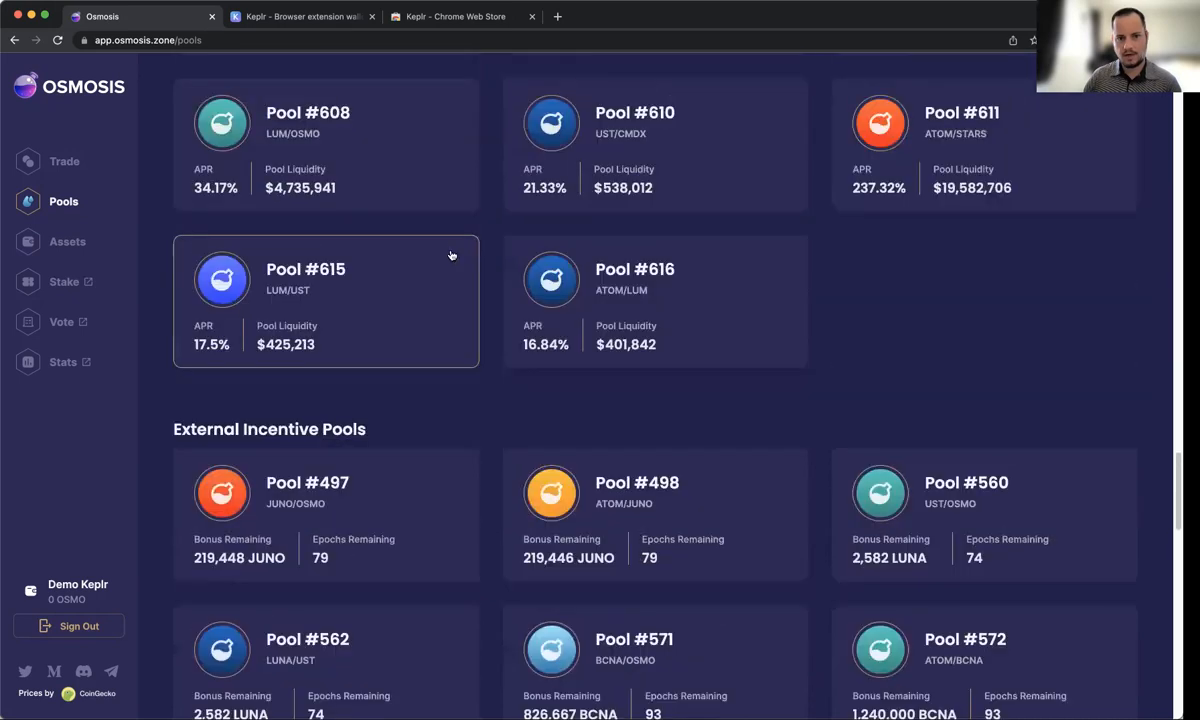
{"action": "scroll", "scroll_direction": "up", "scroll_amount": 3}
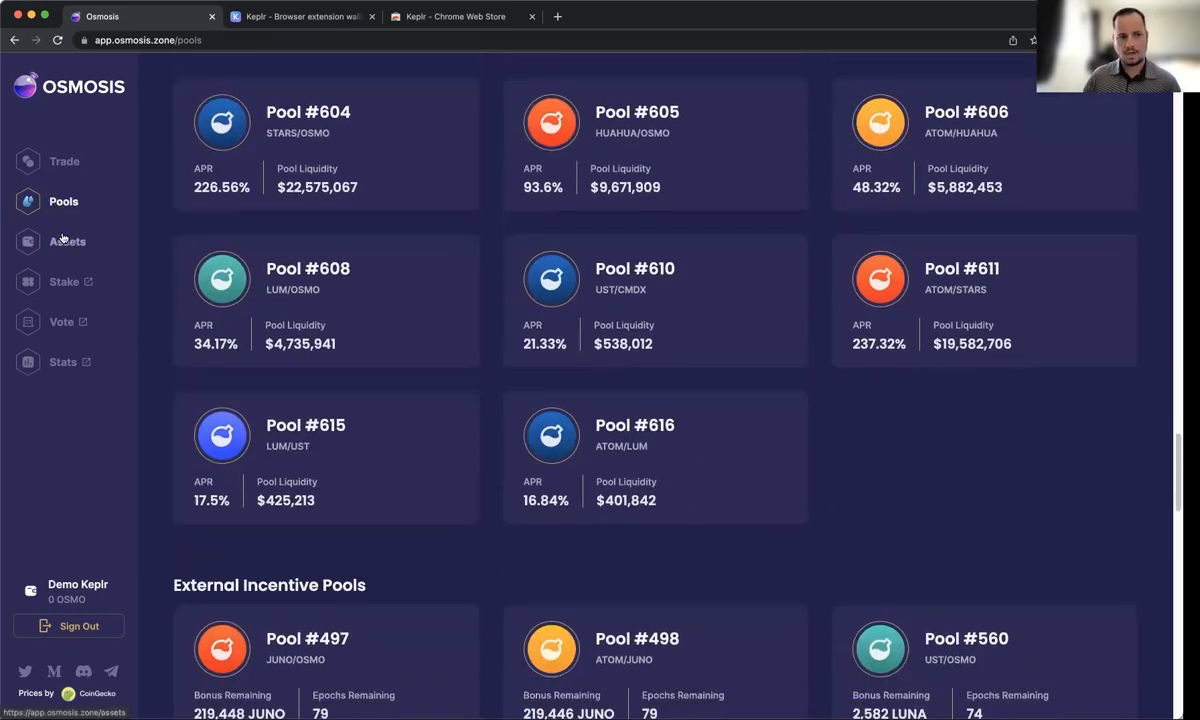
Show the assets overview with 2.416871 ATOM and 0.014758 JUNO balances.
{"action": "left_click", "coordinate": [68, 240]}
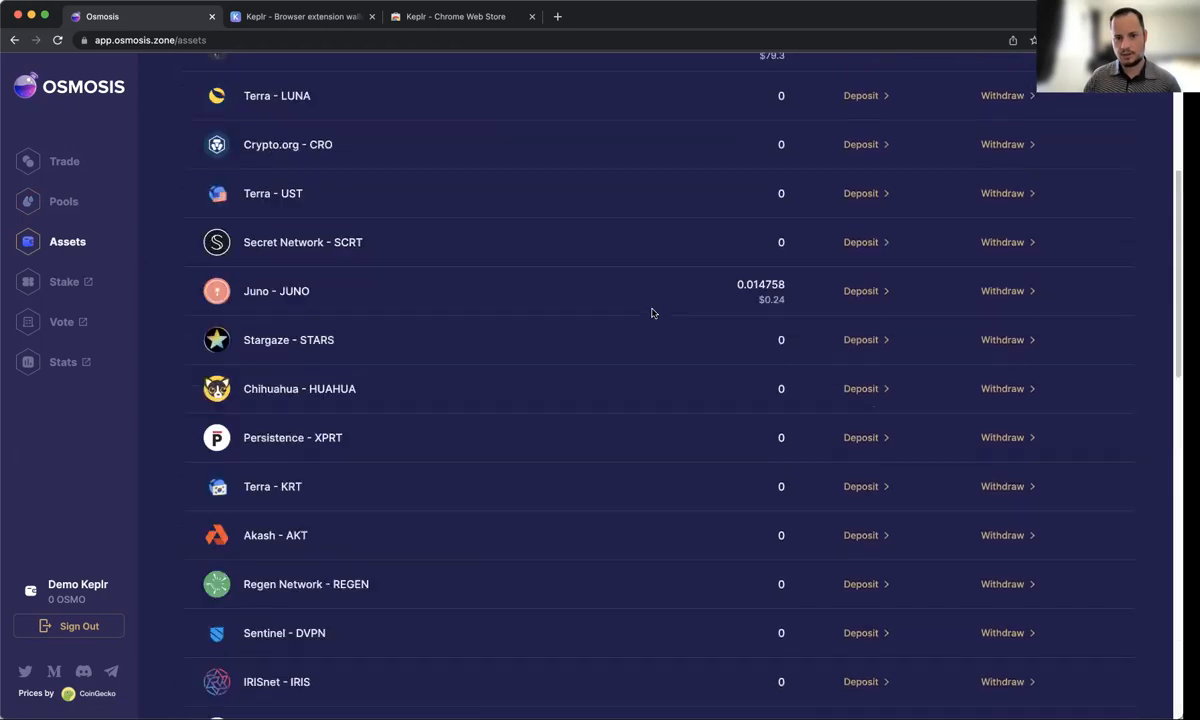
{"action": "scroll", "scroll_direction": "up", "scroll_amount": 3}
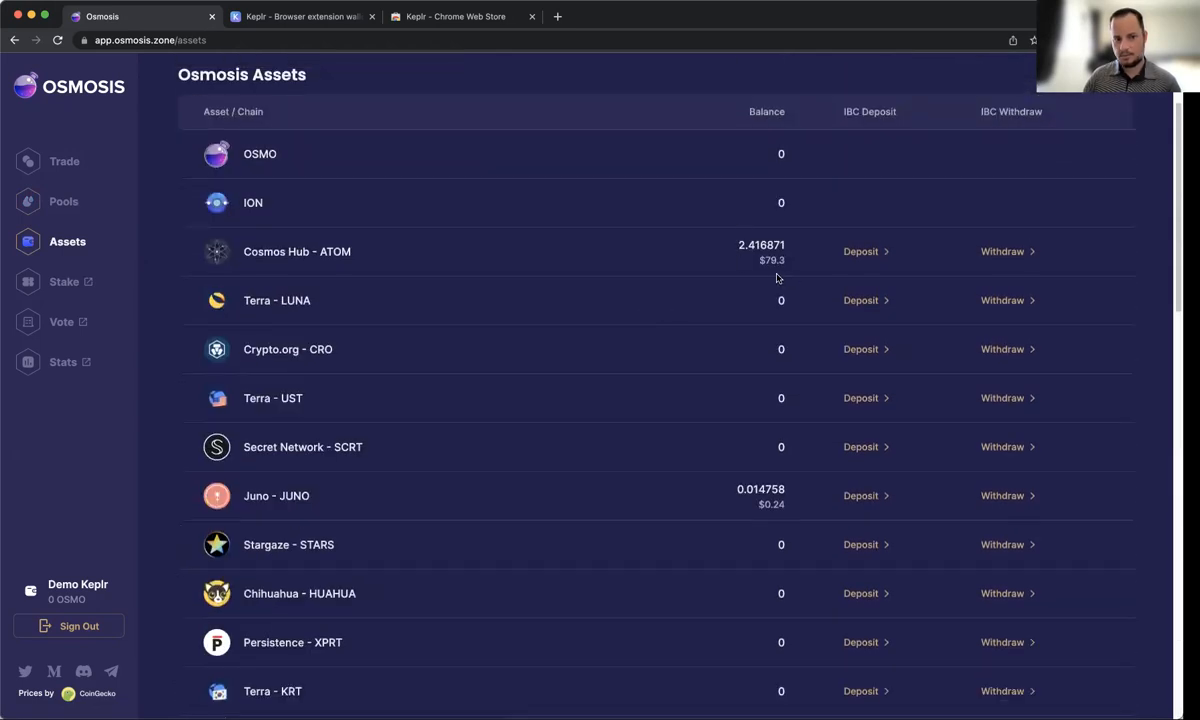
{"action": "mouse_move", "coordinate": [64, 200]}
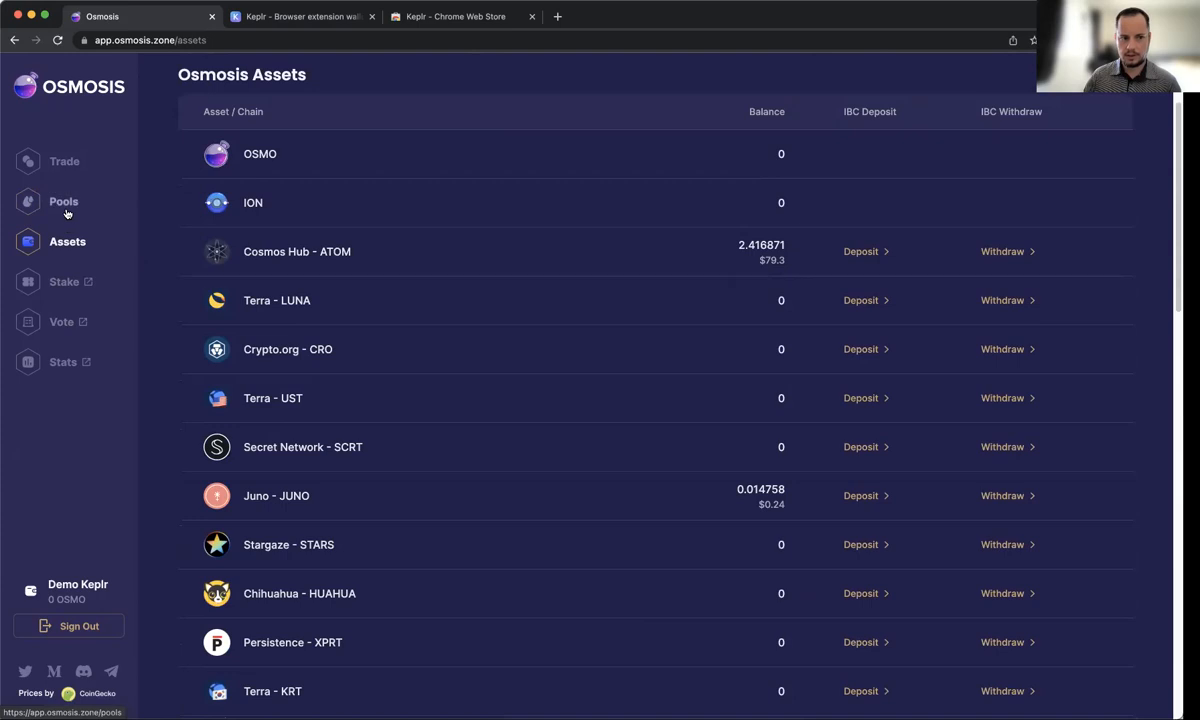
{"action": "mouse_move", "coordinate": [62, 186]}
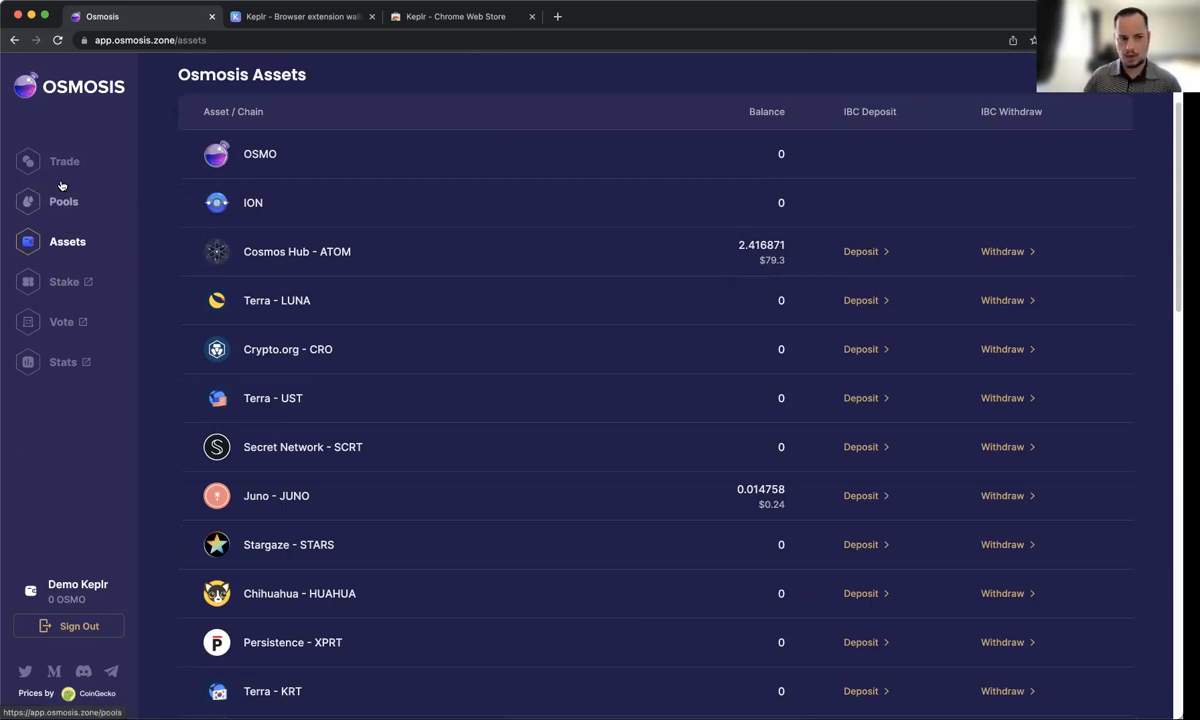
{"action": "mouse_move", "coordinate": [64, 196]}
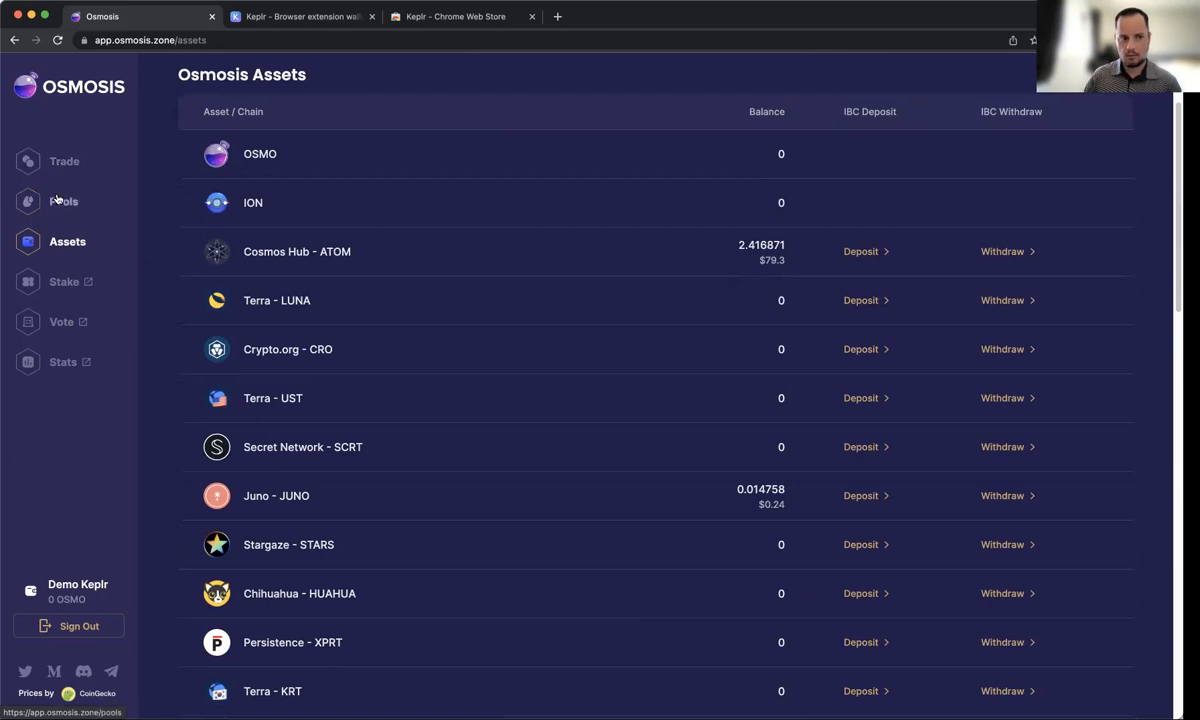
Swap half the ATOM balance (1.208435 ATOM) for about 4.669 OSMO and approve it.
{"action": "left_click", "coordinate": [64, 160]}
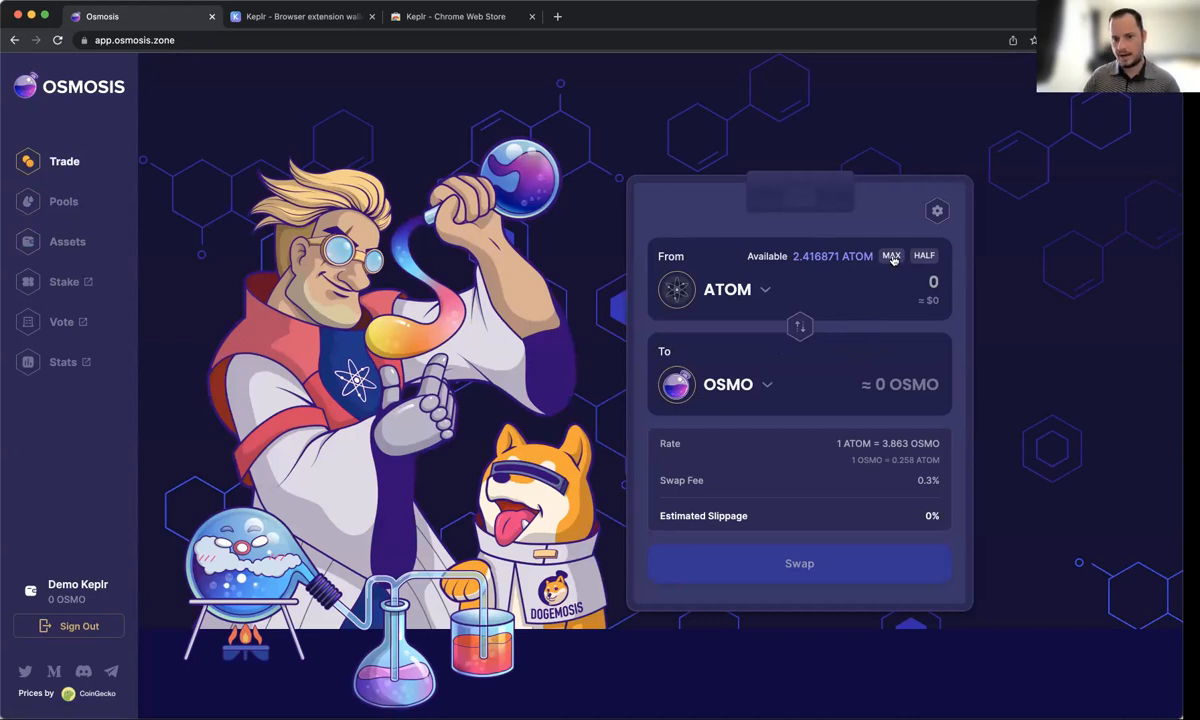
{"action": "left_click", "coordinate": [892, 256]}
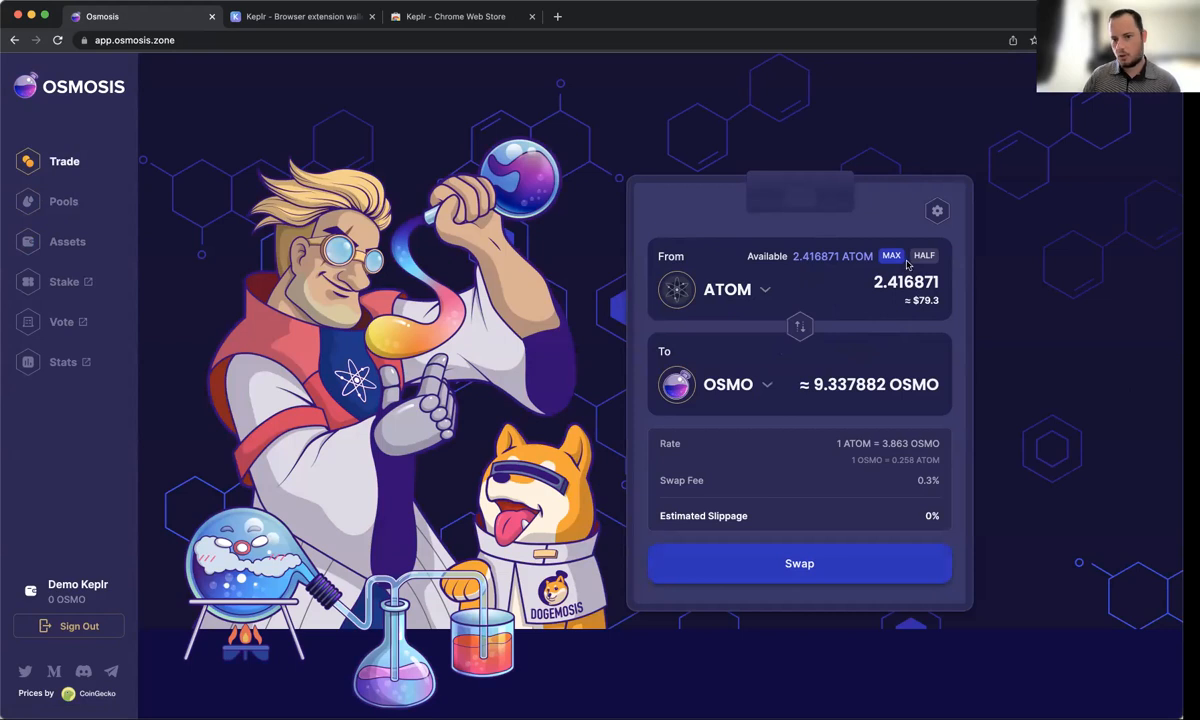
{"action": "left_click", "coordinate": [924, 256]}
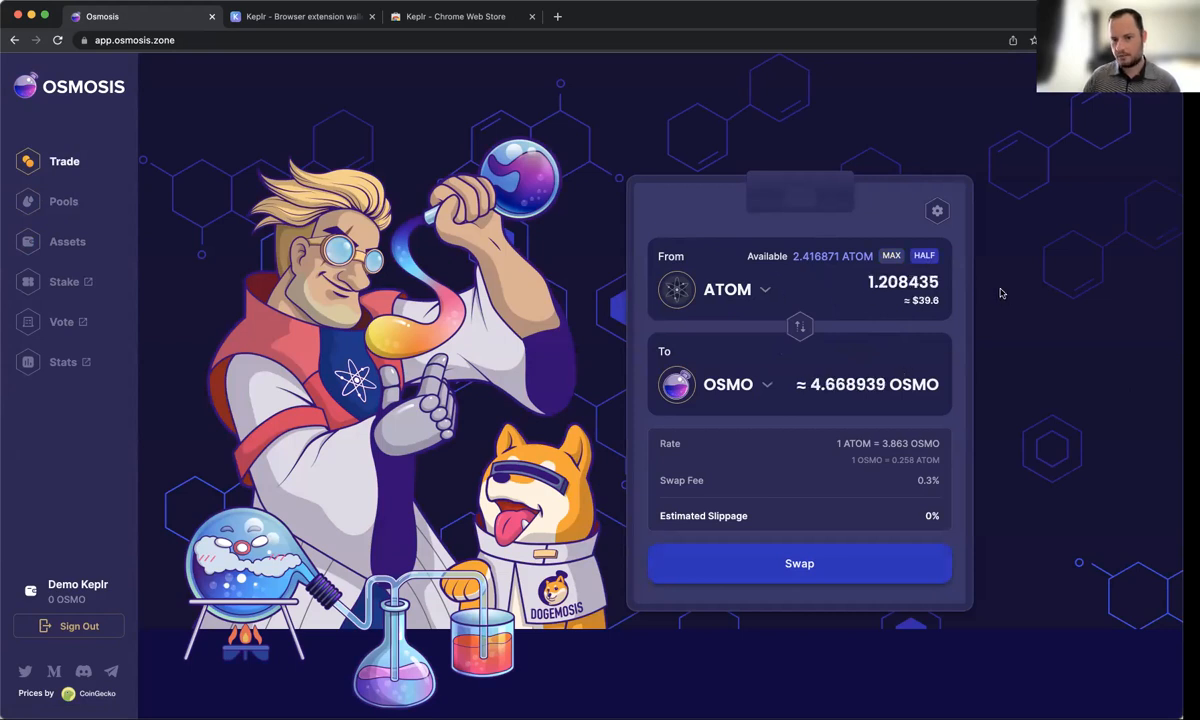
{"action": "mouse_move", "coordinate": [800, 344]}
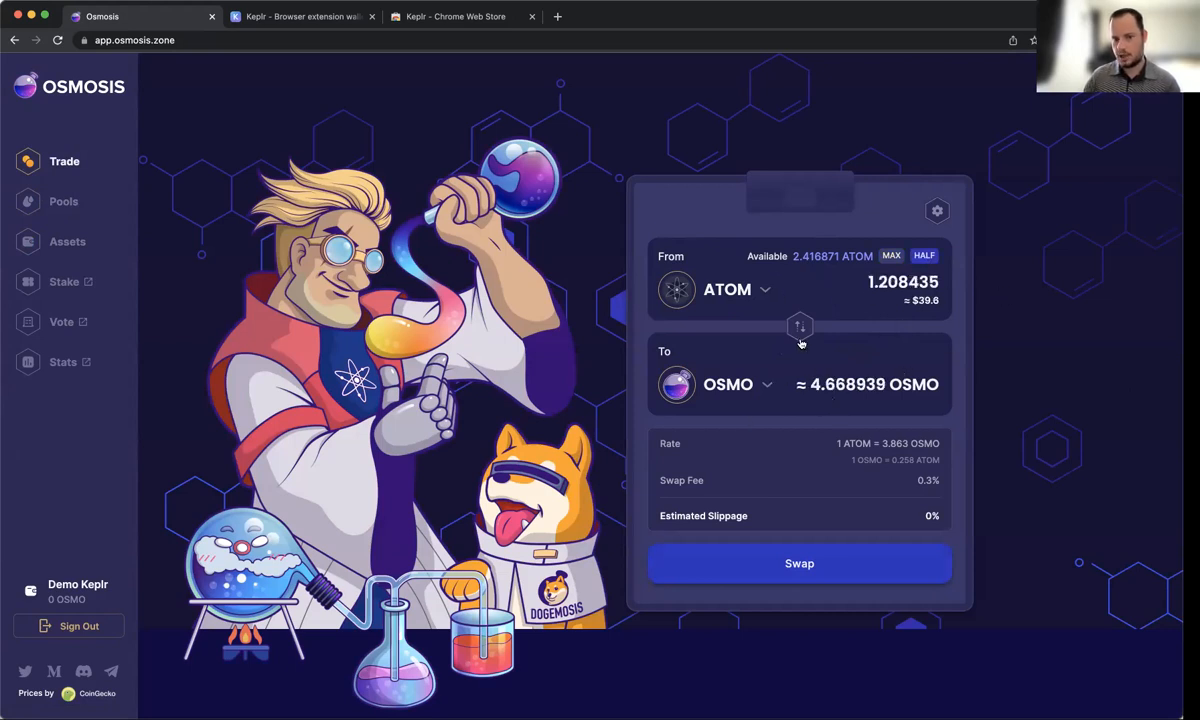
{"action": "mouse_move", "coordinate": [812, 288]}
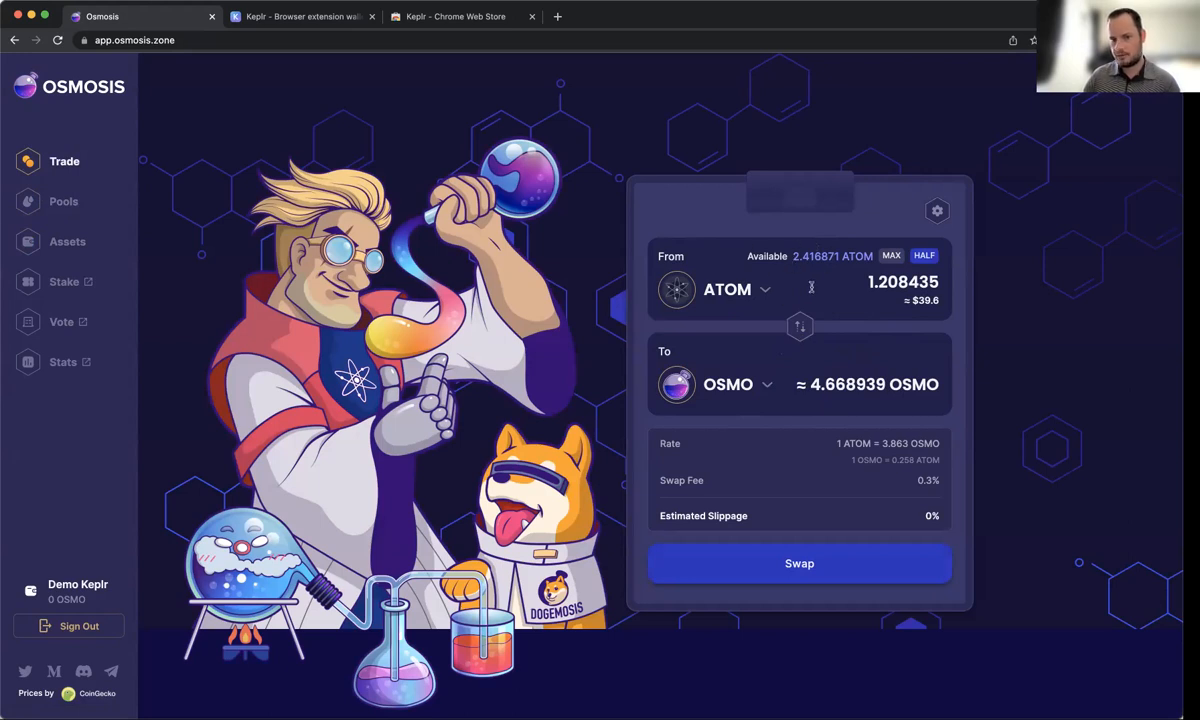
{"action": "mouse_move", "coordinate": [828, 316]}
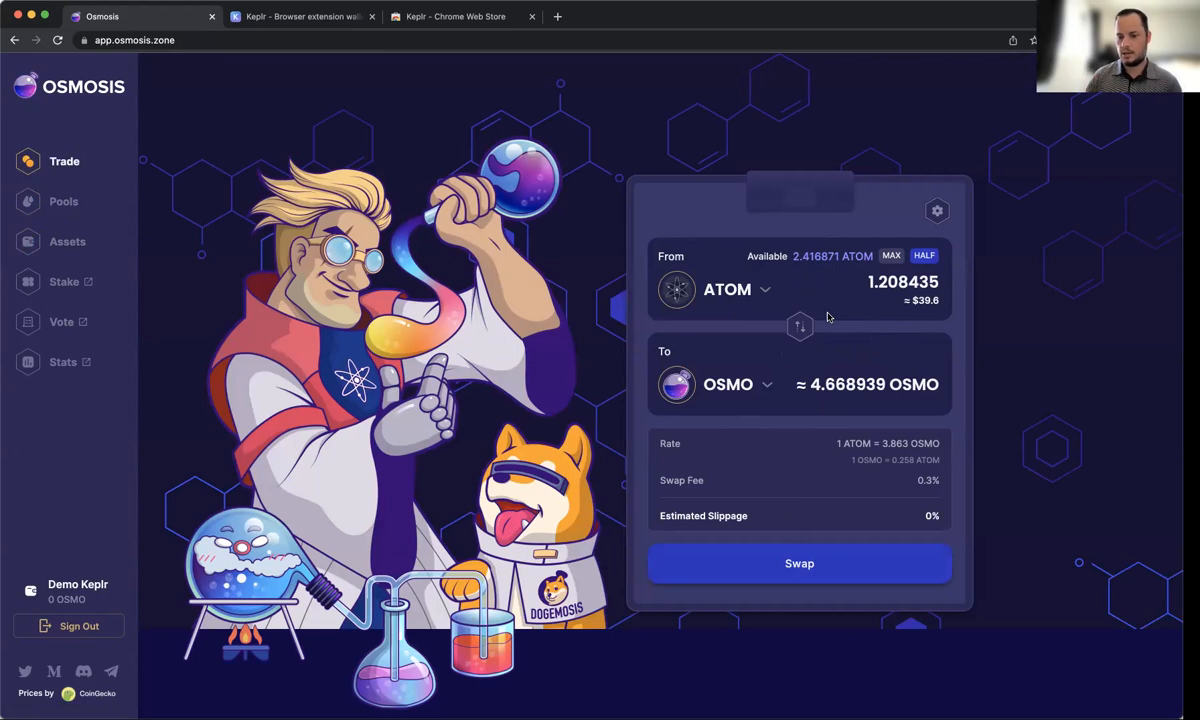
{"action": "left_click", "coordinate": [800, 564]}
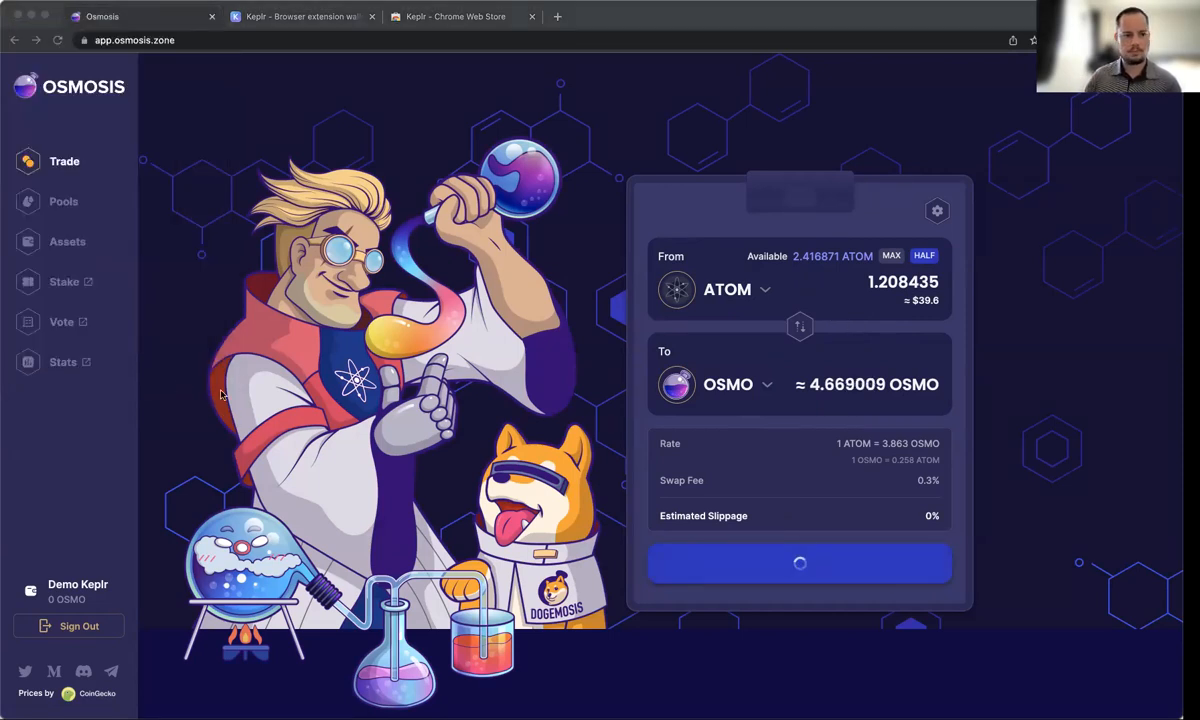
{"action": "left_click", "coordinate": [800, 564]}
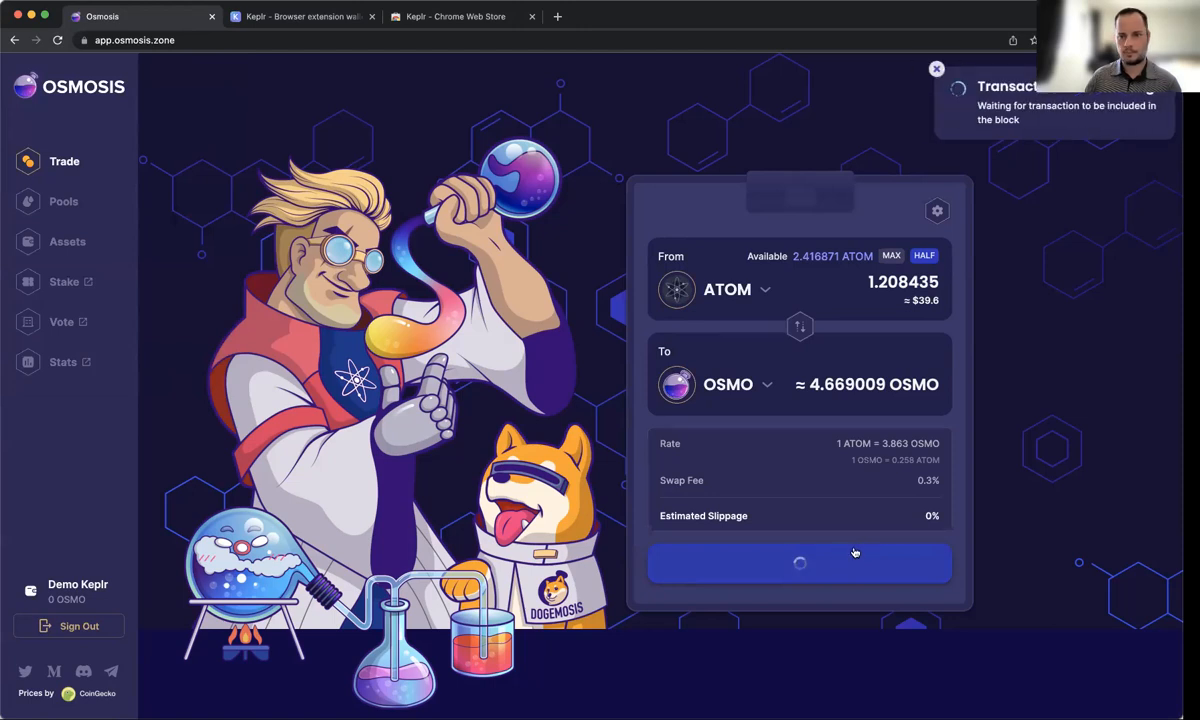
{"action": "mouse_move", "coordinate": [864, 548]}
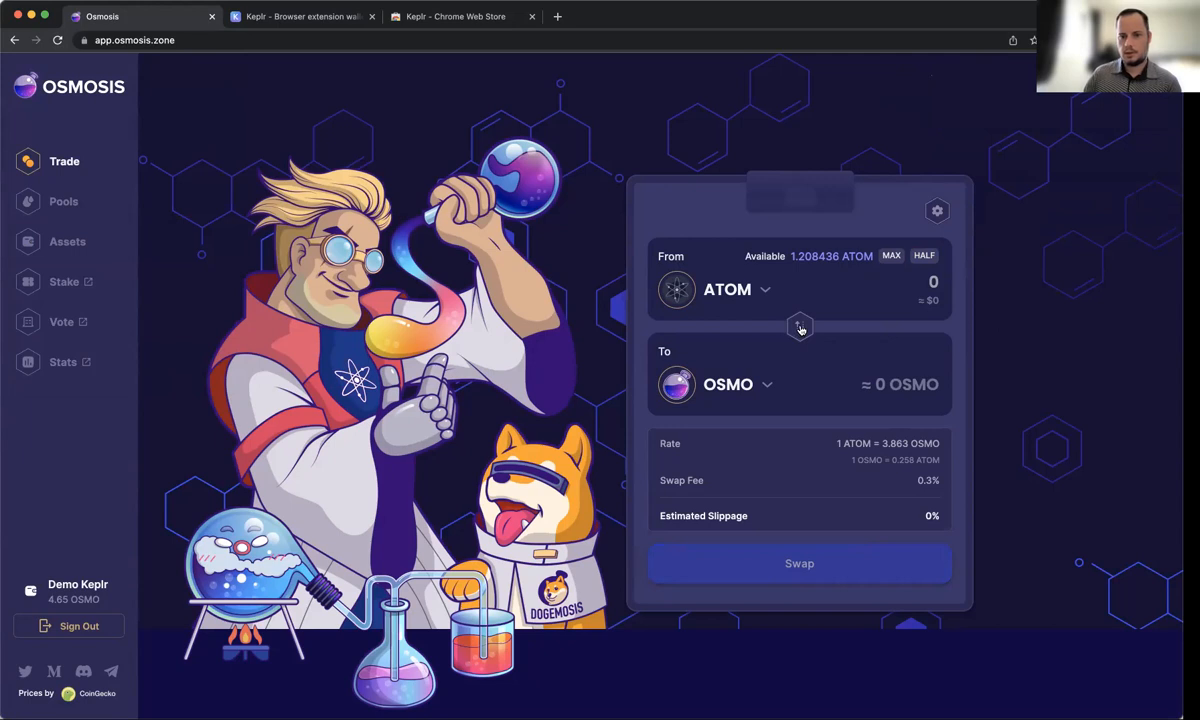
{"action": "mouse_move", "coordinate": [794, 270]}
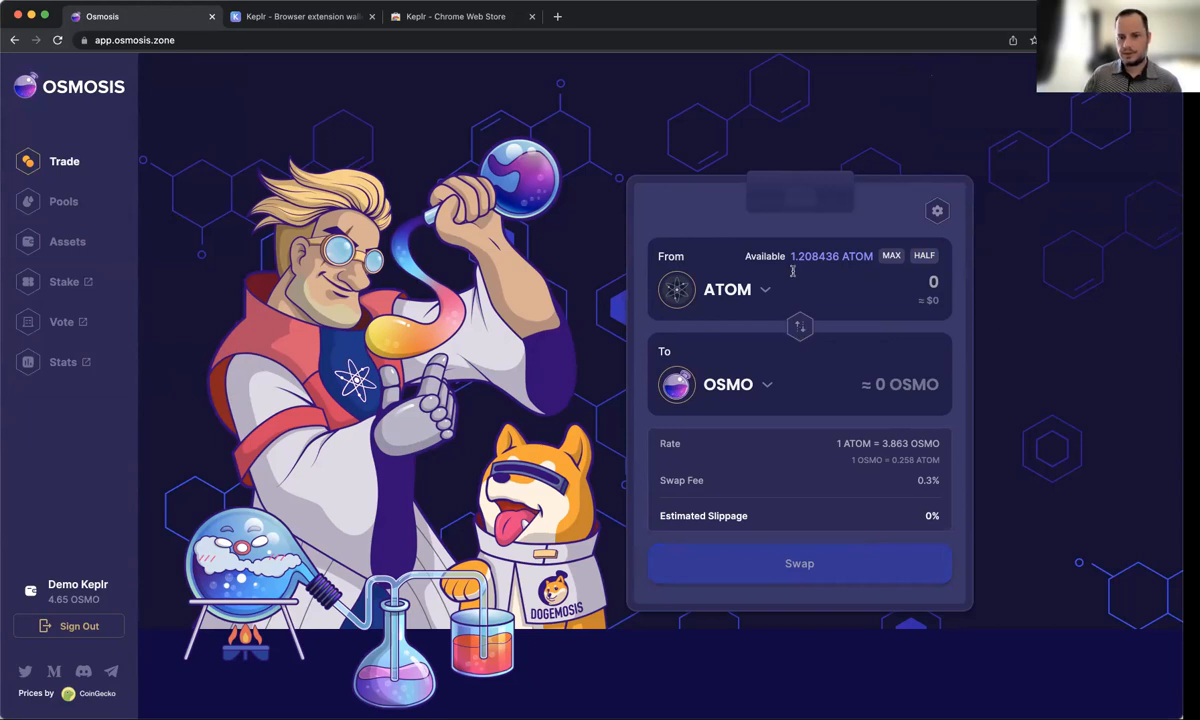
{"action": "mouse_move", "coordinate": [800, 328]}
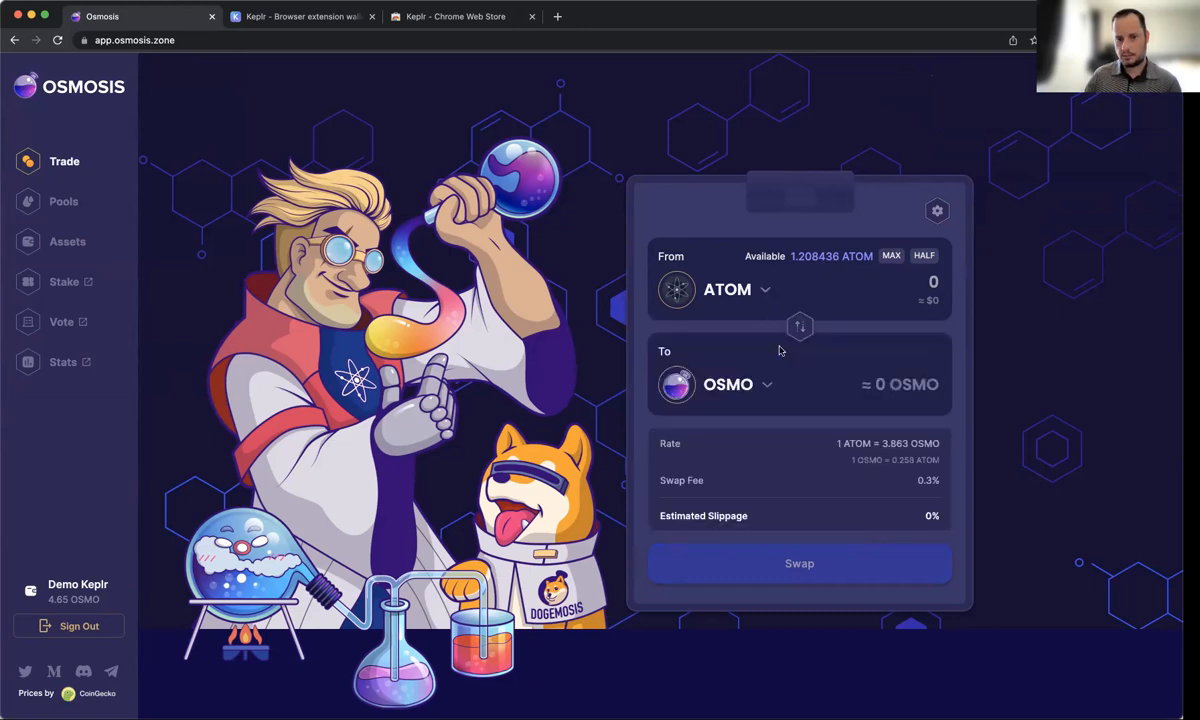
Swap the full remaining 1.208436 ATOM for about 2.4265 JUNO.
{"action": "left_click", "coordinate": [738, 384]}
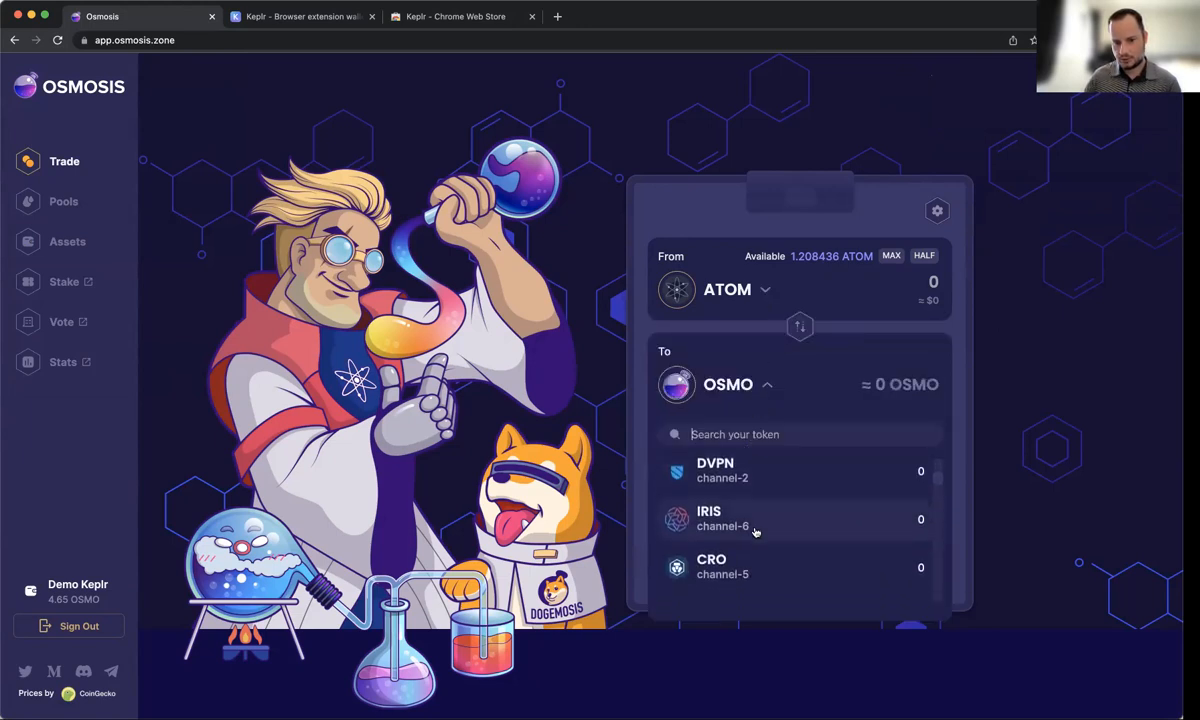
{"action": "scroll", "scroll_direction": "down", "scroll_amount": 3}
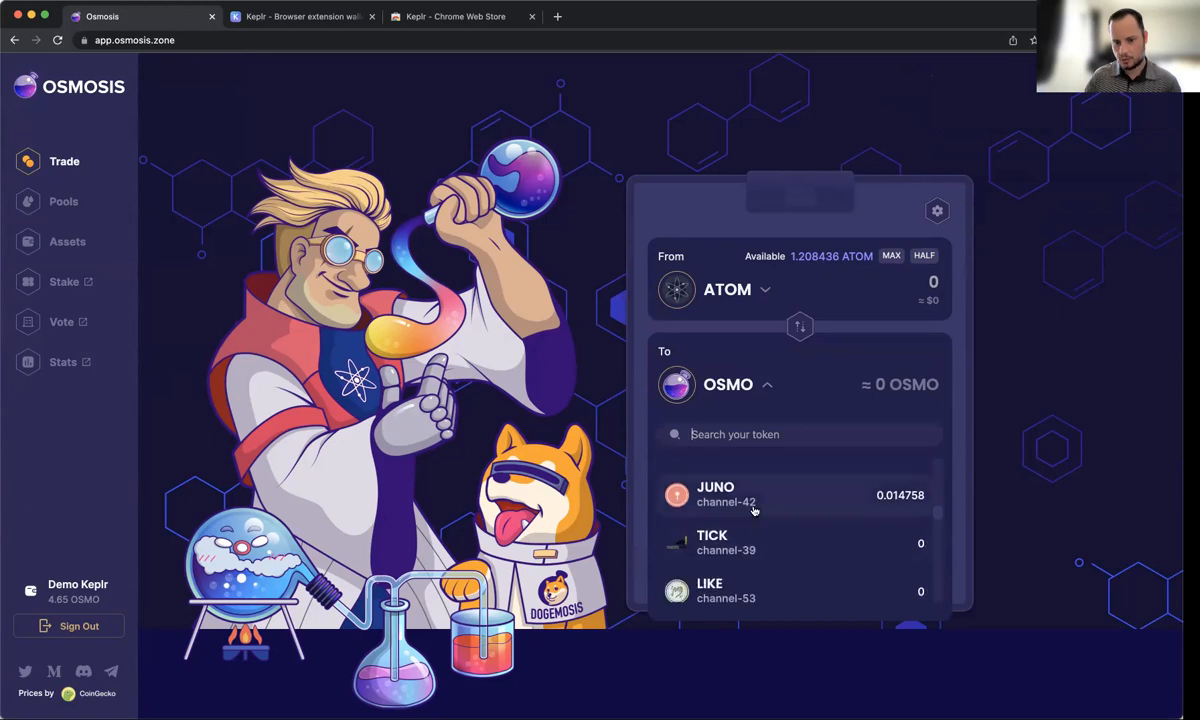
{"action": "left_click", "coordinate": [716, 494]}
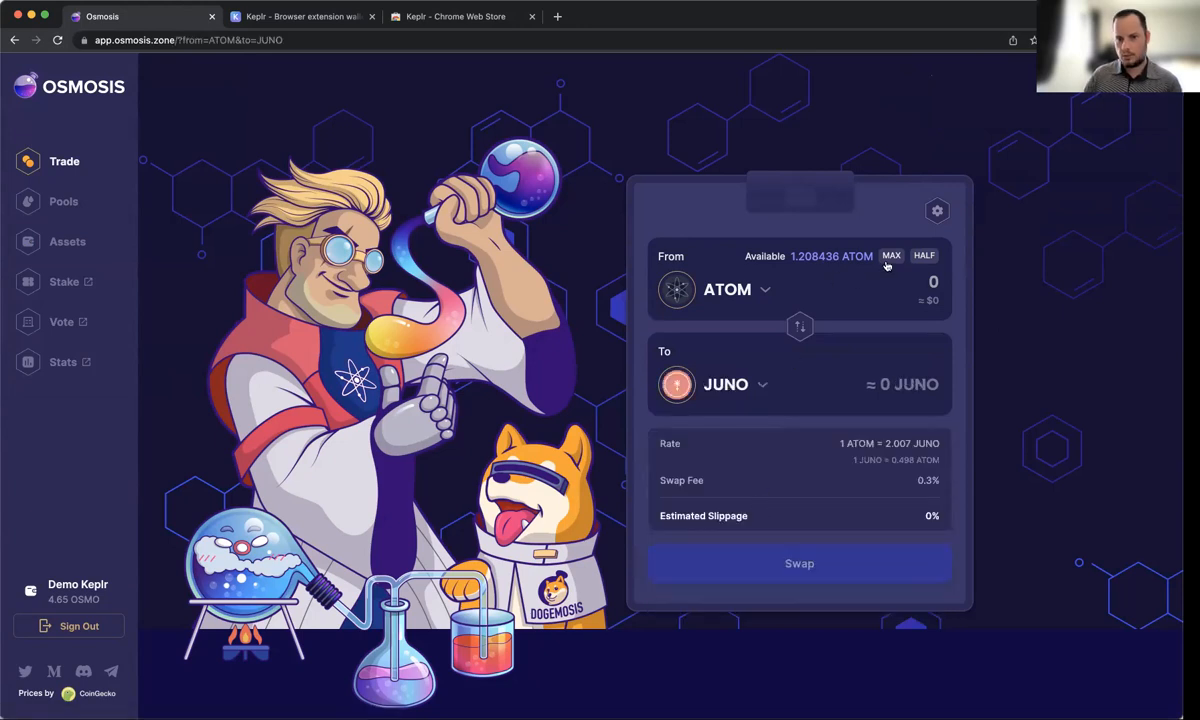
{"action": "left_click", "coordinate": [890, 256]}
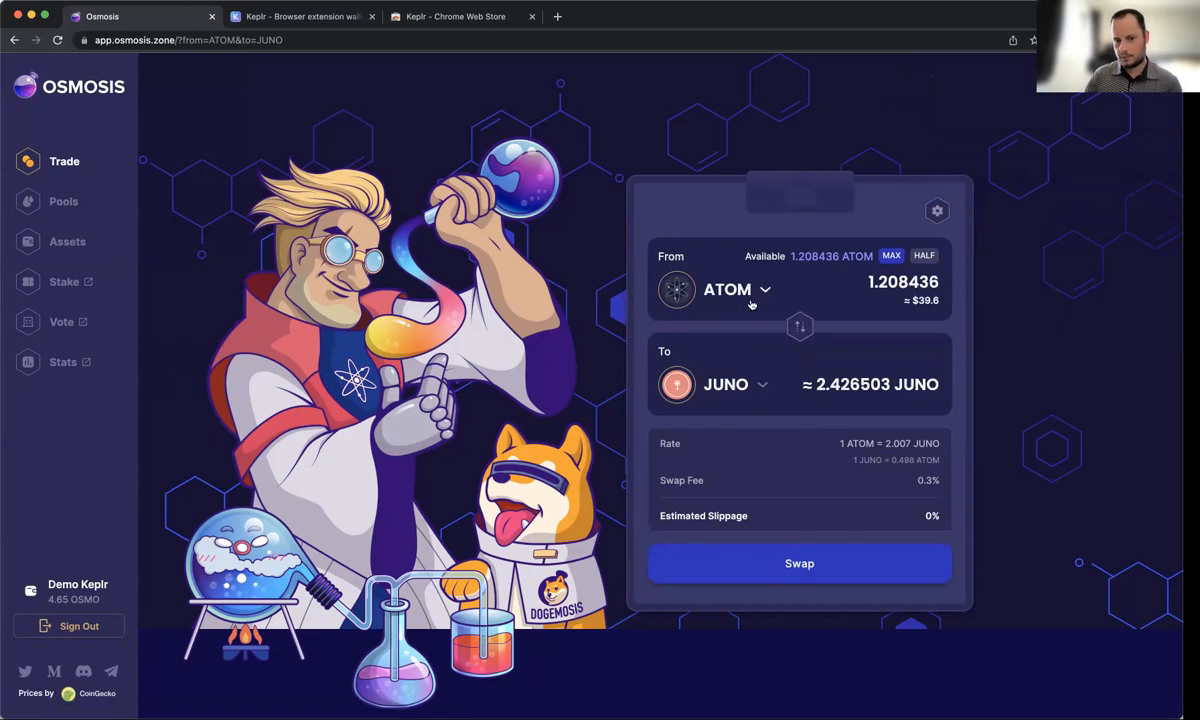
{"action": "mouse_move", "coordinate": [738, 320]}
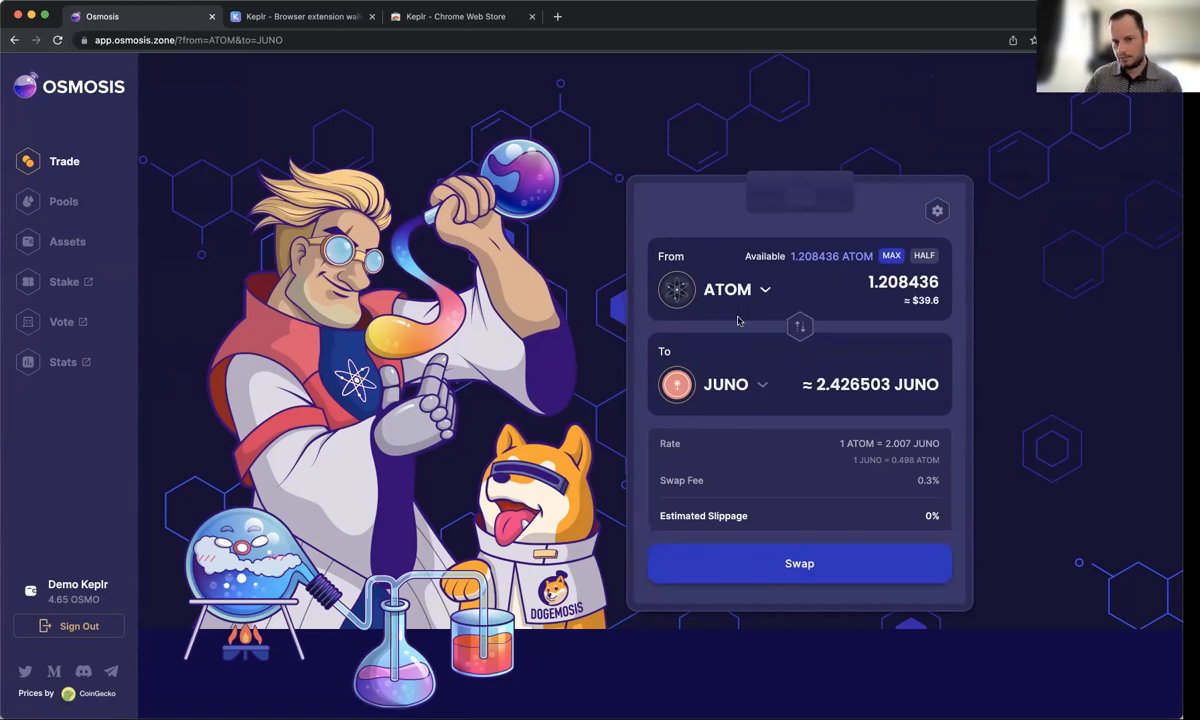
{"action": "left_click", "coordinate": [800, 564]}
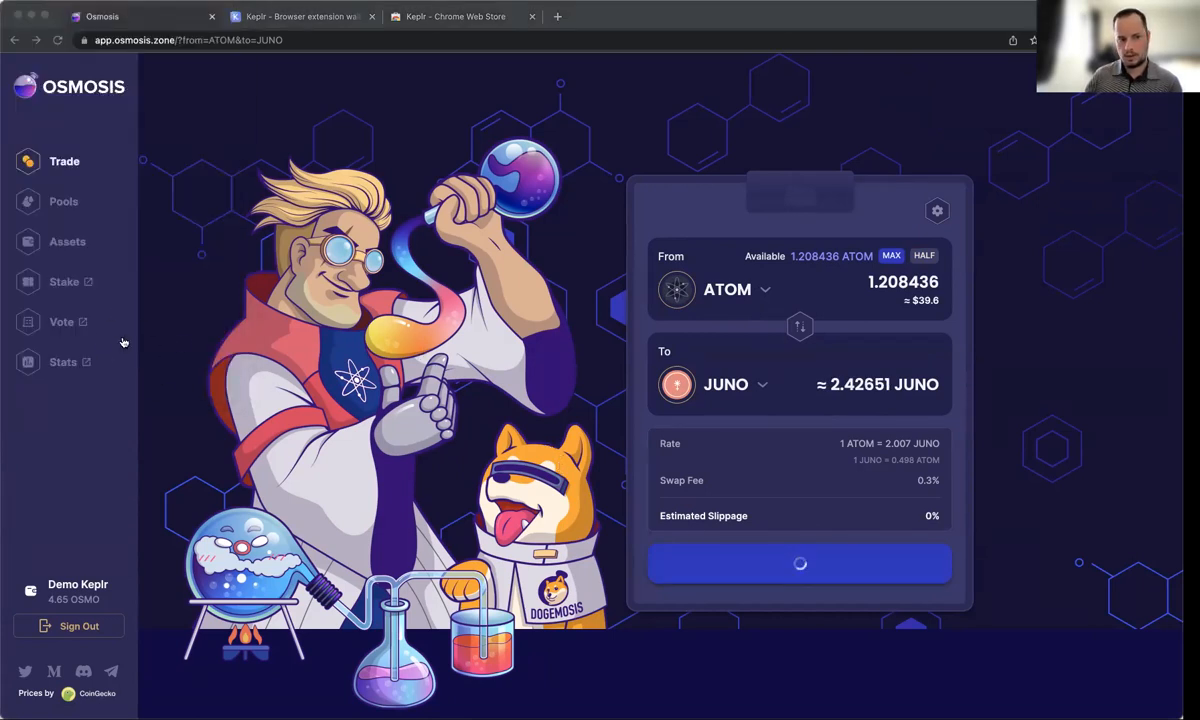
{"action": "mouse_move", "coordinate": [164, 376]}
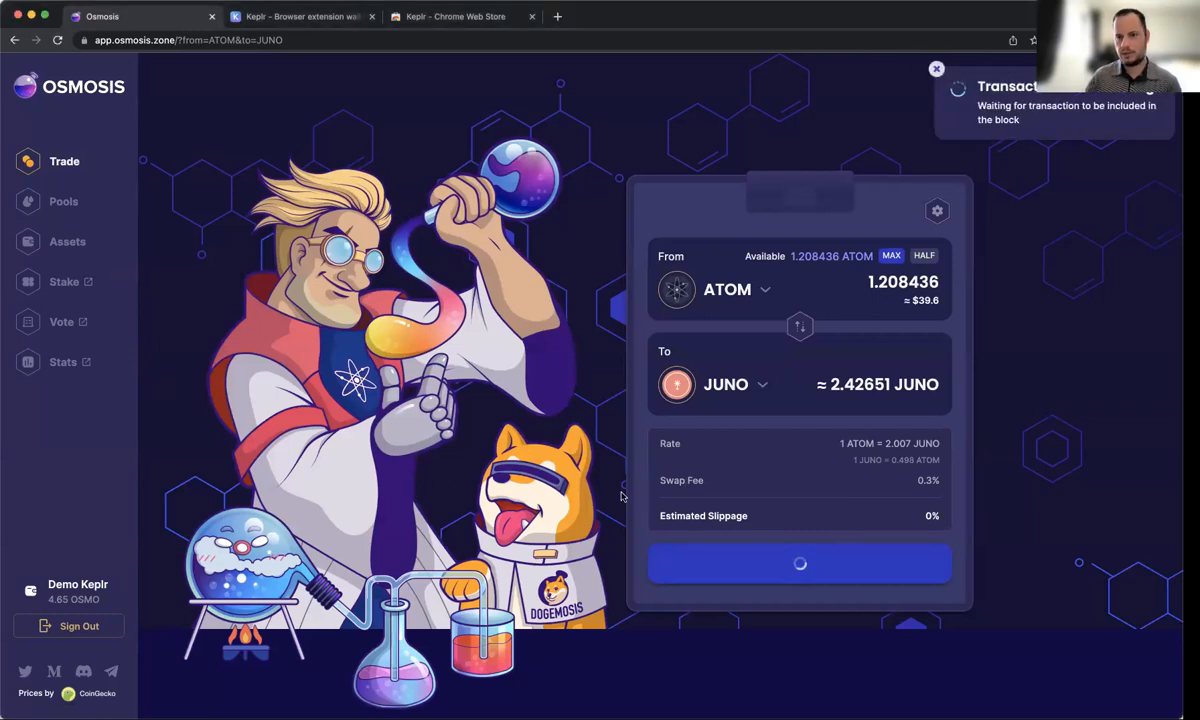
{"action": "mouse_move", "coordinate": [860, 376]}
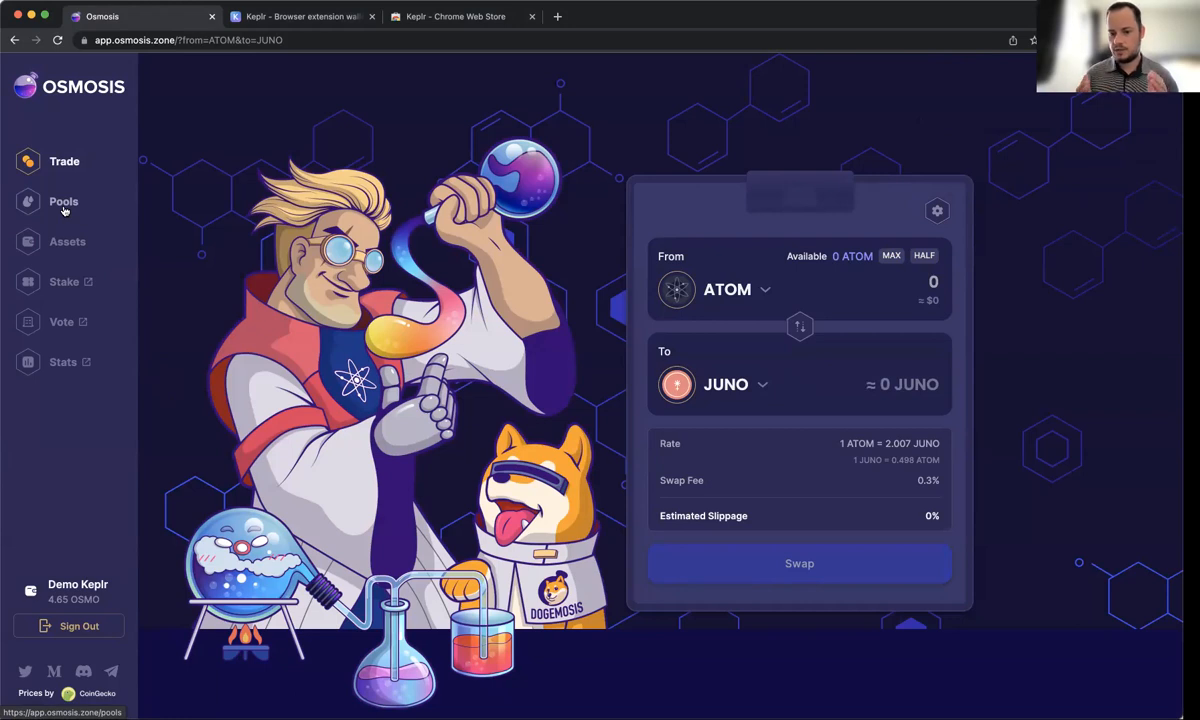
{"action": "mouse_move", "coordinate": [164, 224]}
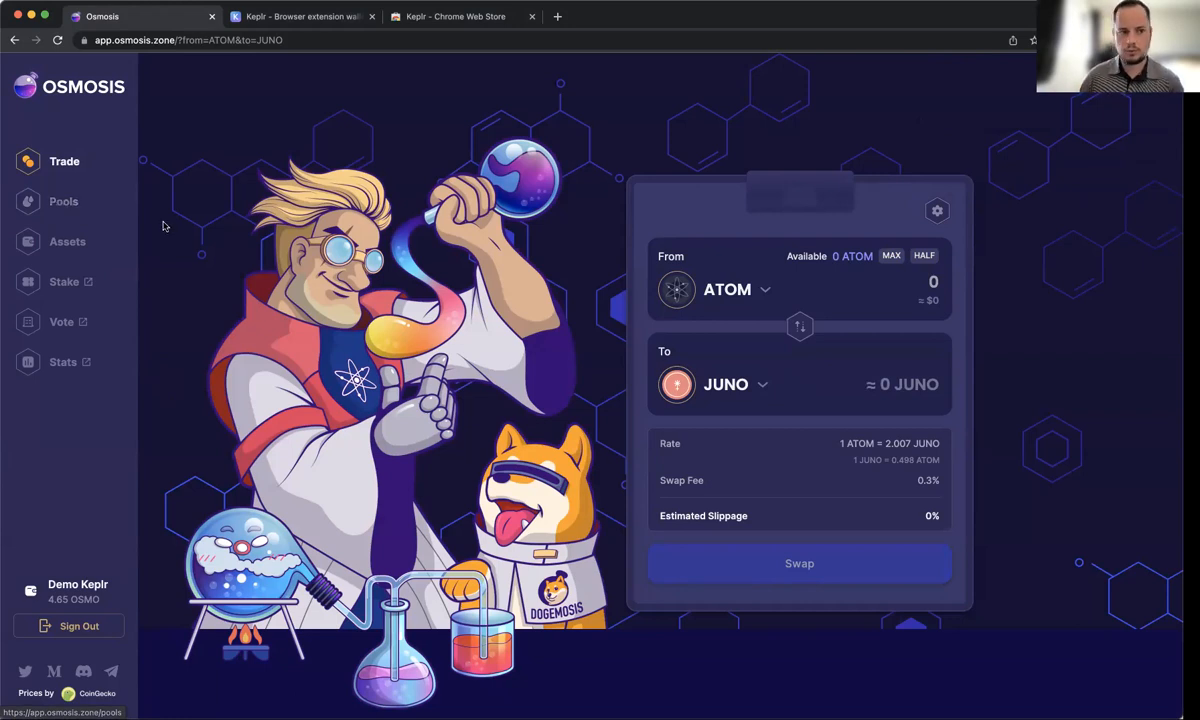
Browse the liquidity pools list down to the JUNO/OSMO pool #497.
{"action": "left_click", "coordinate": [64, 200]}
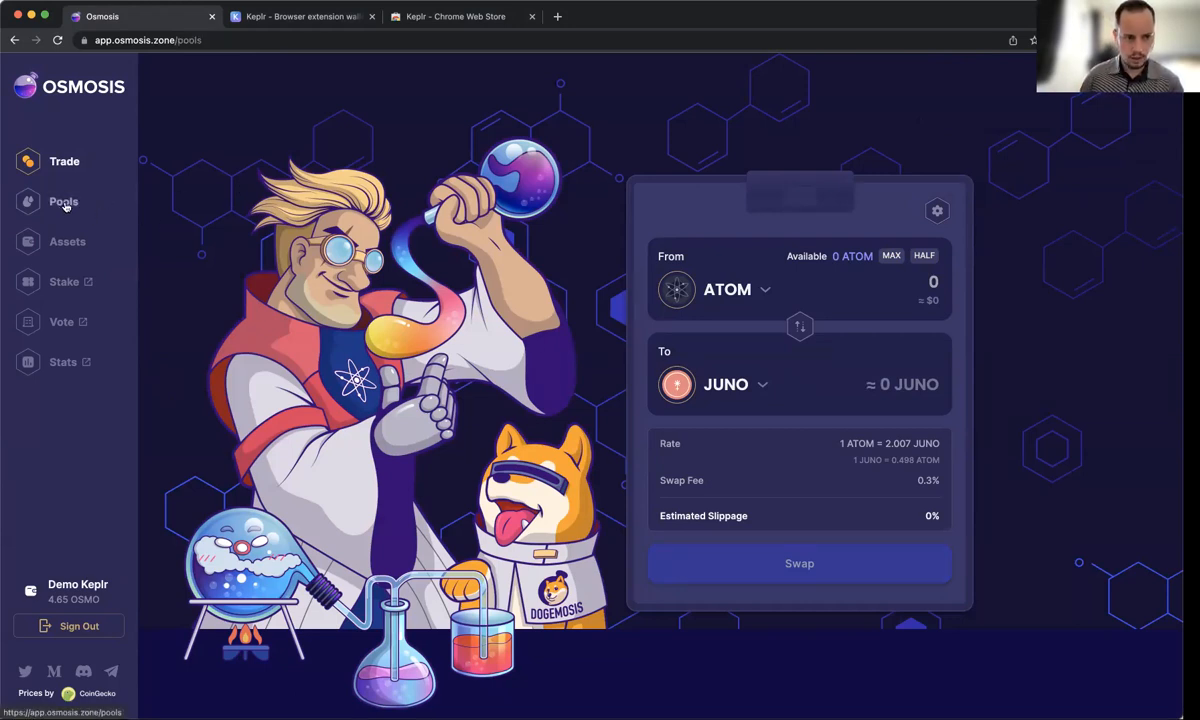
{"action": "left_click", "coordinate": [64, 200]}
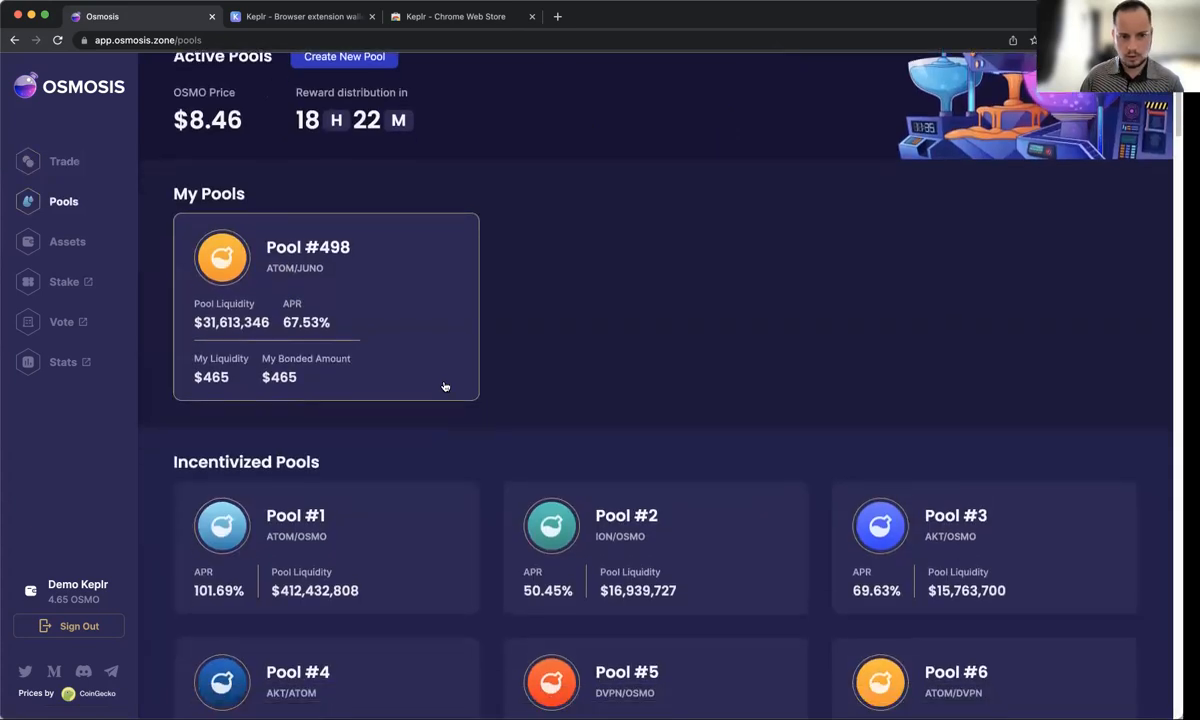
{"action": "scroll", "scroll_direction": "down", "scroll_amount": 3}
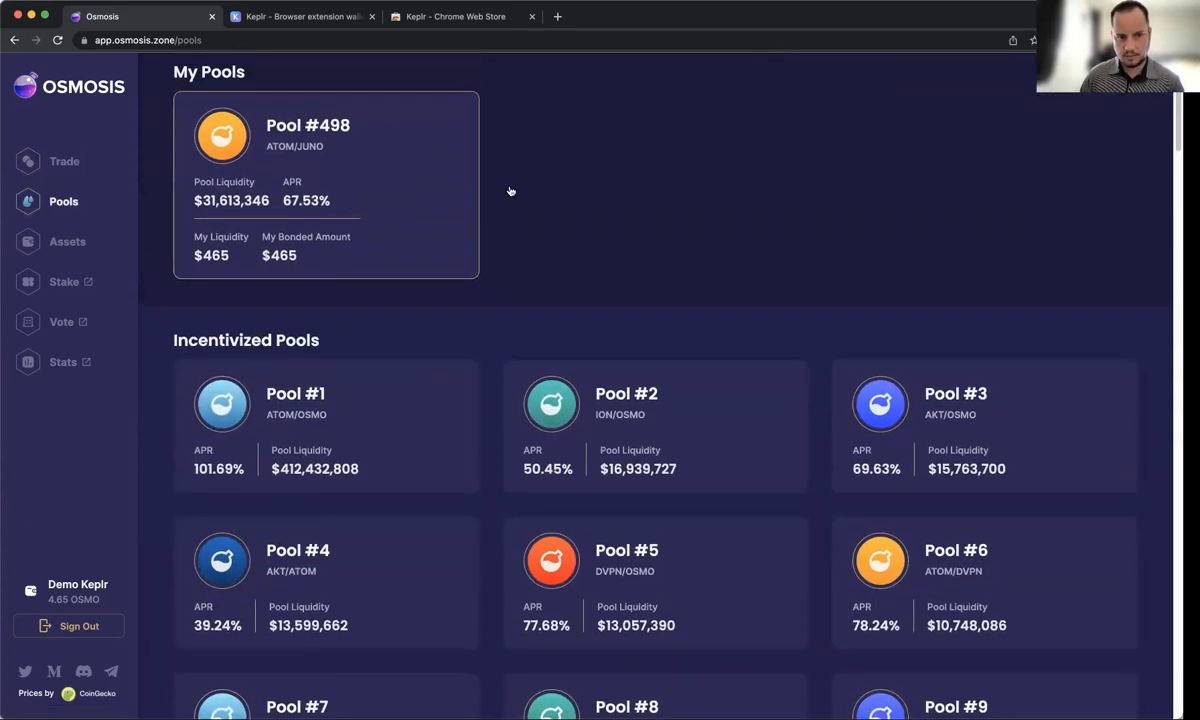
{"action": "scroll", "scroll_direction": "down", "scroll_amount": 3}
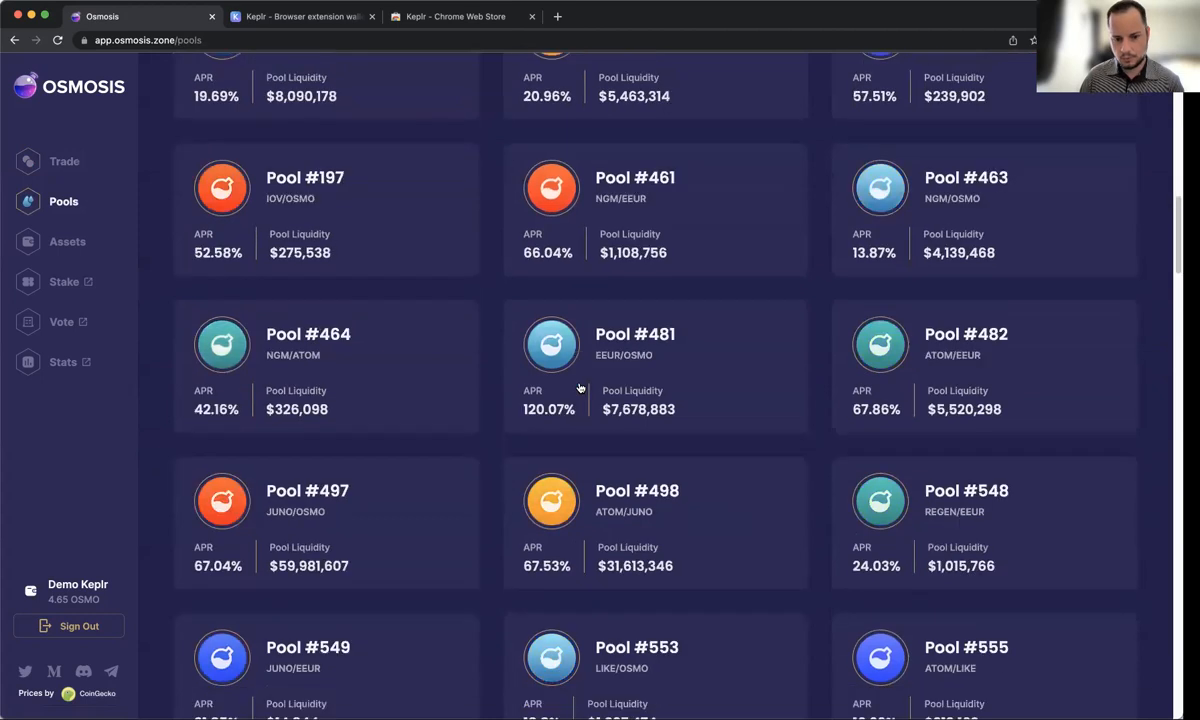
{"action": "scroll", "scroll_direction": "down", "scroll_amount": 3}
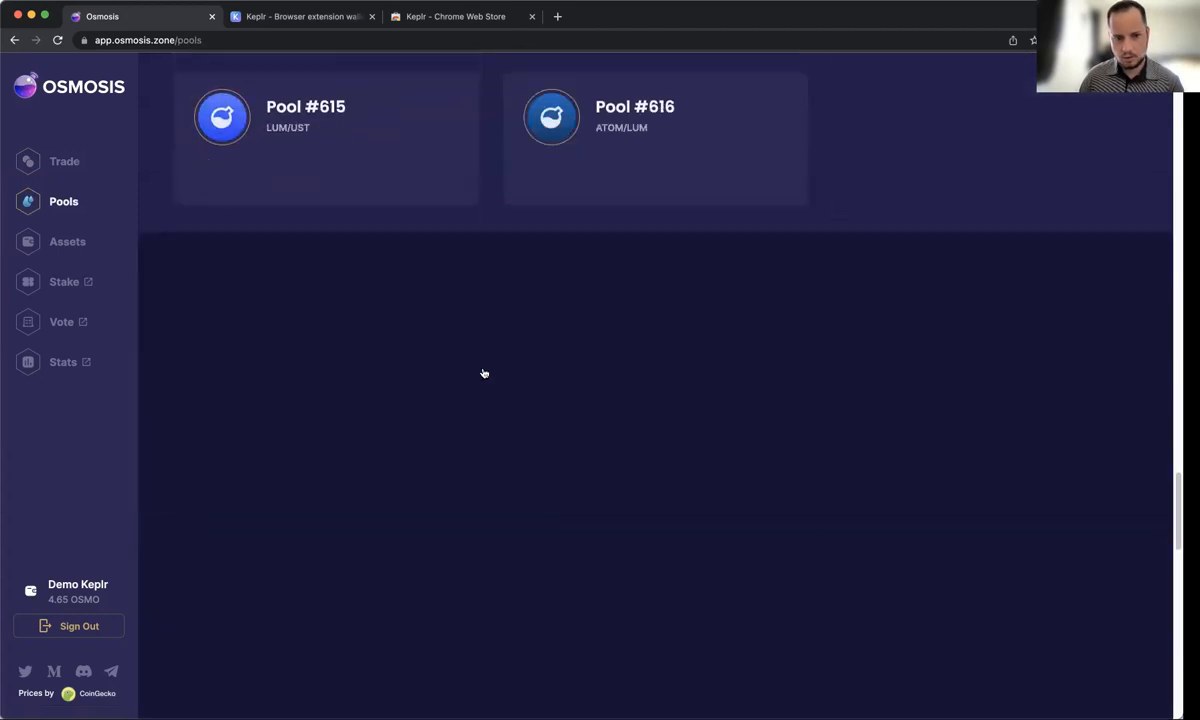
{"action": "scroll", "scroll_direction": "down", "scroll_amount": 3}
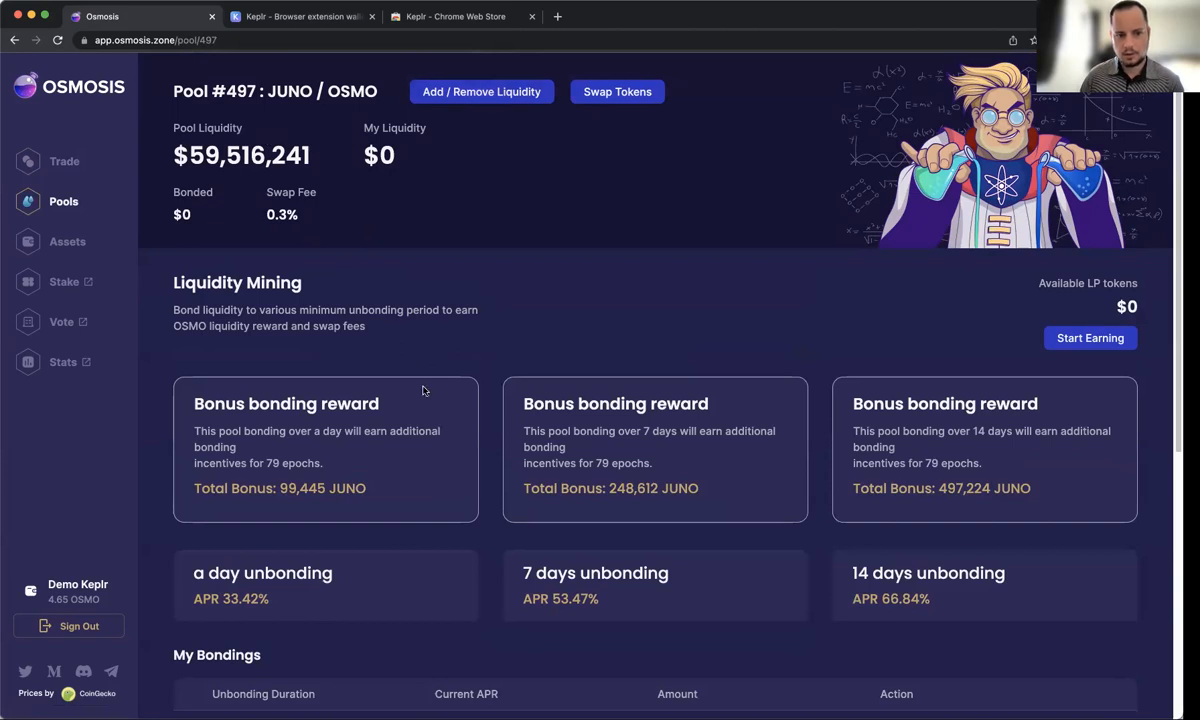
{"action": "mouse_move", "coordinate": [296, 480]}
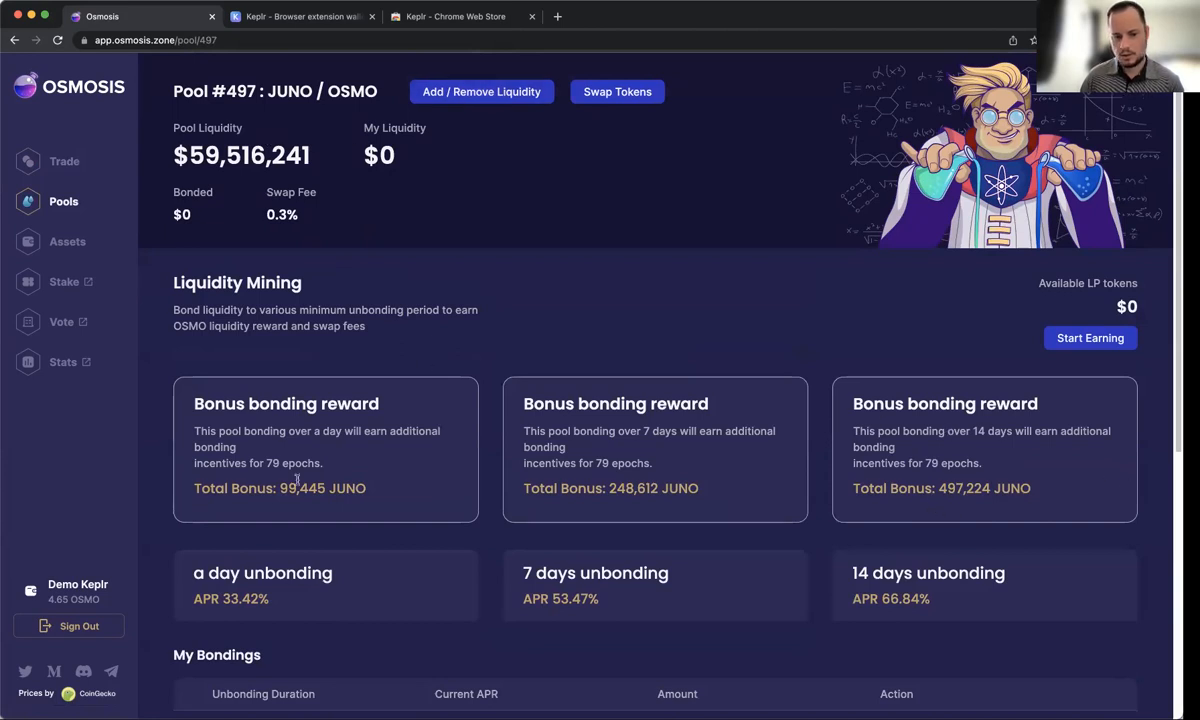
{"action": "mouse_move", "coordinate": [480, 92]}
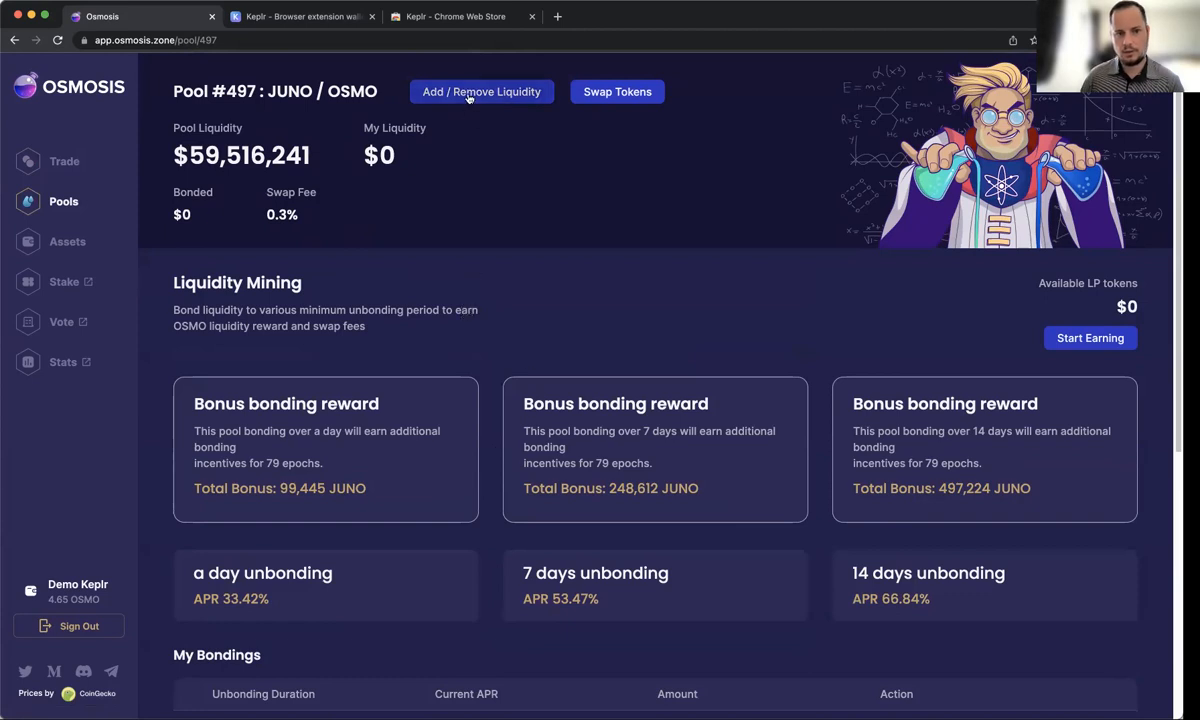
Deposit about 2.40 JUNO and 4.64 OSMO into pool #497 for $78 of LP tokens.
{"action": "left_click", "coordinate": [480, 92]}
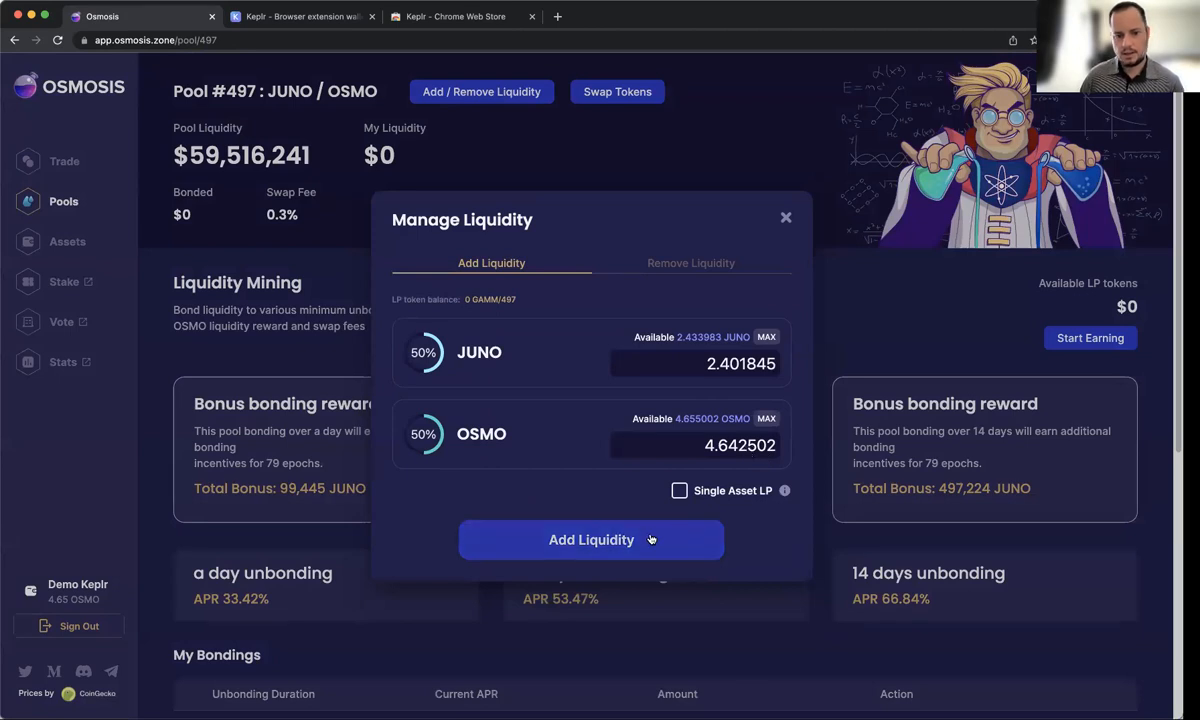
{"action": "left_click", "coordinate": [592, 540]}
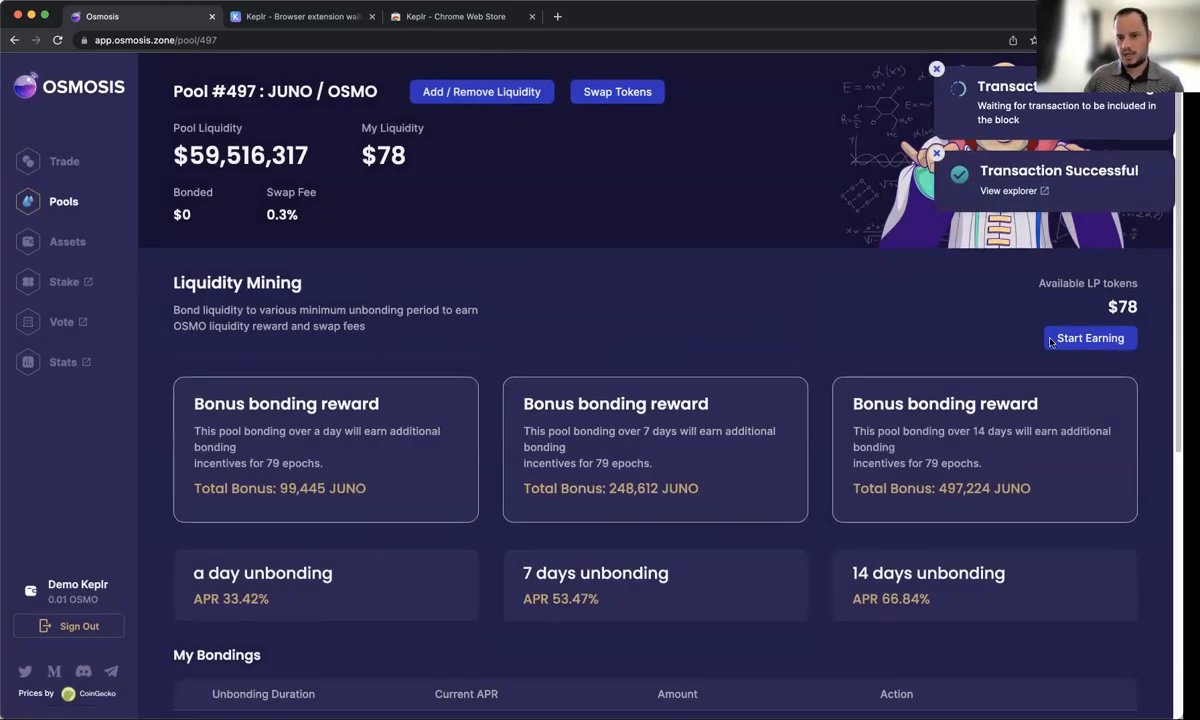
{"action": "mouse_move", "coordinate": [1032, 268]}
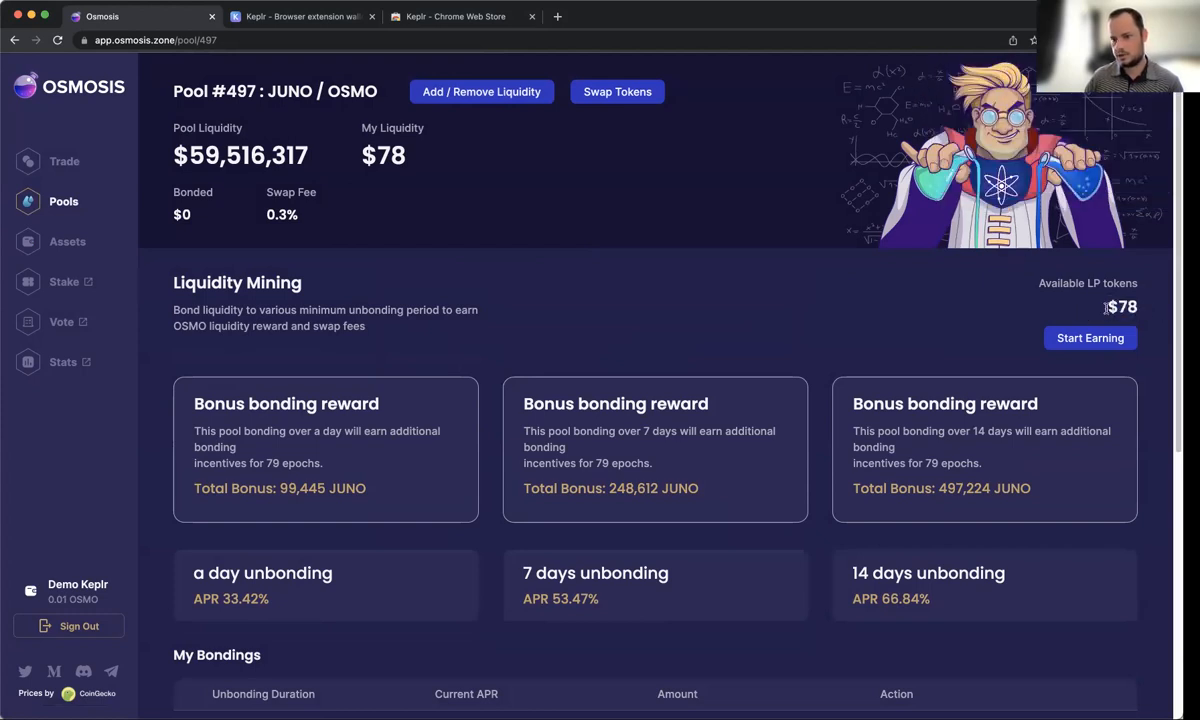
{"action": "mouse_move", "coordinate": [466, 230]}
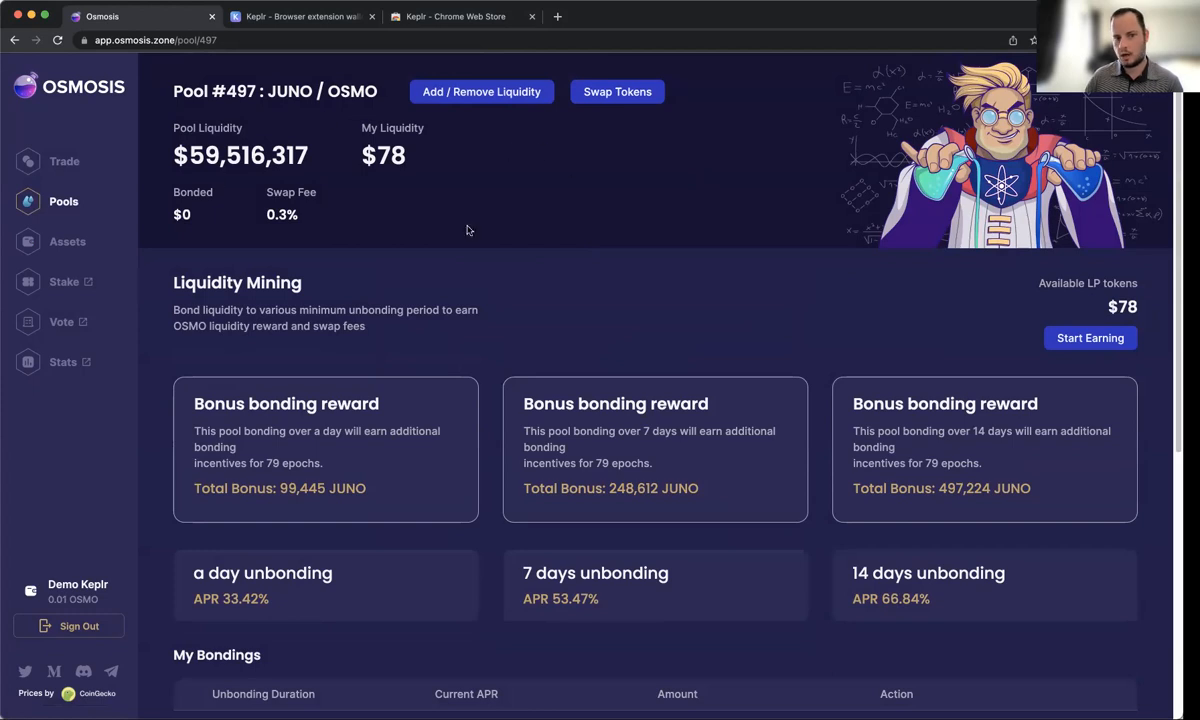
{"action": "mouse_move", "coordinate": [356, 204]}
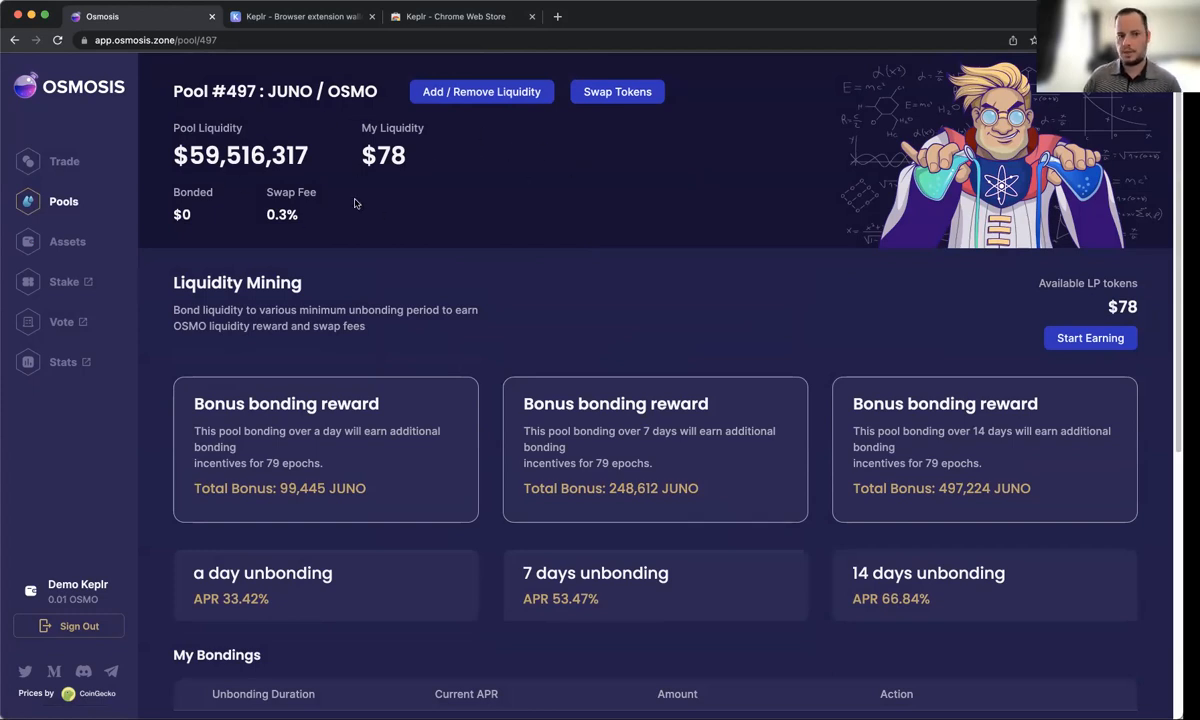
{"action": "mouse_move", "coordinate": [1040, 324]}
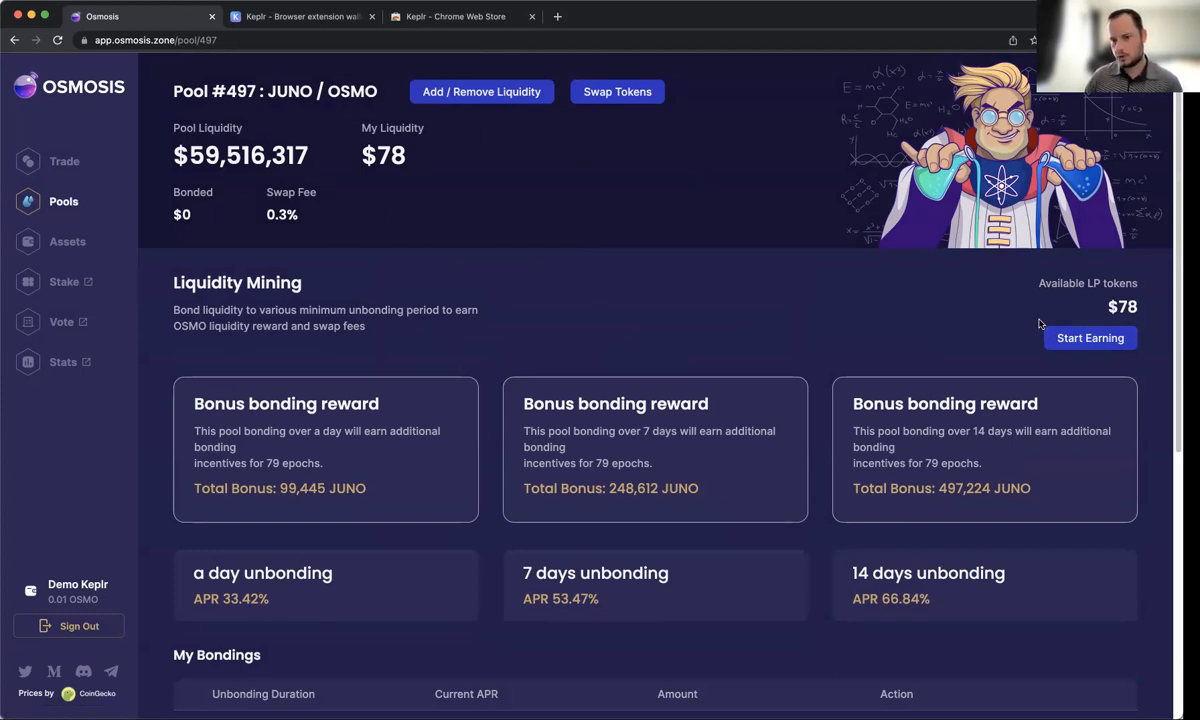
{"action": "mouse_move", "coordinate": [436, 188]}
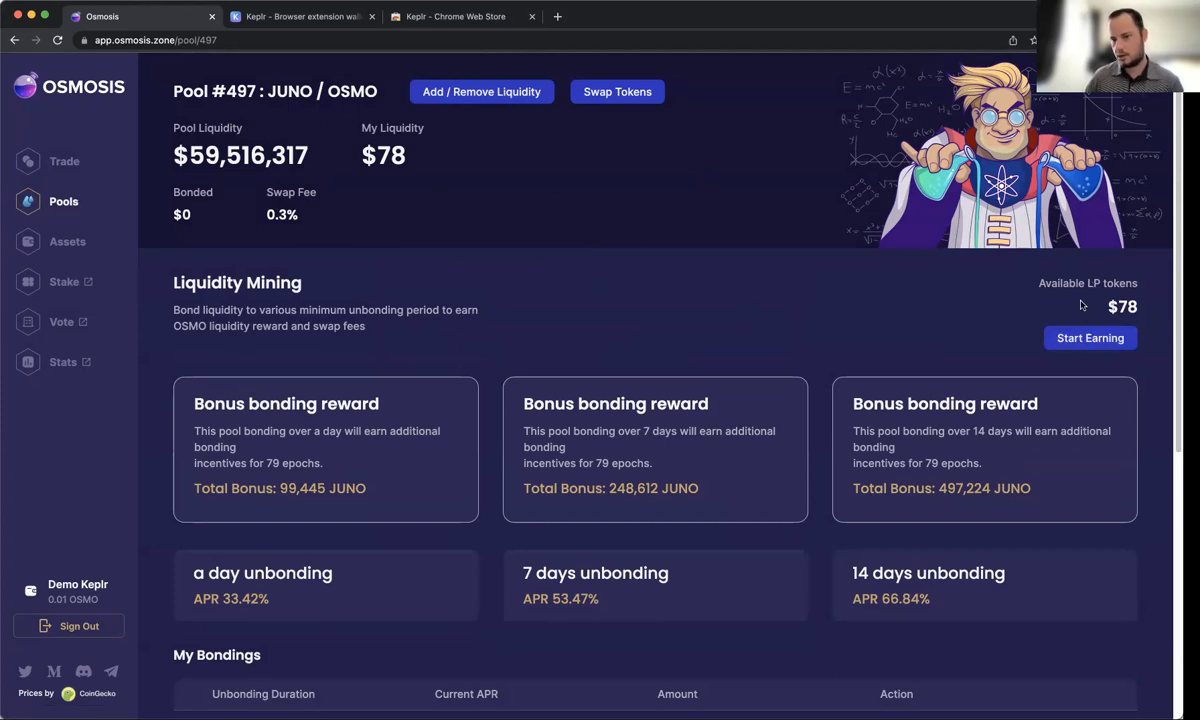
{"action": "mouse_move", "coordinate": [1108, 300]}
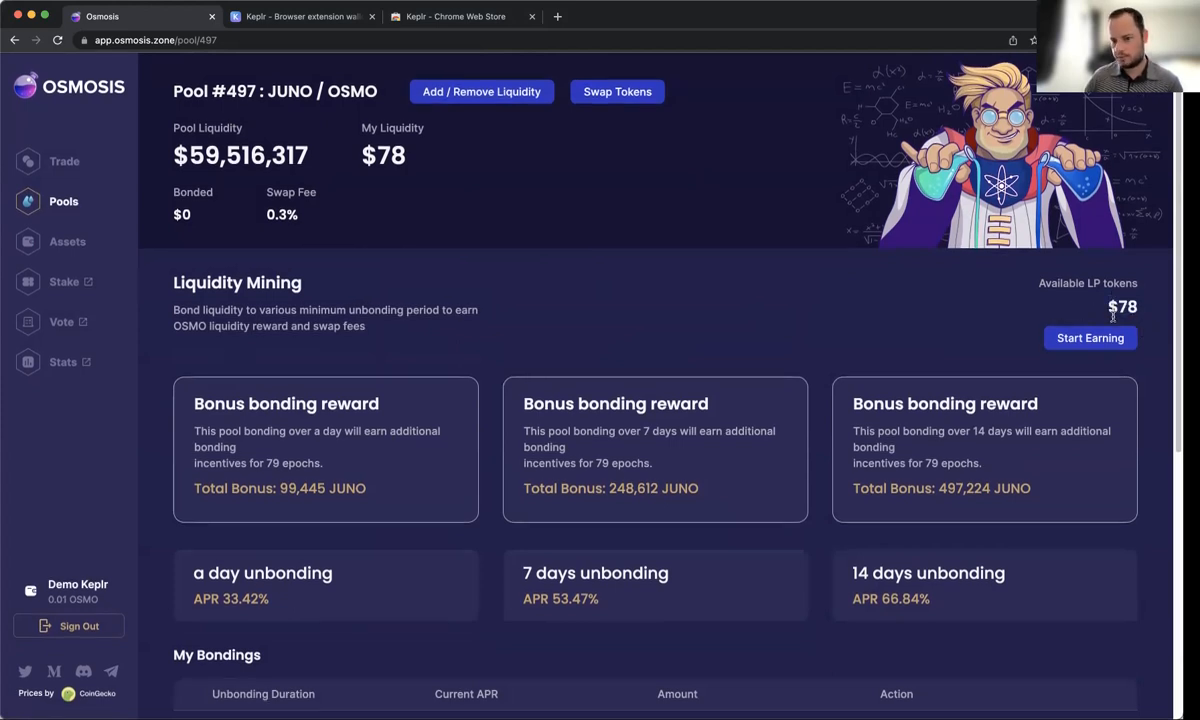
{"action": "mouse_move", "coordinate": [1090, 338]}
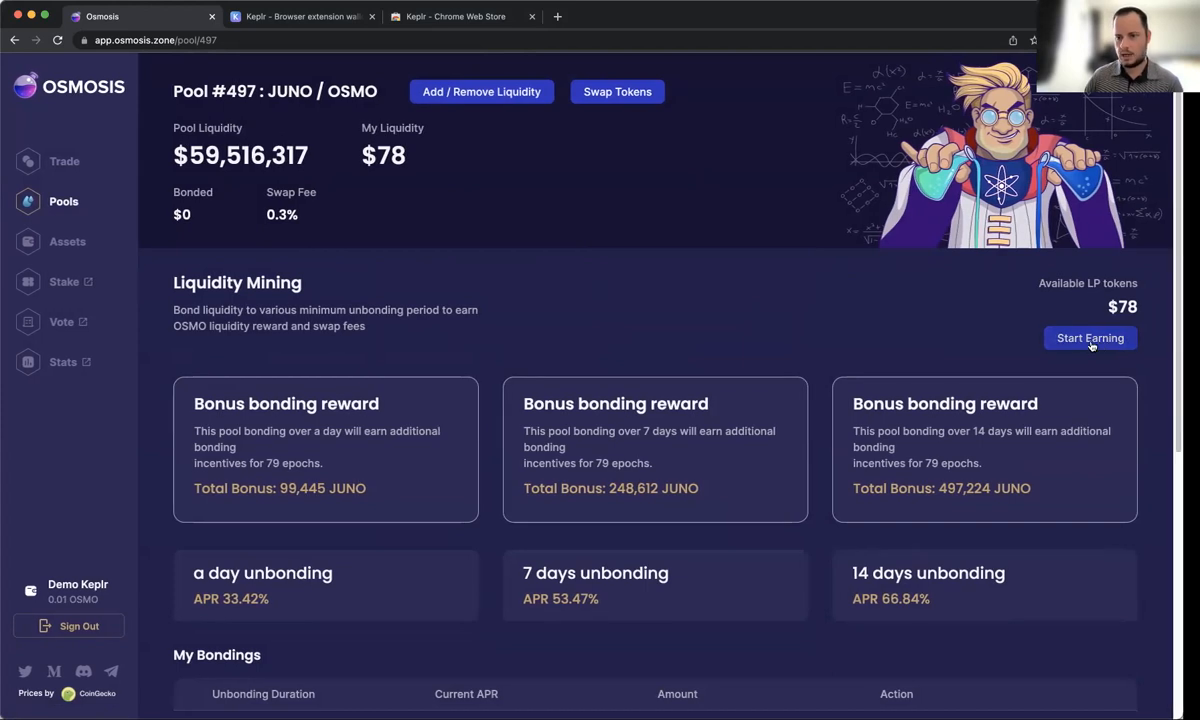
Bond the maximum $78 of pool #497 LP tokens for 14 days at 66.84% APR.
{"action": "left_click", "coordinate": [1090, 338]}
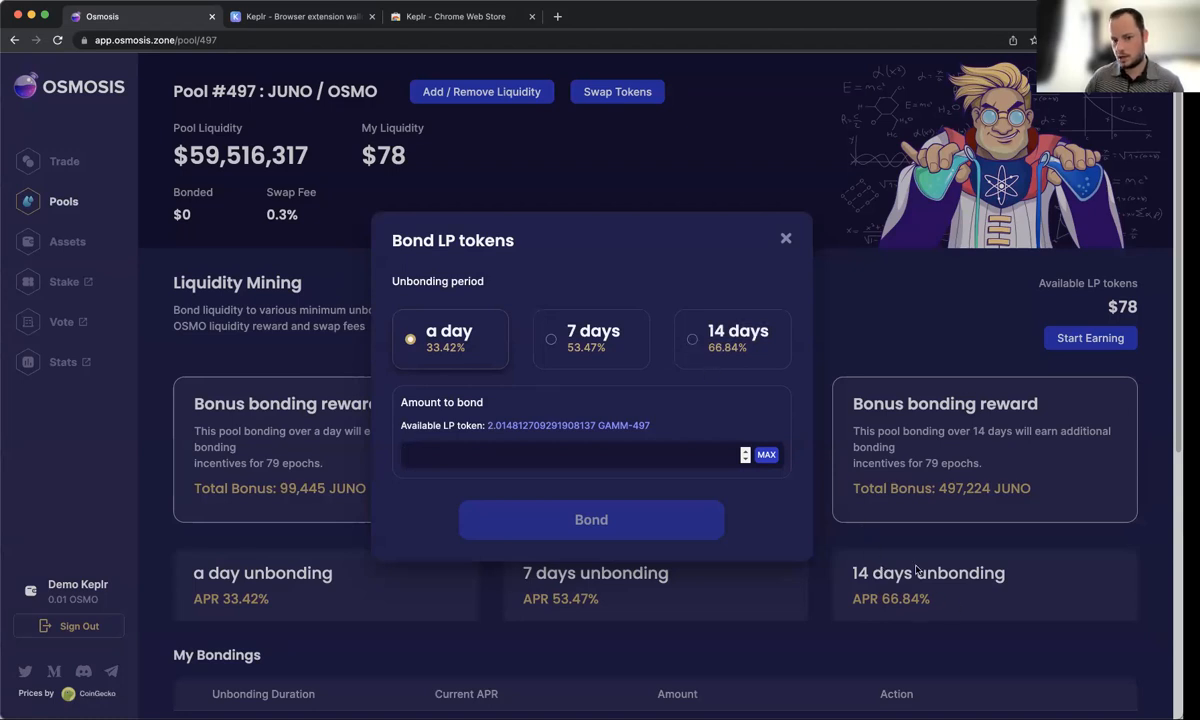
{"action": "left_click", "coordinate": [786, 238]}
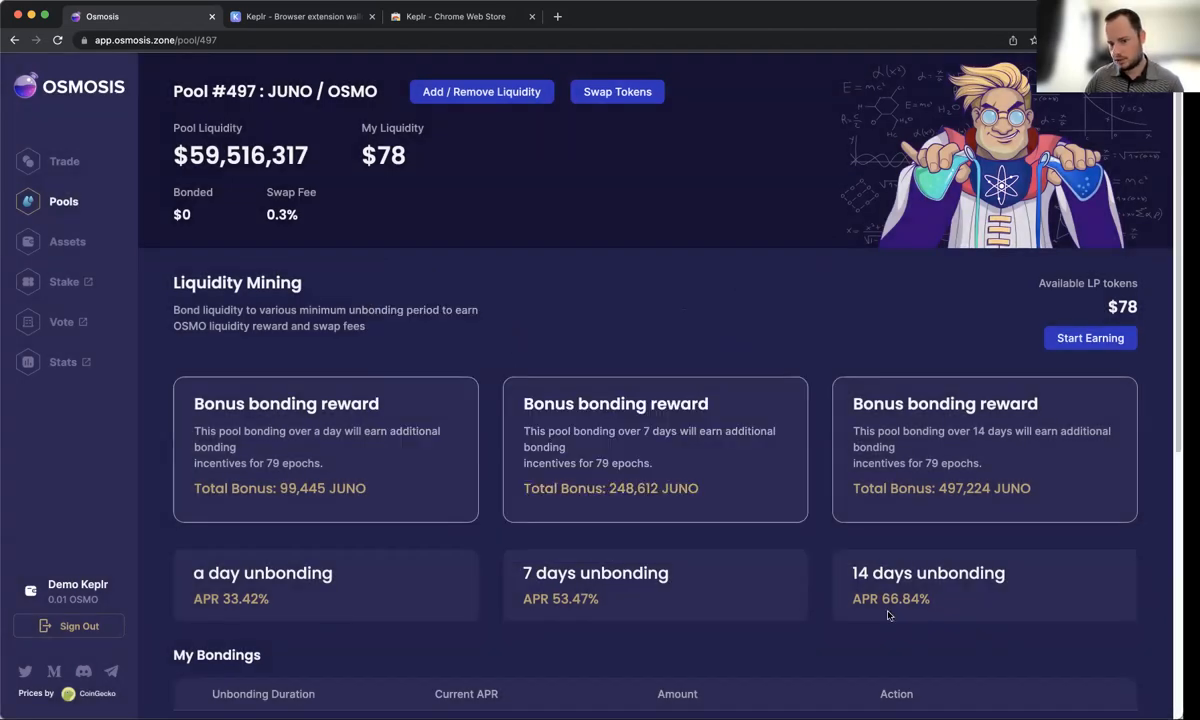
{"action": "scroll", "scroll_direction": "down", "scroll_amount": 3}
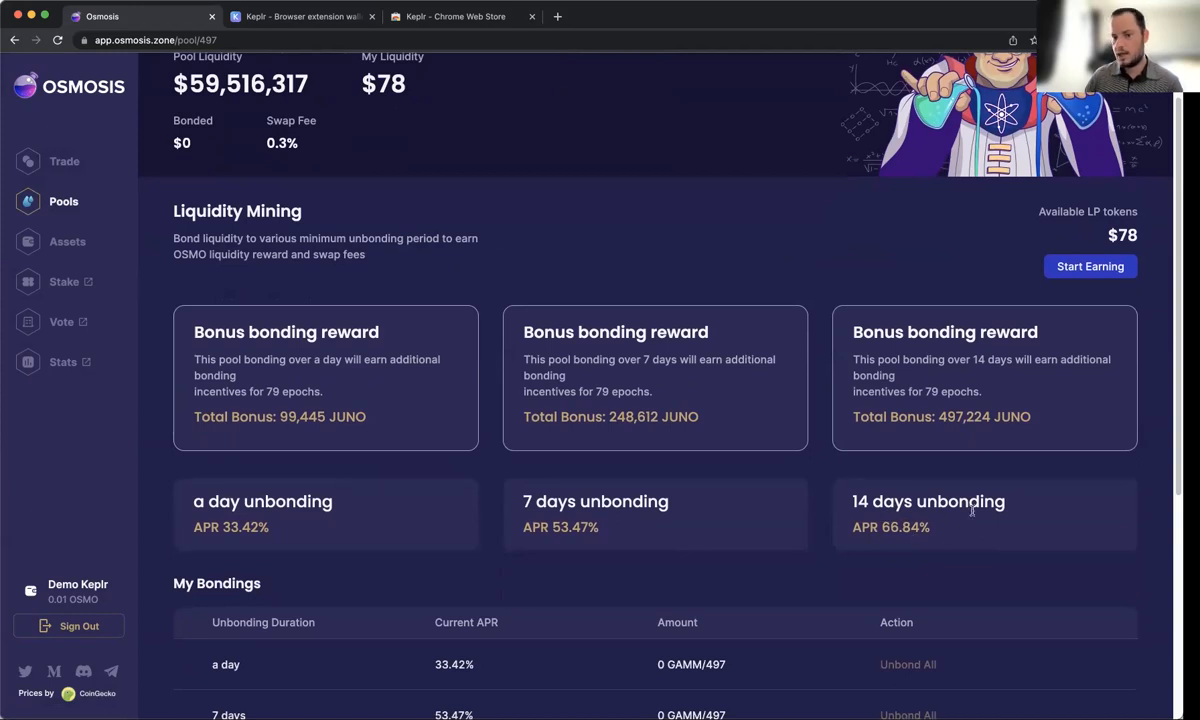
{"action": "mouse_move", "coordinate": [990, 414]}
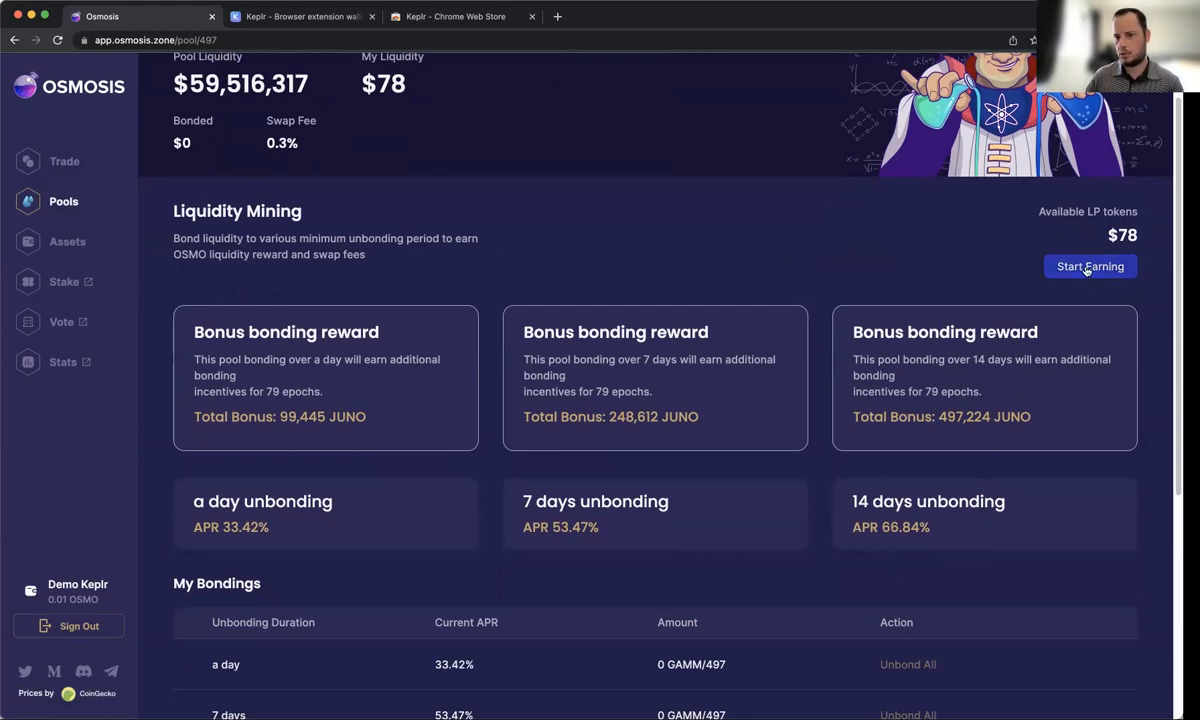
{"action": "left_click", "coordinate": [1088, 266]}
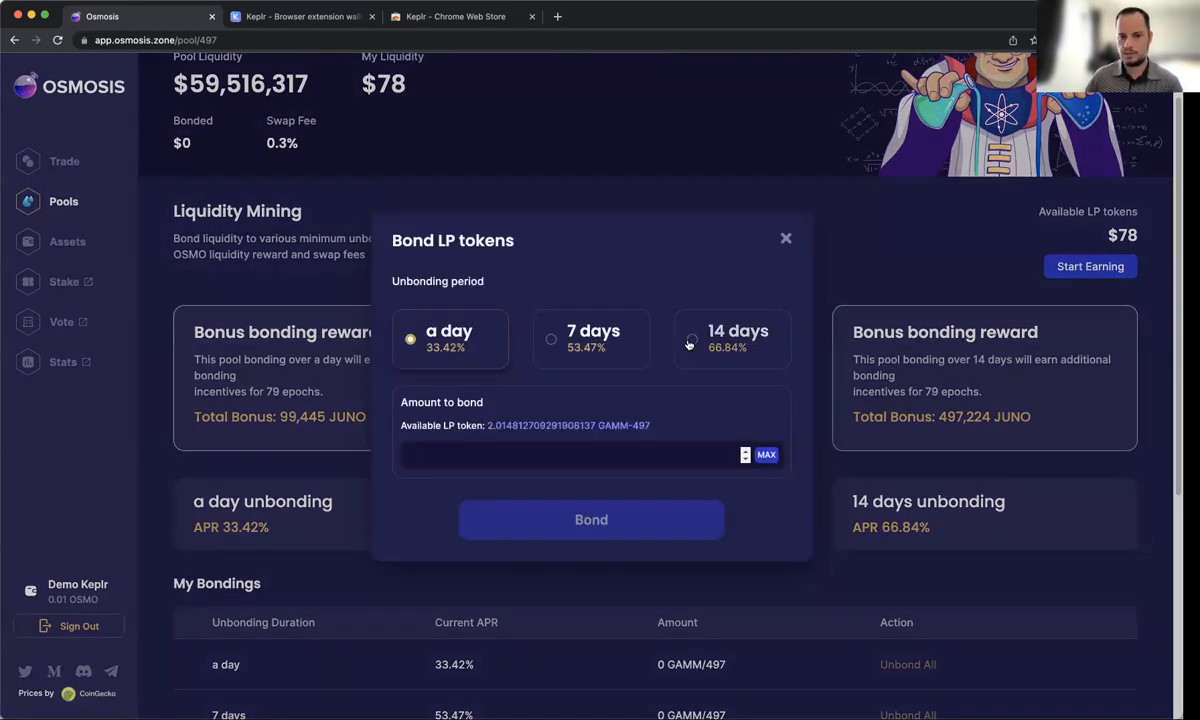
{"action": "left_click", "coordinate": [766, 454]}
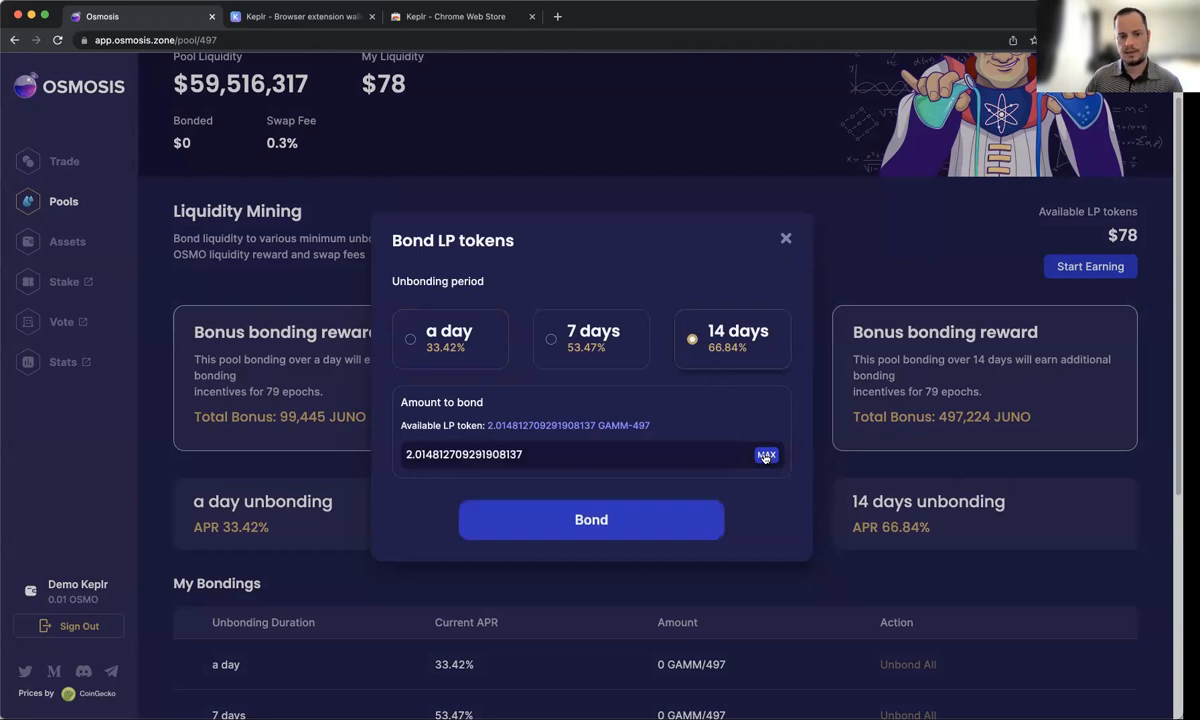
{"action": "left_click", "coordinate": [592, 520]}
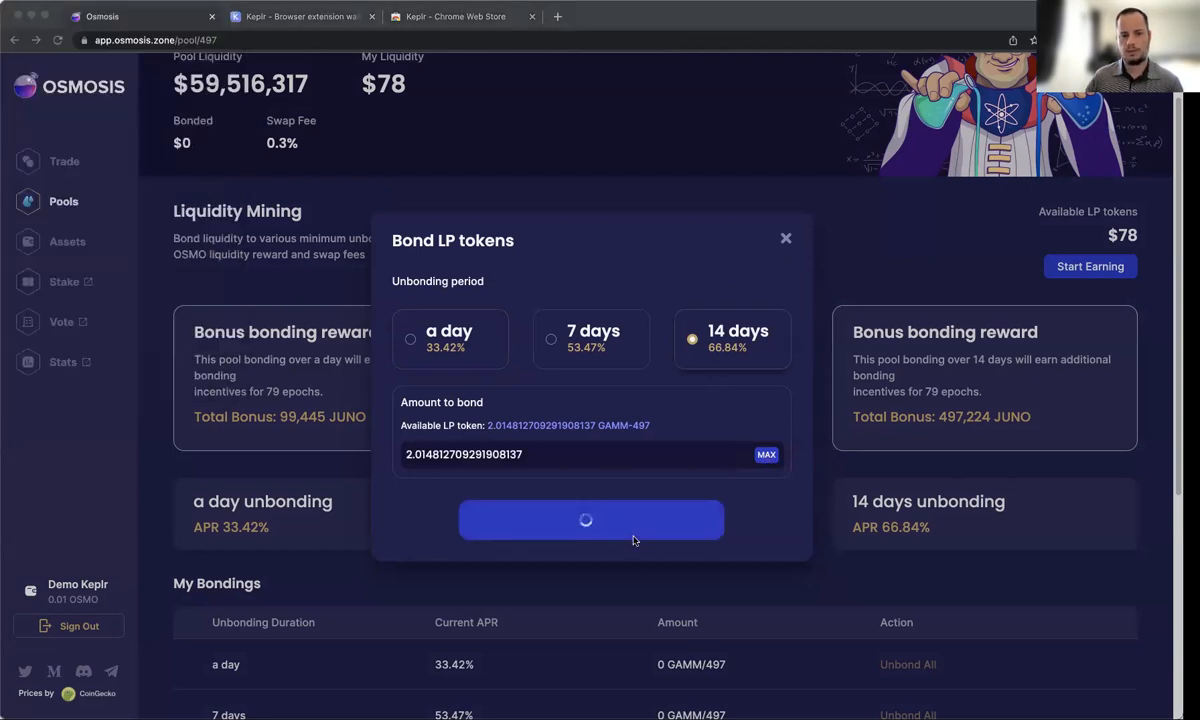
{"action": "mouse_move", "coordinate": [124, 356]}
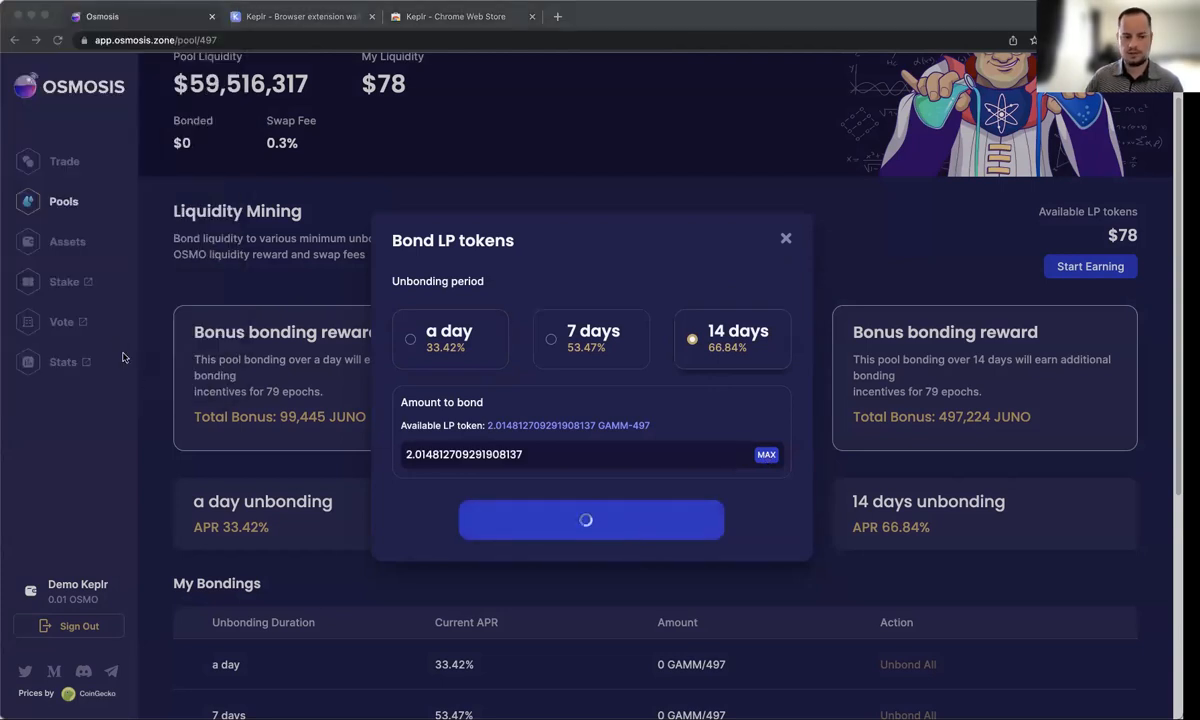
{"action": "left_click", "coordinate": [590, 520]}
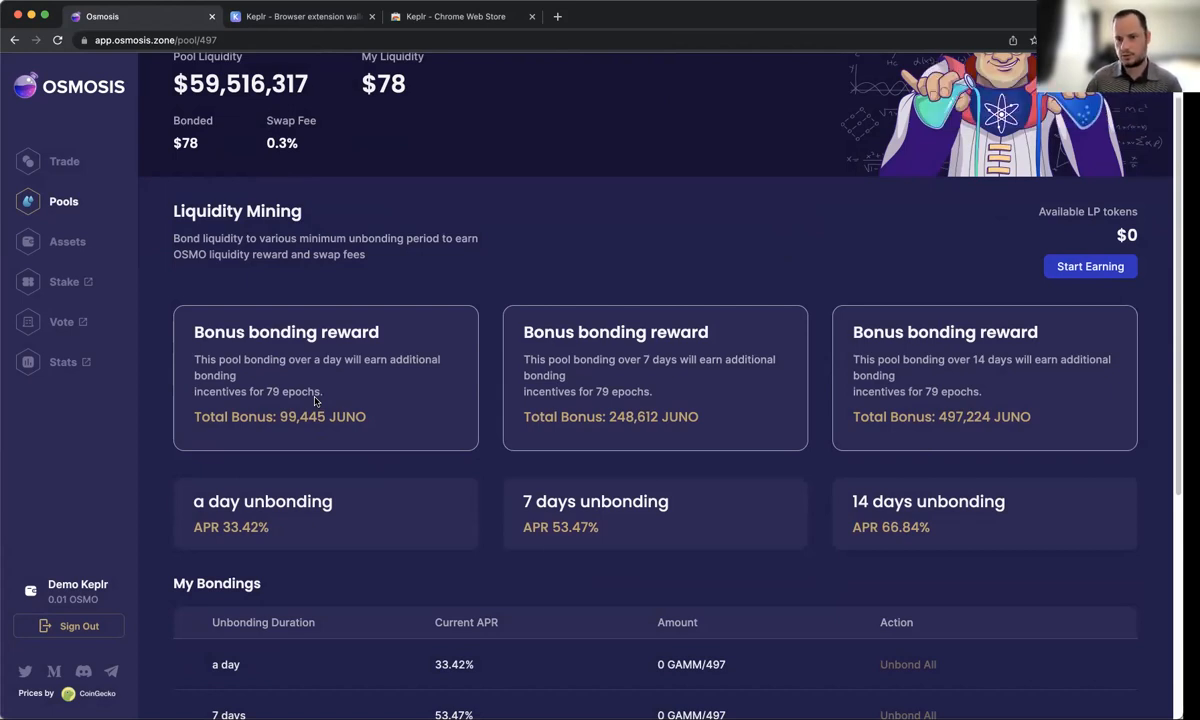
{"action": "mouse_move", "coordinate": [172, 406]}
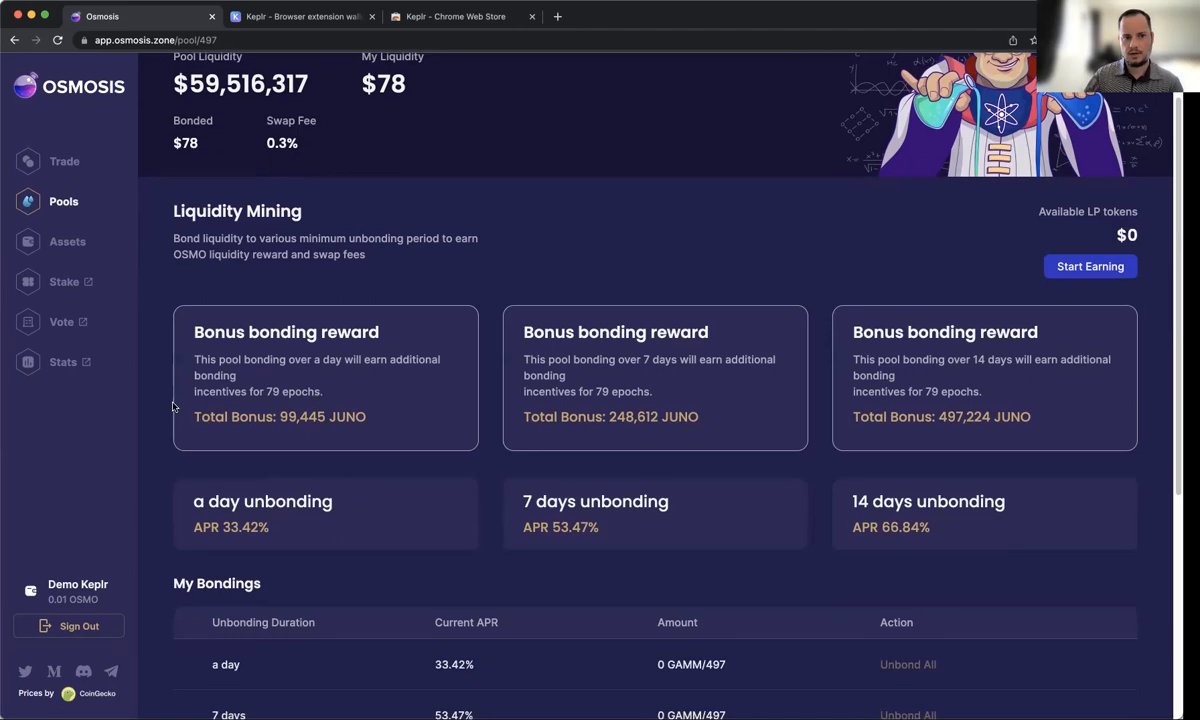
Scroll to My Bondings showing 2.014812 GAMM/497 bonded for 14 days.
{"action": "scroll", "scroll_direction": "up", "scroll_amount": 3}
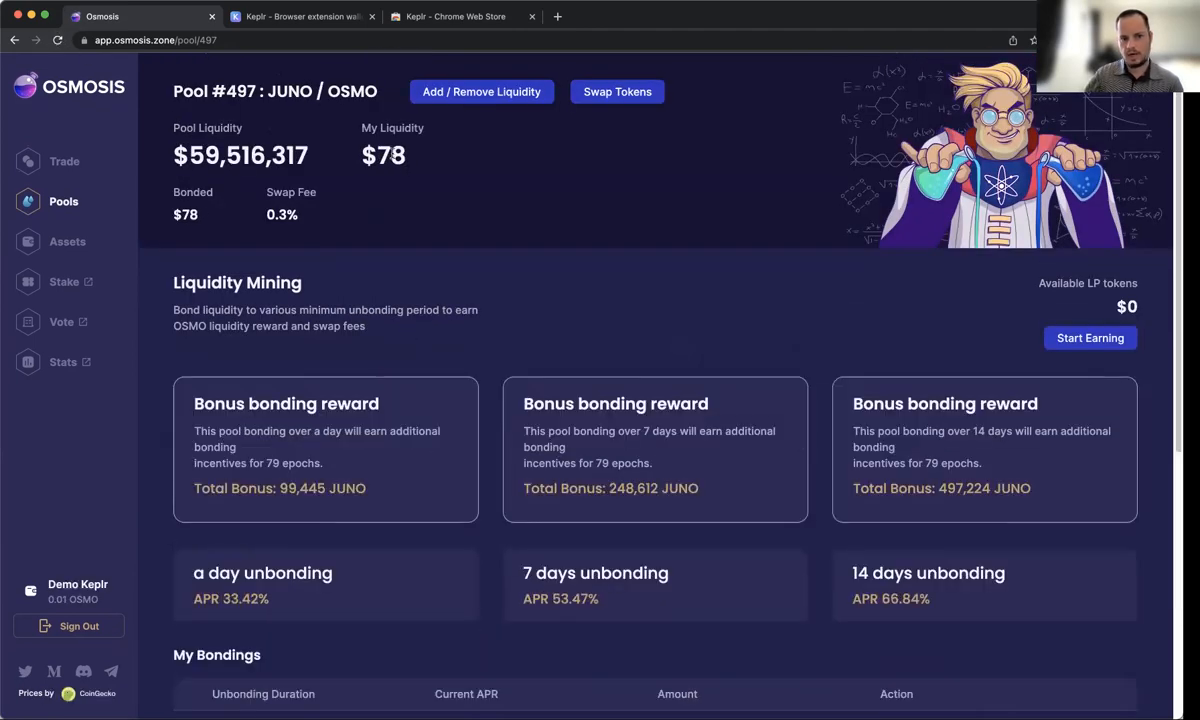
{"action": "scroll", "scroll_direction": "down", "scroll_amount": 3}
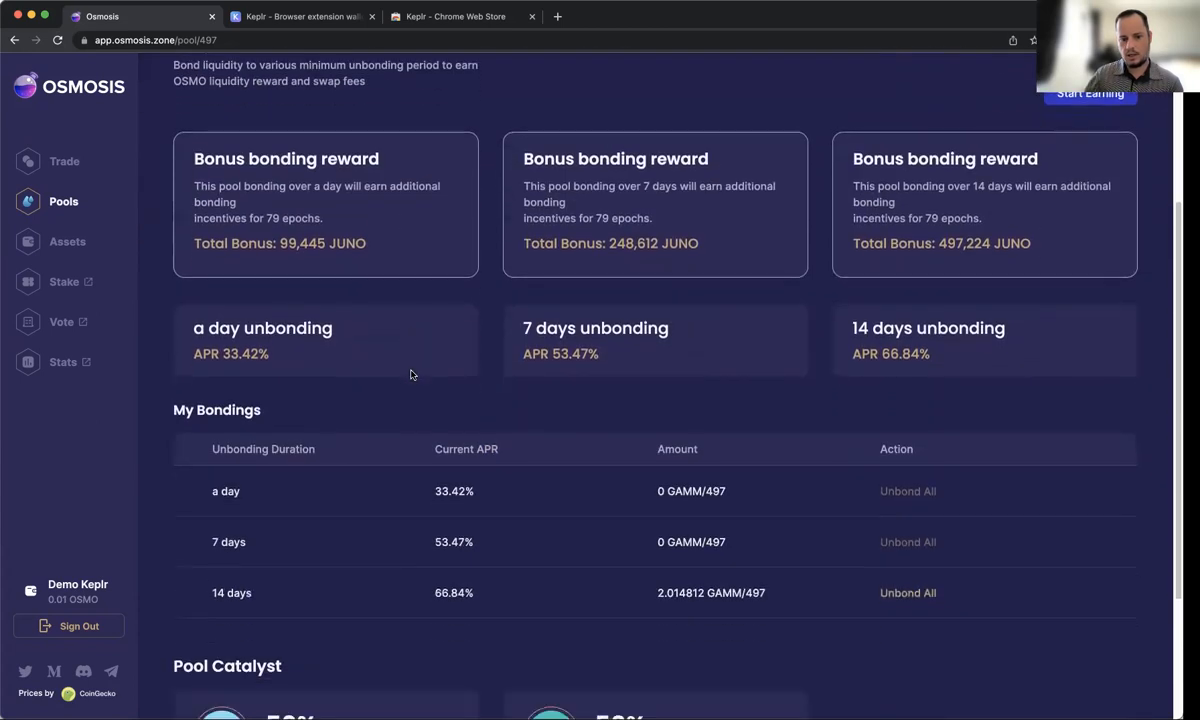
{"action": "scroll", "scroll_direction": "down", "scroll_amount": 3}
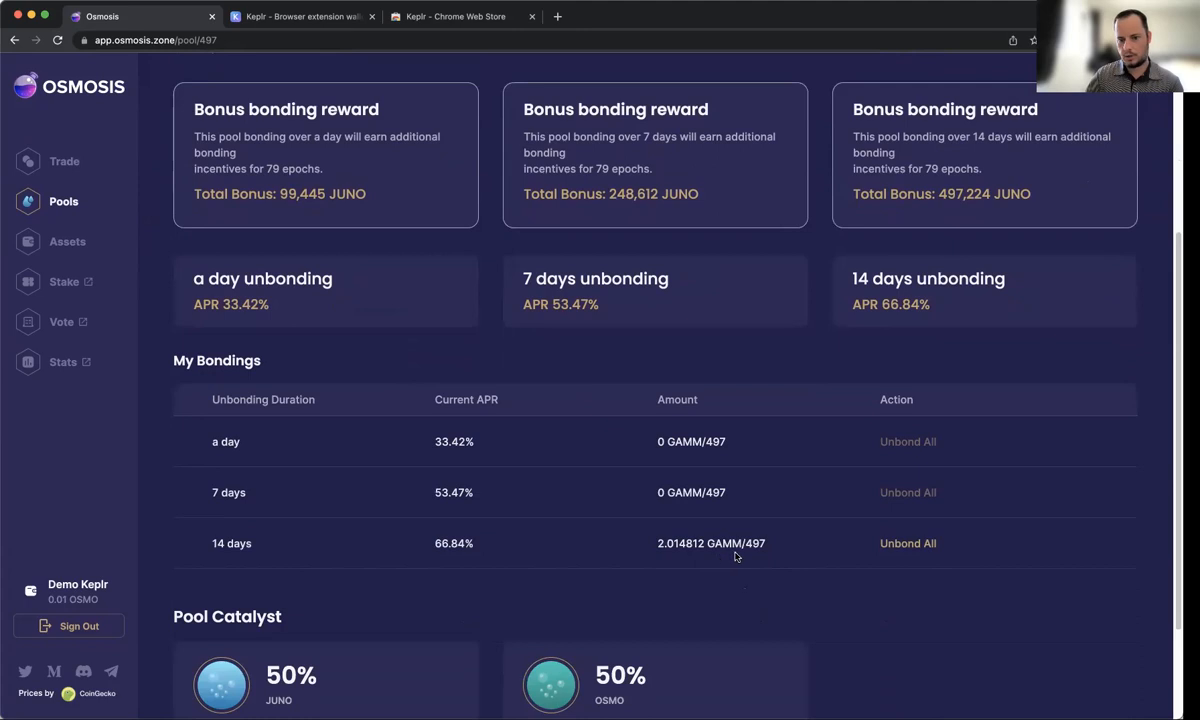
{"action": "scroll", "scroll_direction": "down", "scroll_amount": 3}
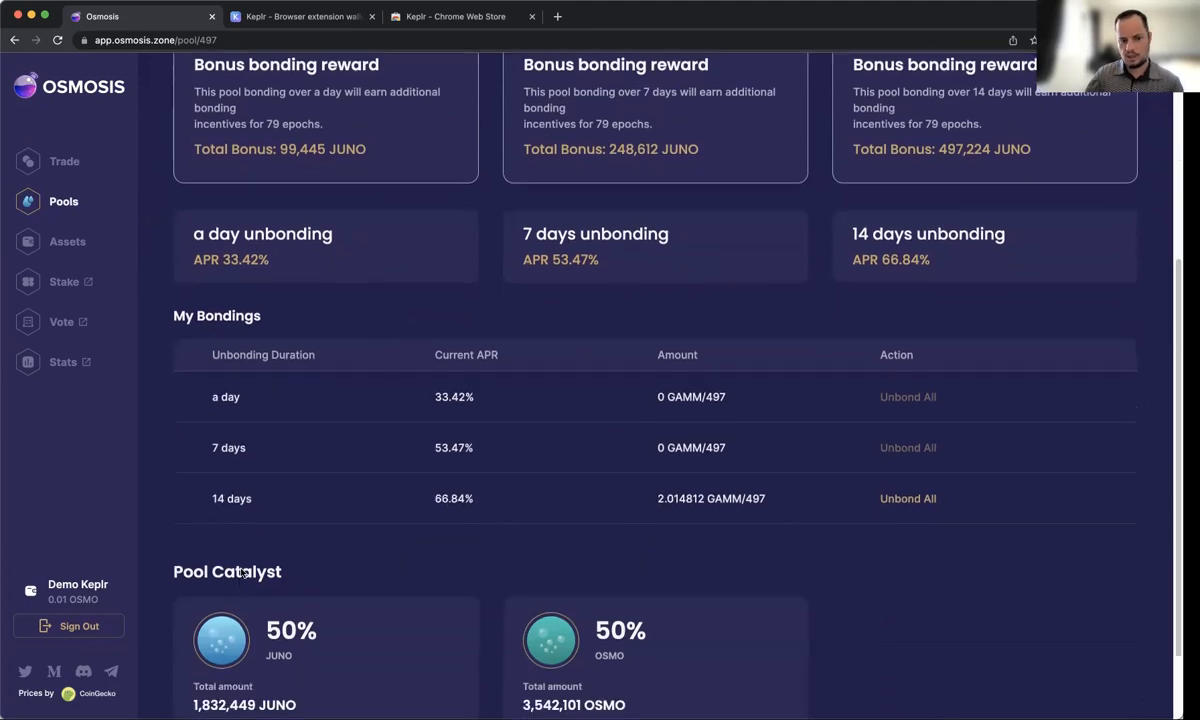
{"action": "scroll", "scroll_direction": "down", "scroll_amount": 3}
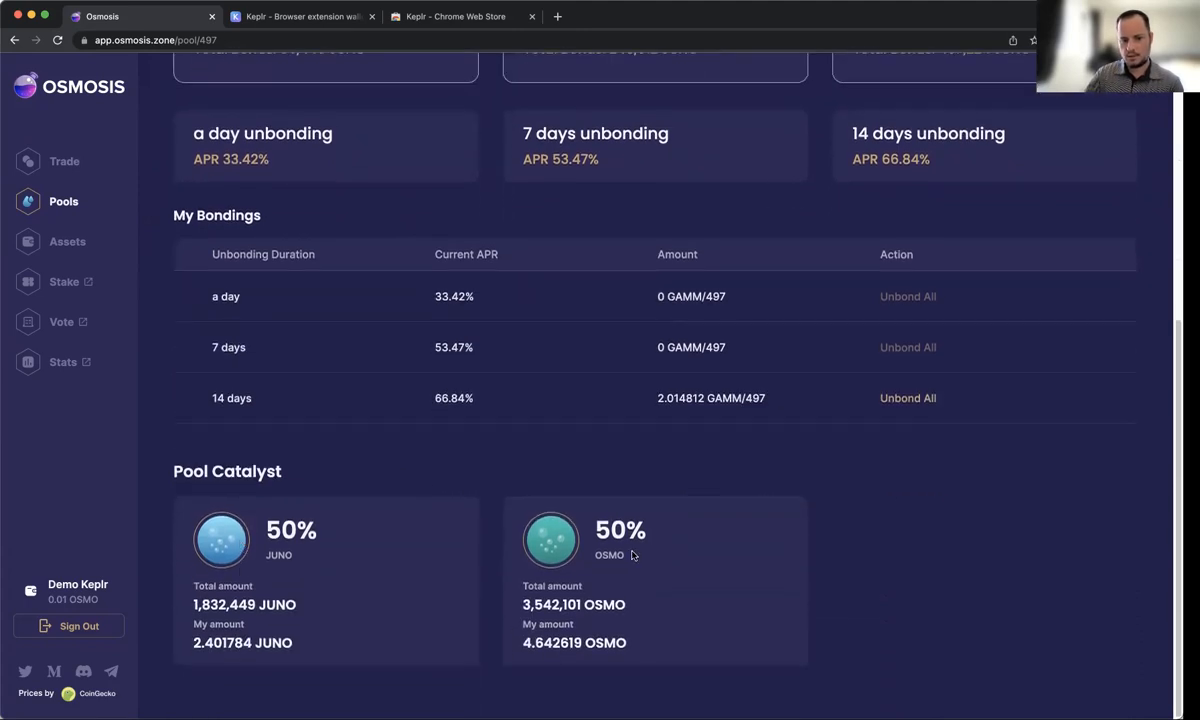
{"action": "mouse_move", "coordinate": [520, 578]}
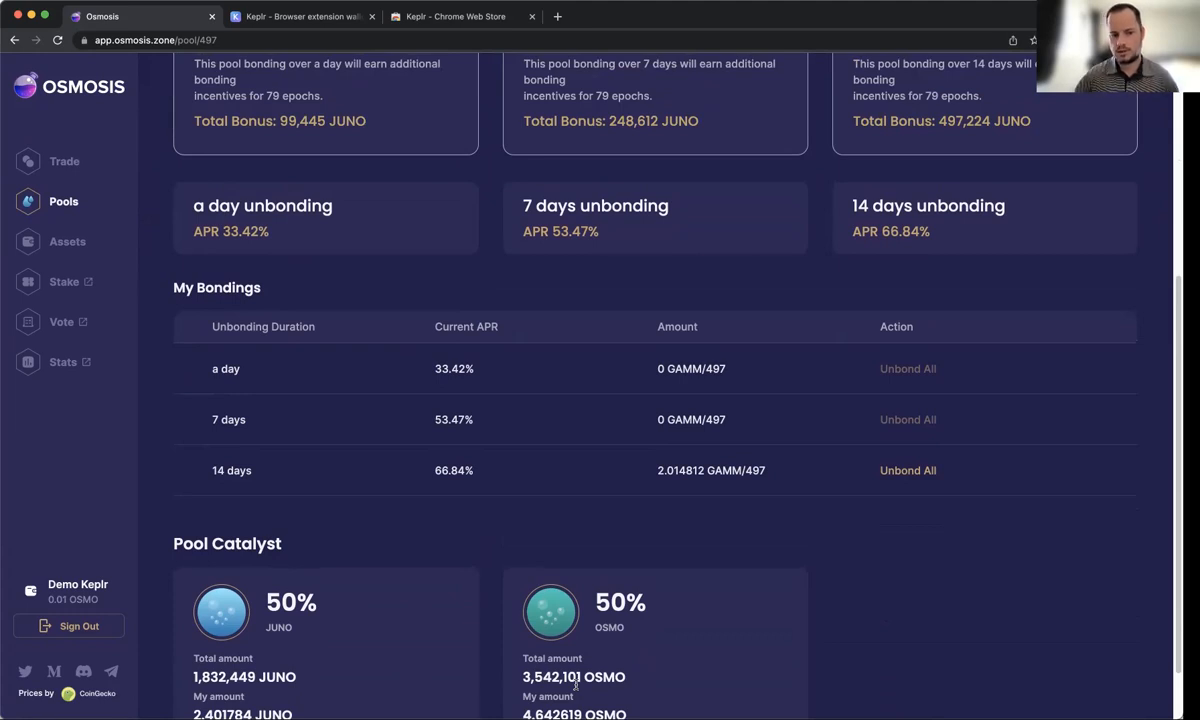
Leave the pool #497 summary for the Keplr wallet's Cosmos staking page.
{"action": "scroll", "scroll_direction": "down", "scroll_amount": 3}
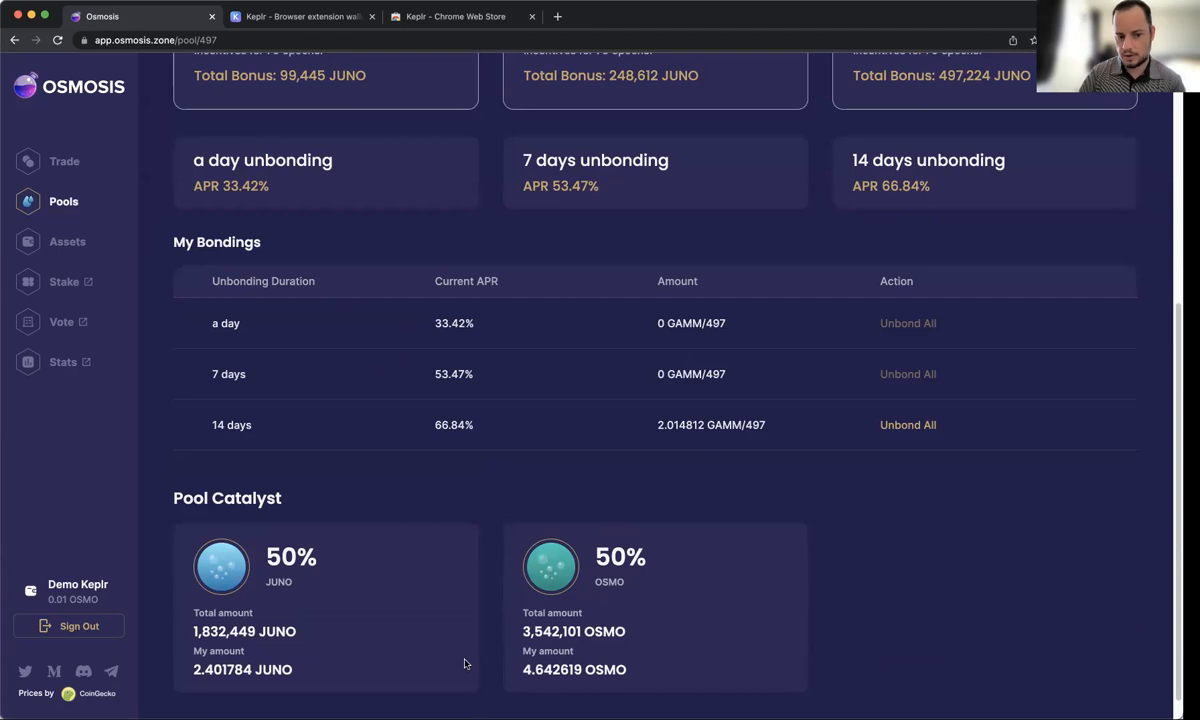
{"action": "mouse_move", "coordinate": [448, 612]}
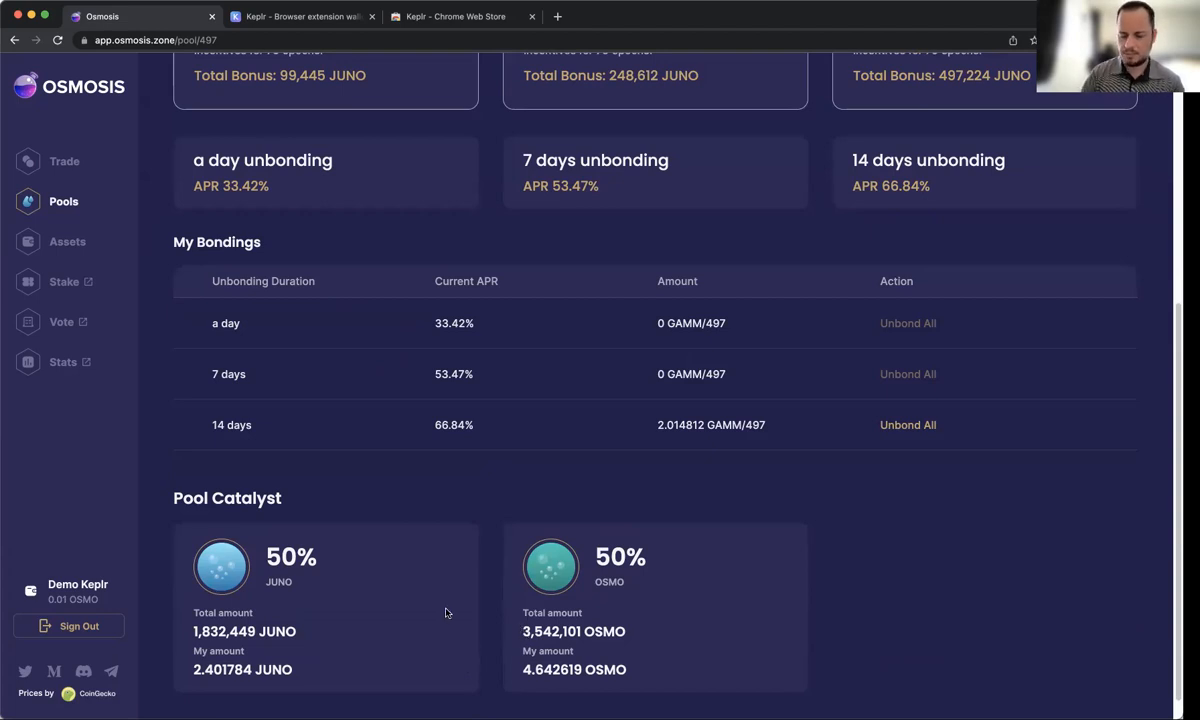
{"action": "mouse_move", "coordinate": [460, 636]}
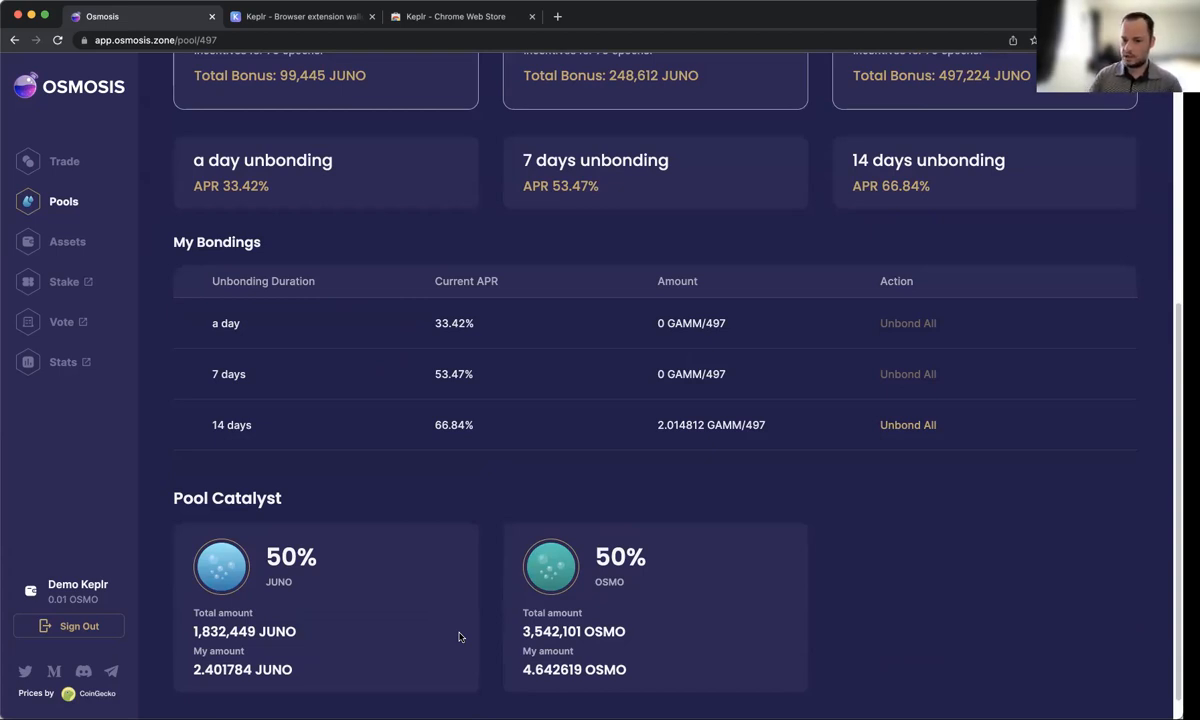
{"action": "mouse_move", "coordinate": [600, 624]}
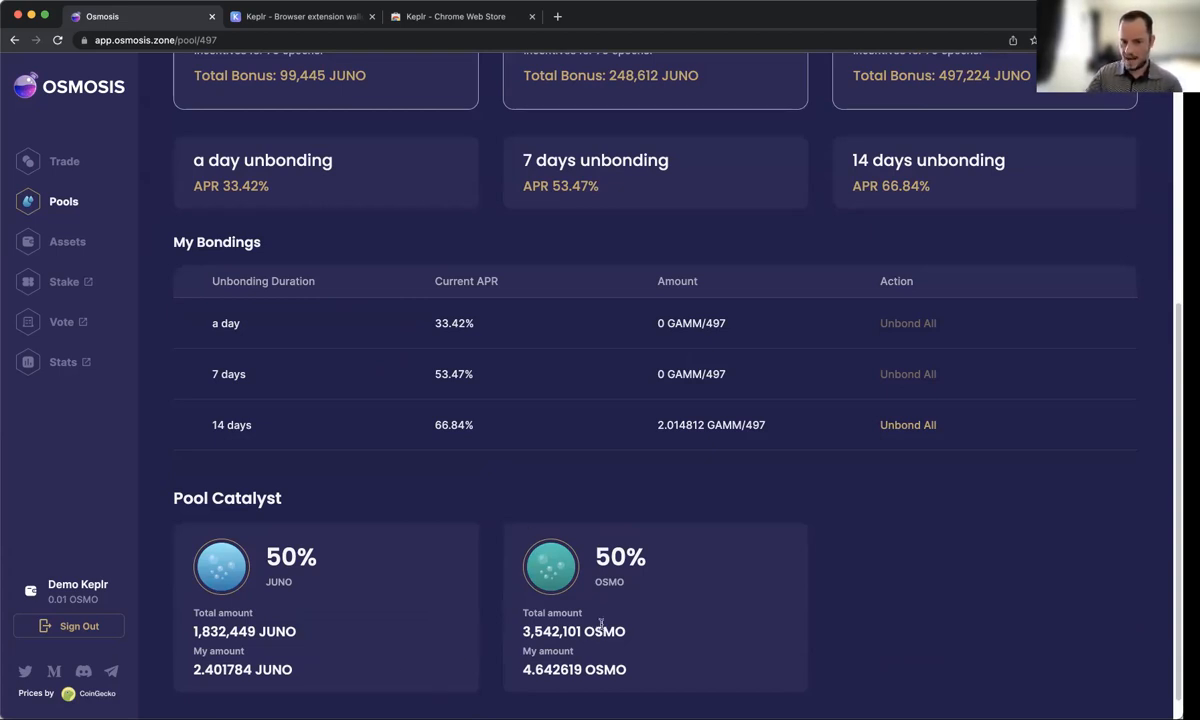
{"action": "mouse_move", "coordinate": [396, 656]}
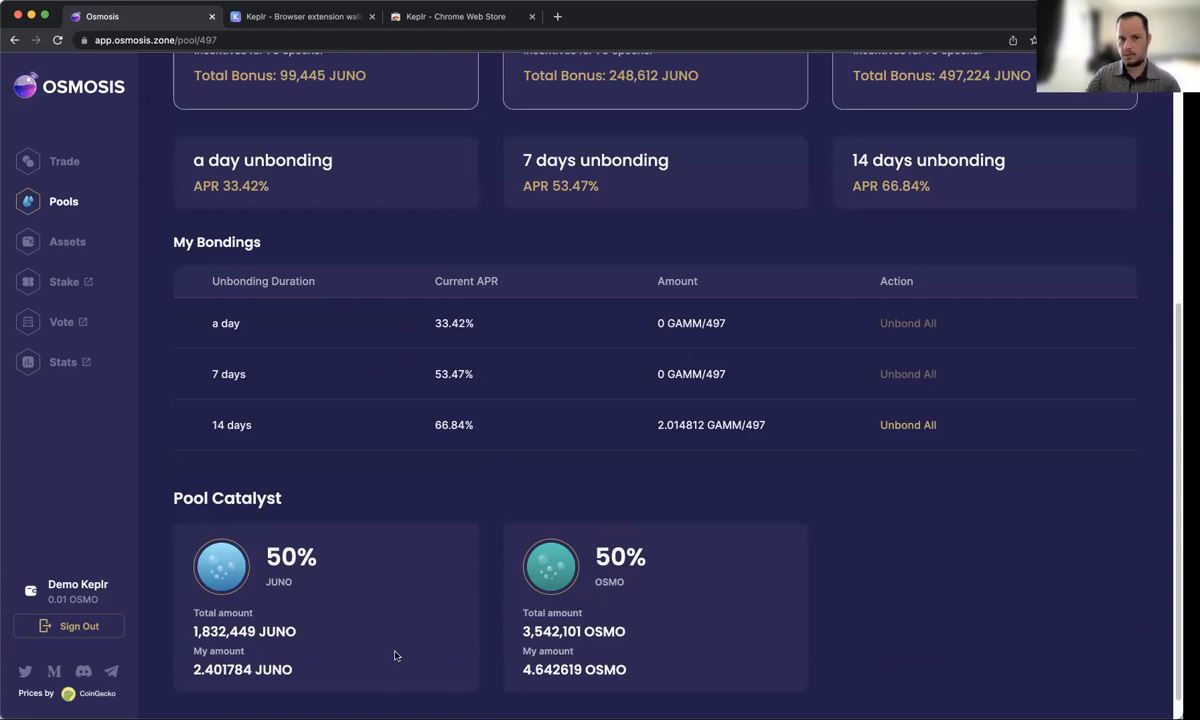
{"action": "mouse_move", "coordinate": [460, 564]}
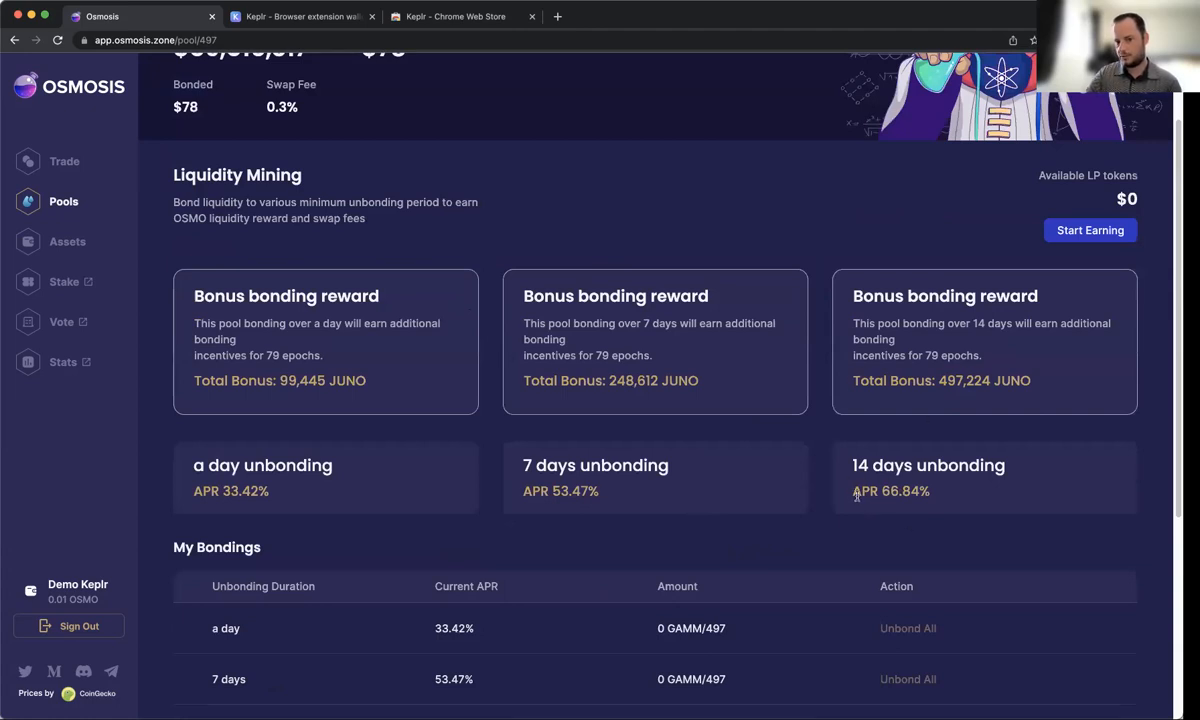
{"action": "mouse_move", "coordinate": [940, 500]}
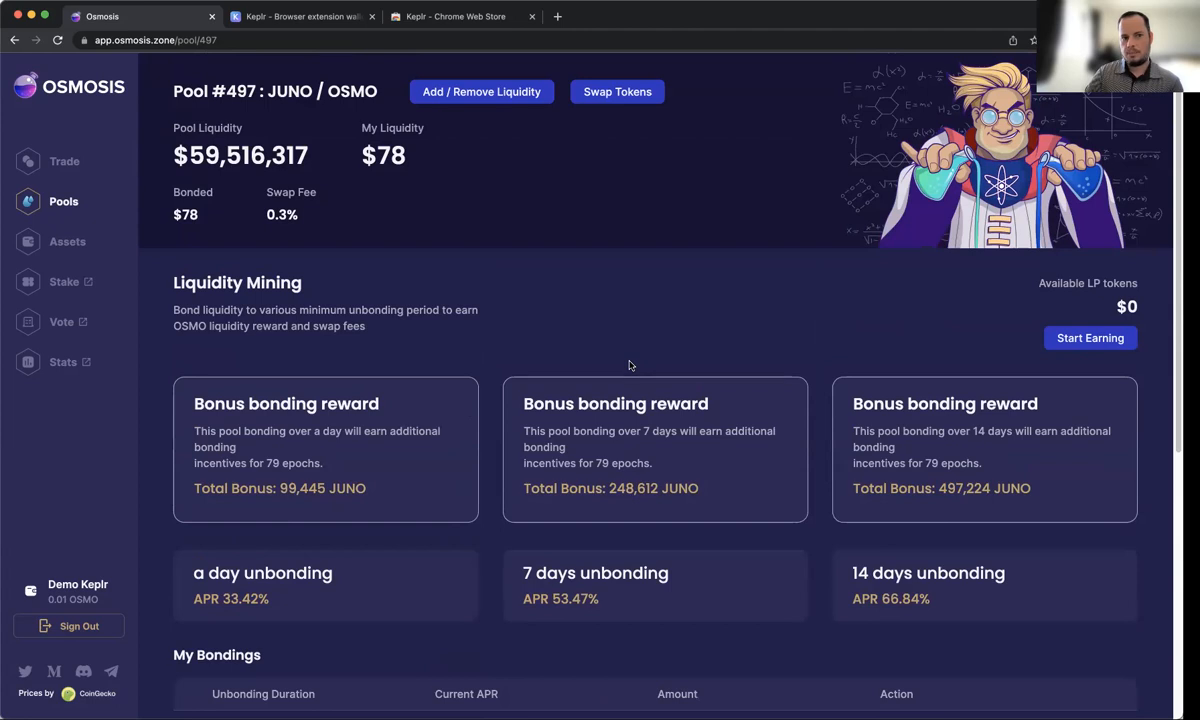
{"action": "mouse_move", "coordinate": [564, 266]}
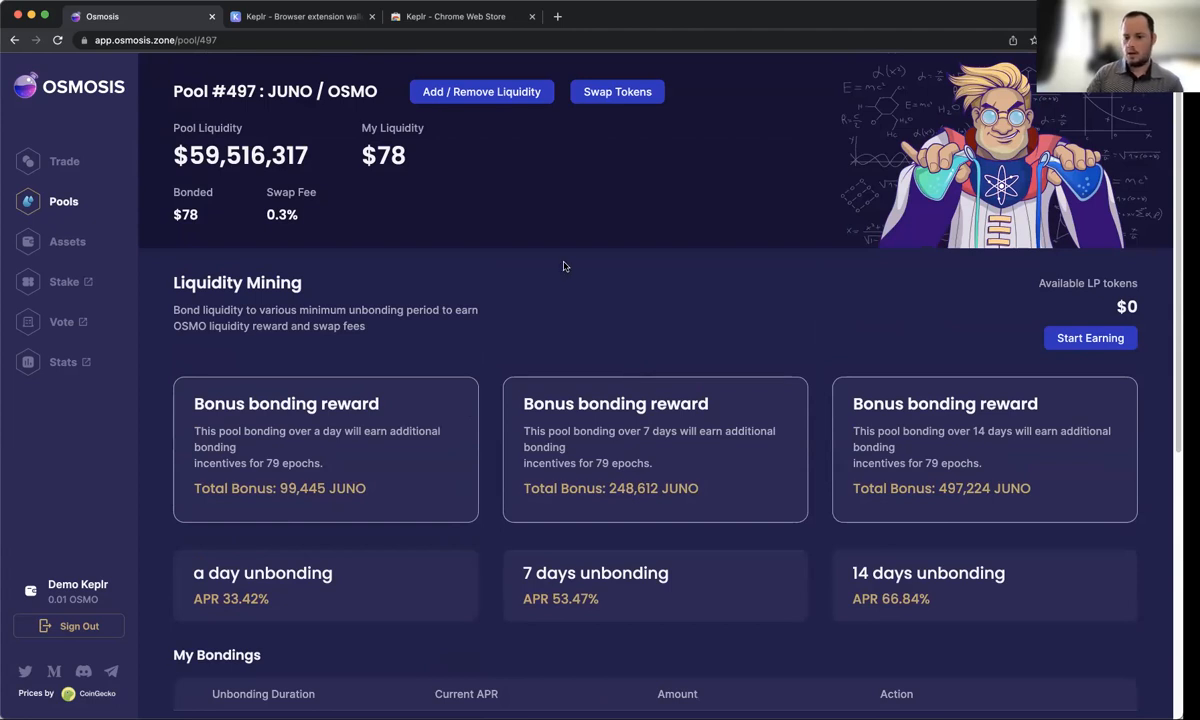
{"action": "mouse_move", "coordinate": [382, 244]}
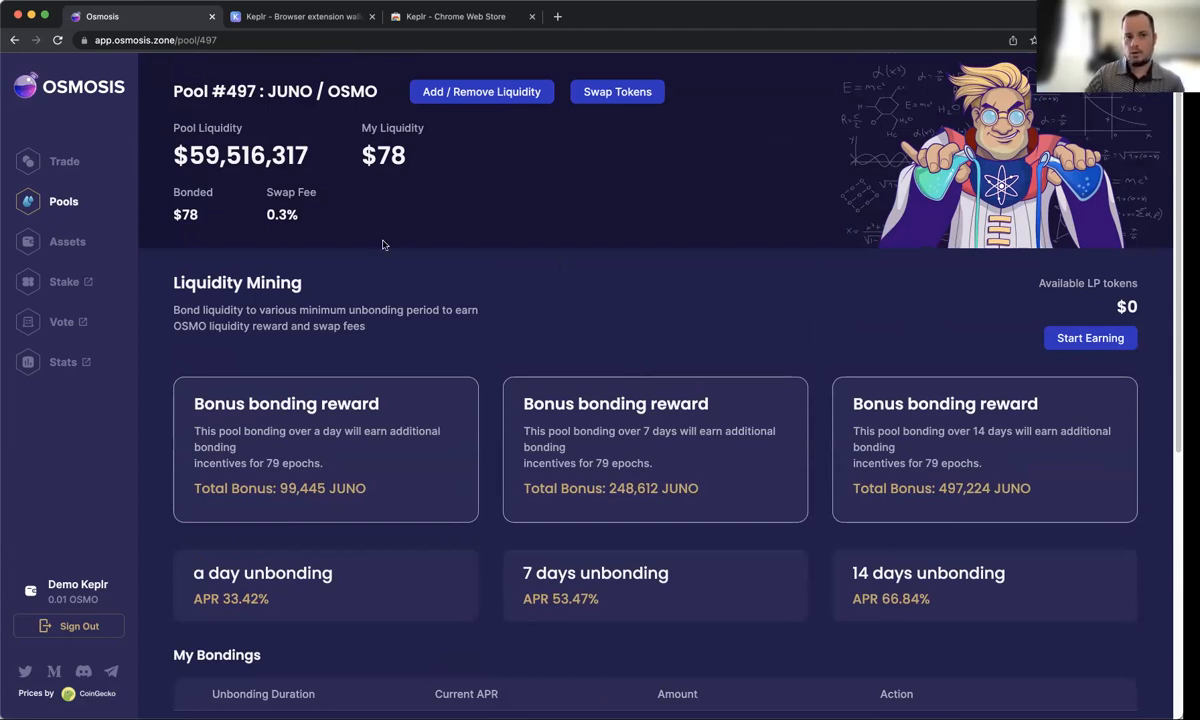
{"action": "mouse_move", "coordinate": [706, 194]}
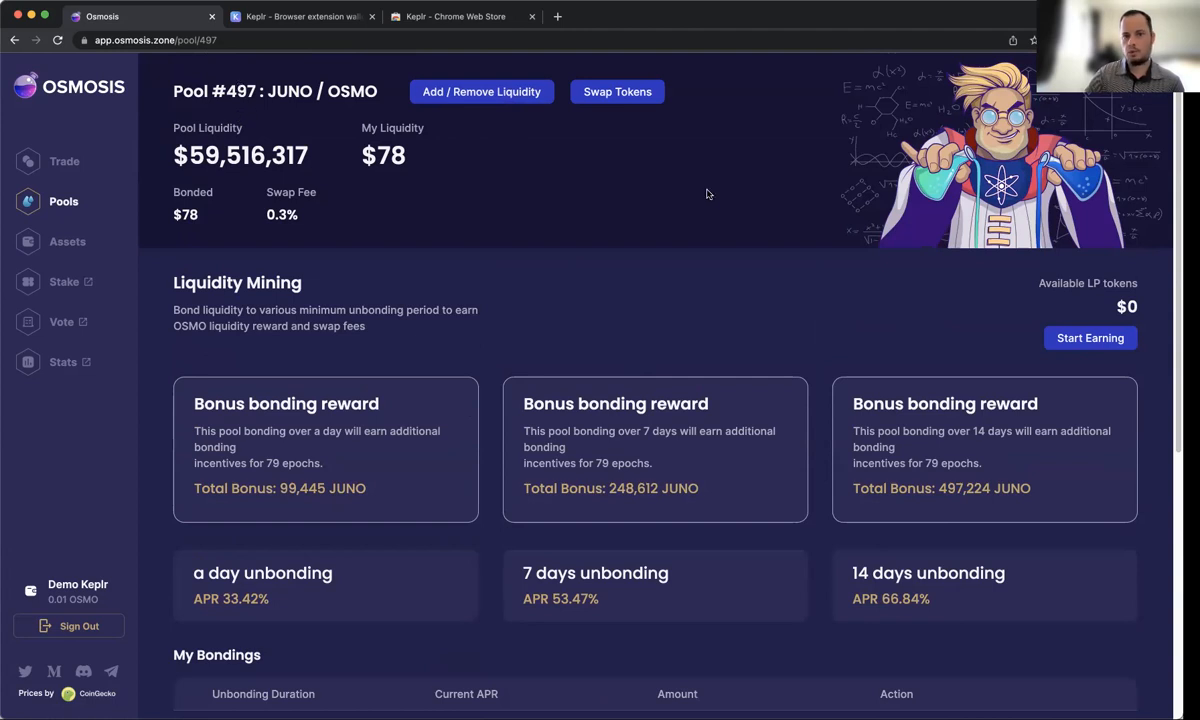
{"action": "mouse_move", "coordinate": [884, 20]}
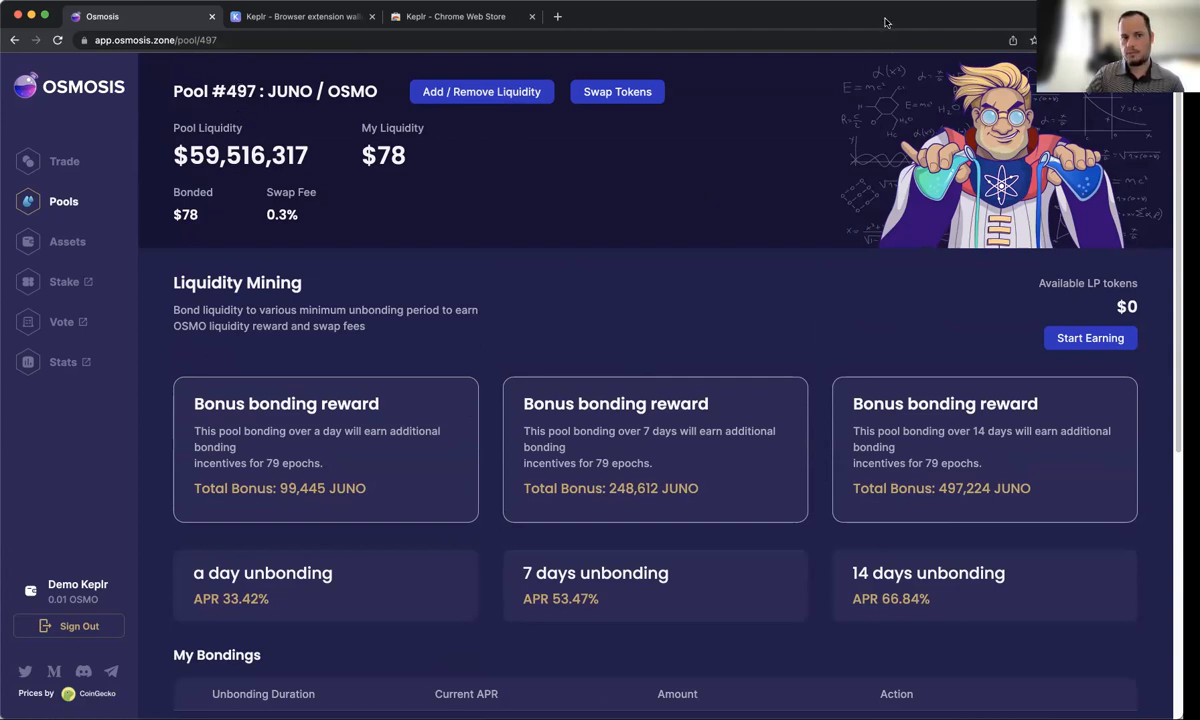
{"action": "left_click", "coordinate": [456, 16]}
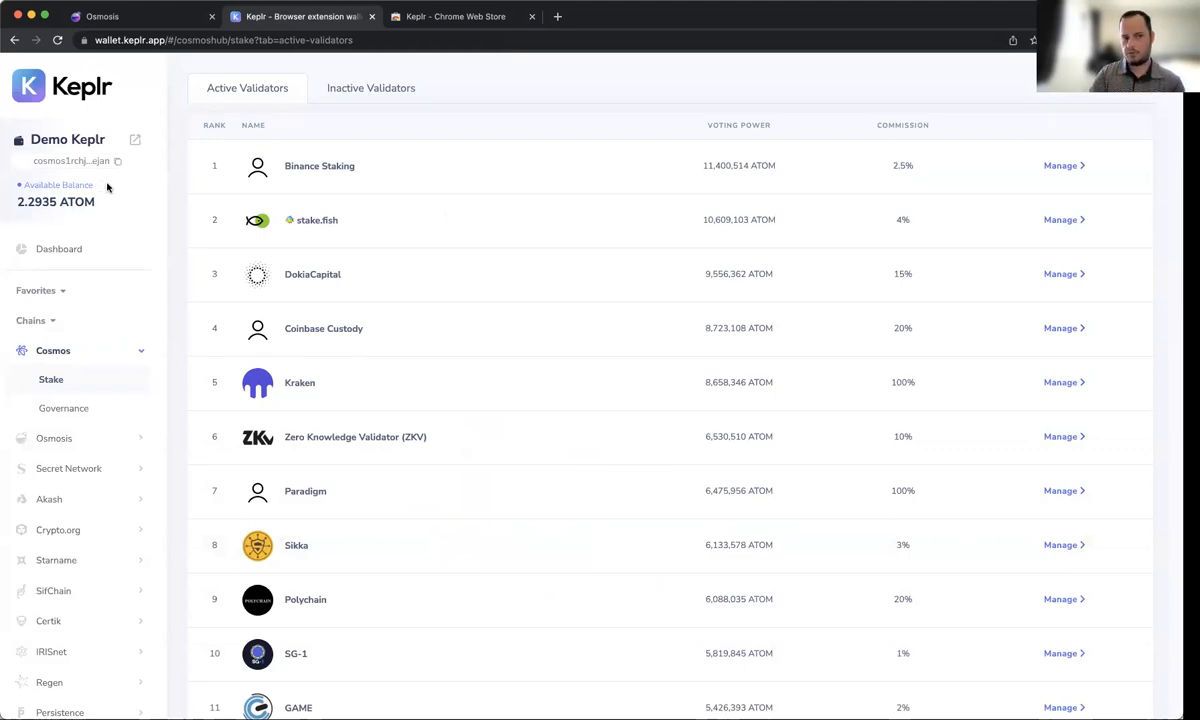
{"action": "left_click", "coordinate": [140, 16]}
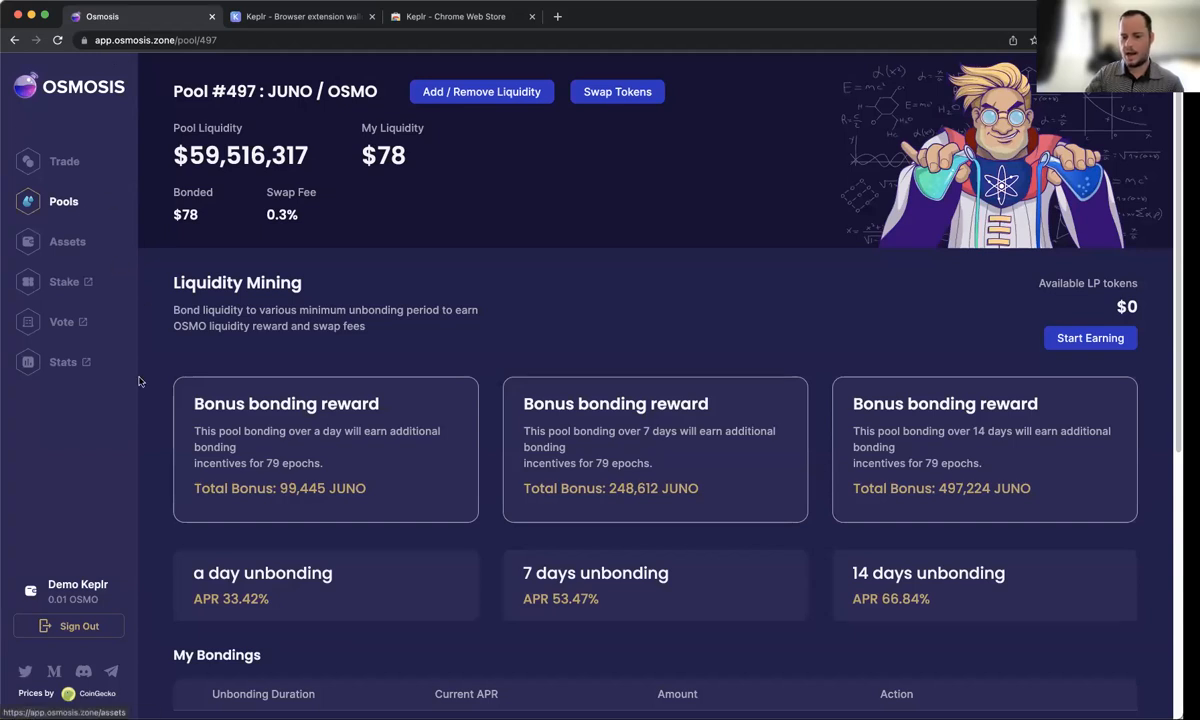
{"action": "mouse_move", "coordinate": [266, 392]}
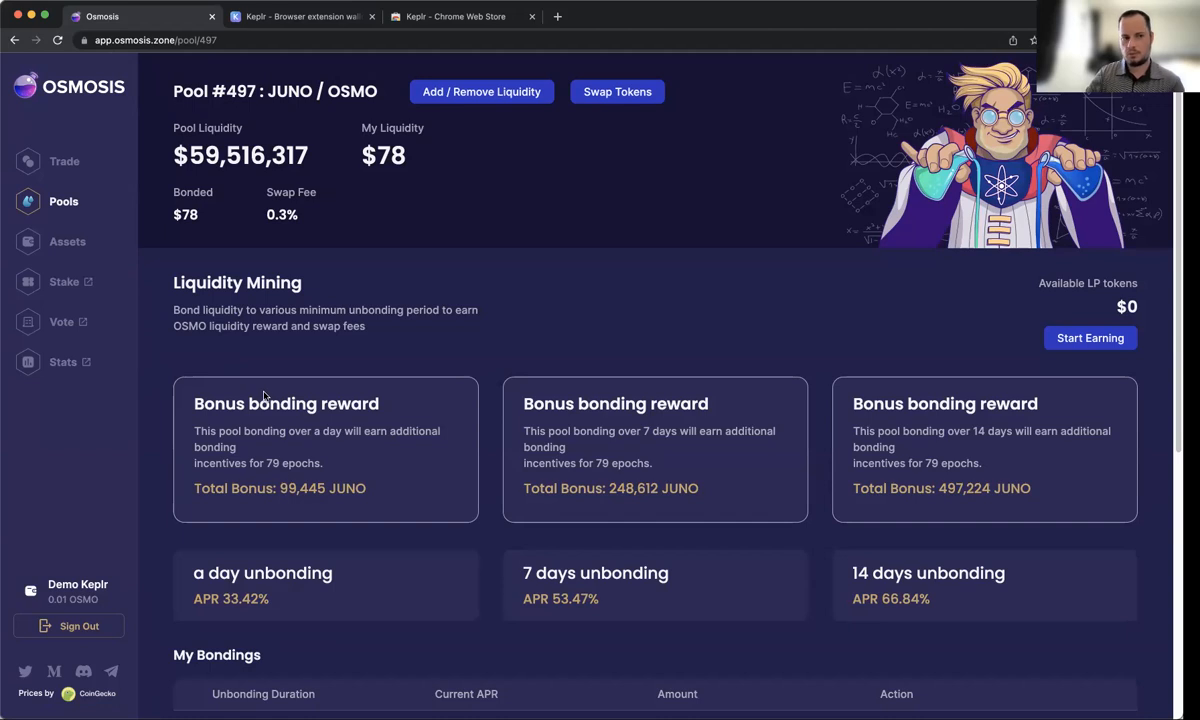
{"action": "mouse_move", "coordinate": [288, 480]}
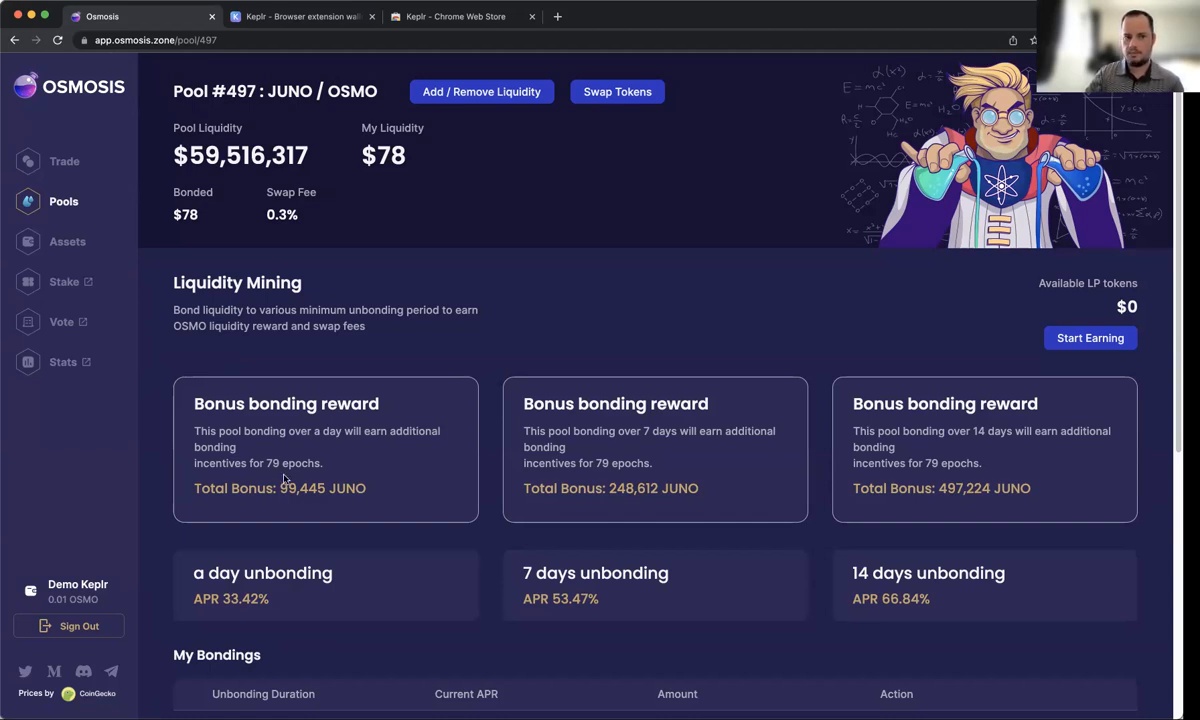
{"action": "mouse_move", "coordinate": [1026, 632]}
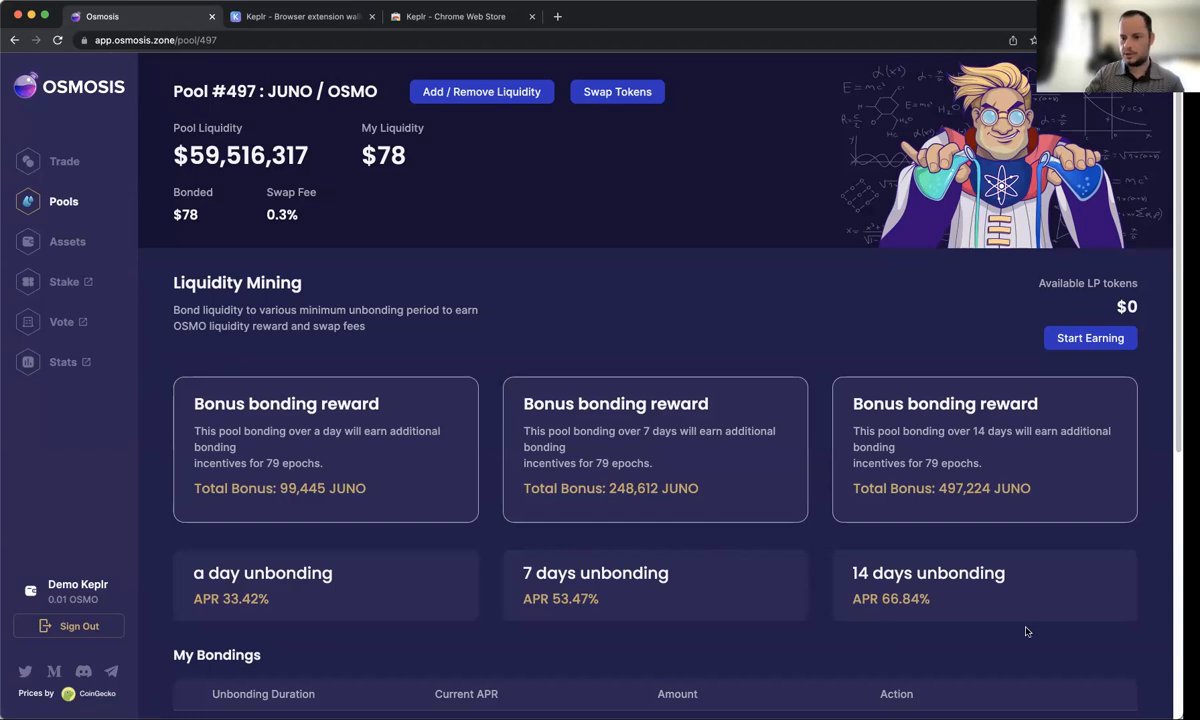
{"action": "mouse_move", "coordinate": [1088, 656]}
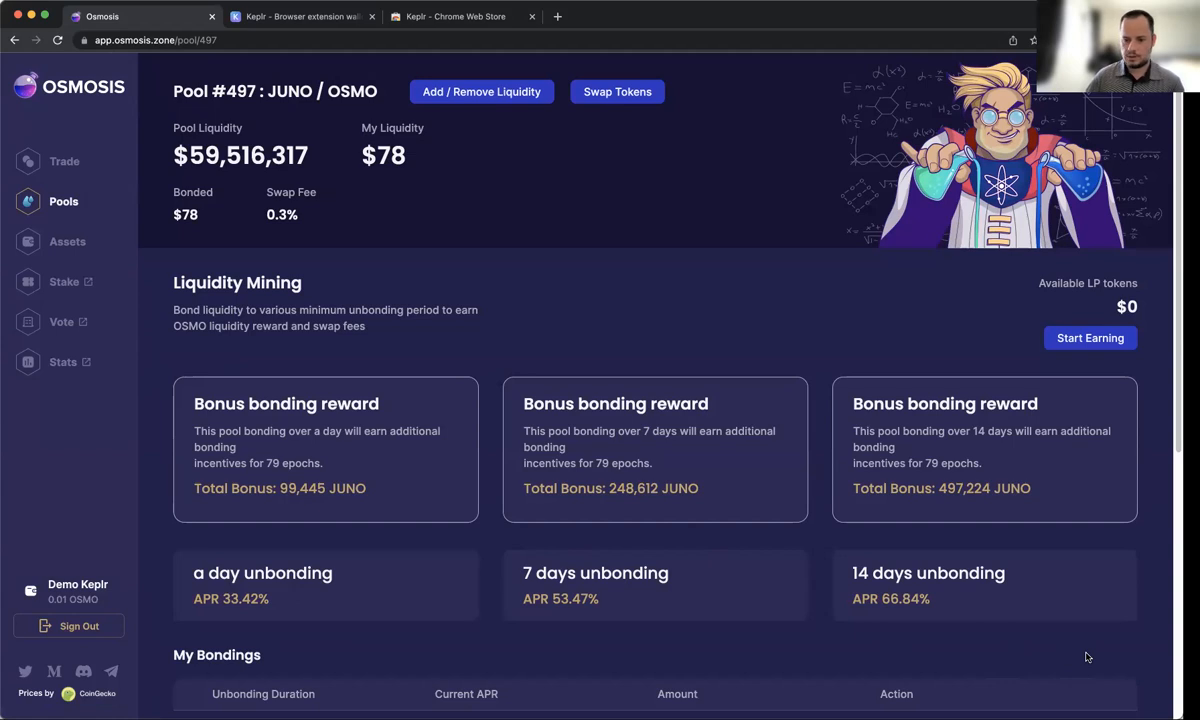
{"action": "mouse_move", "coordinate": [1050, 684]}
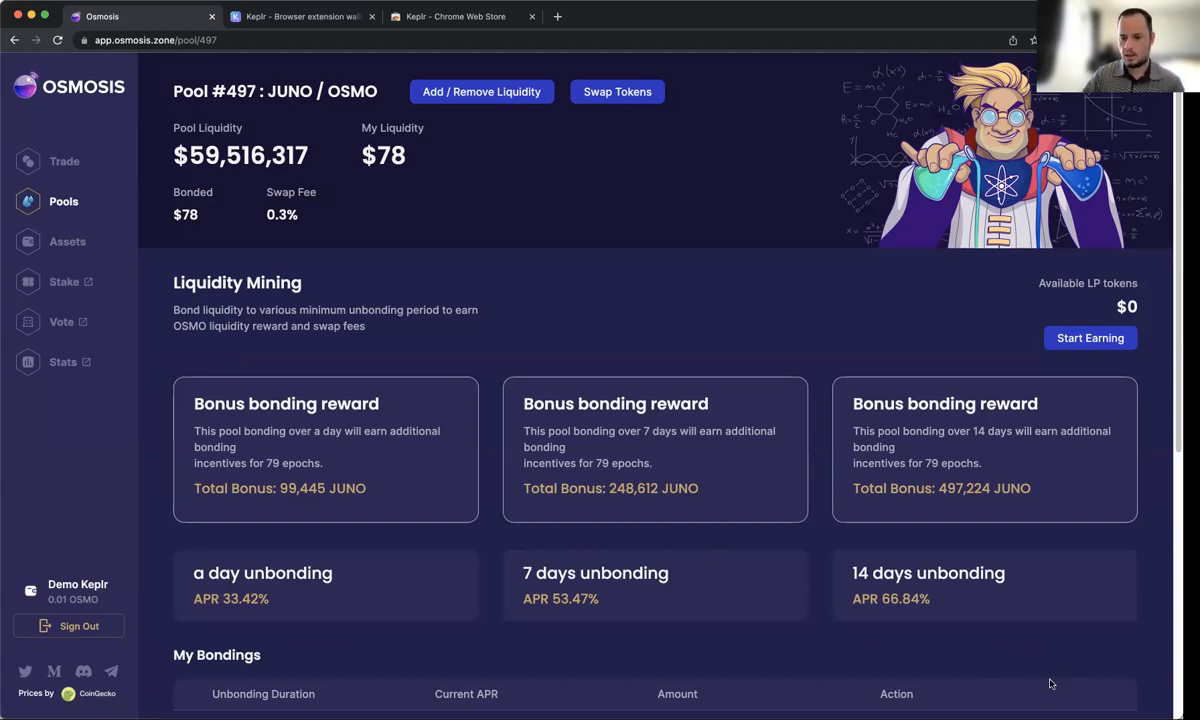